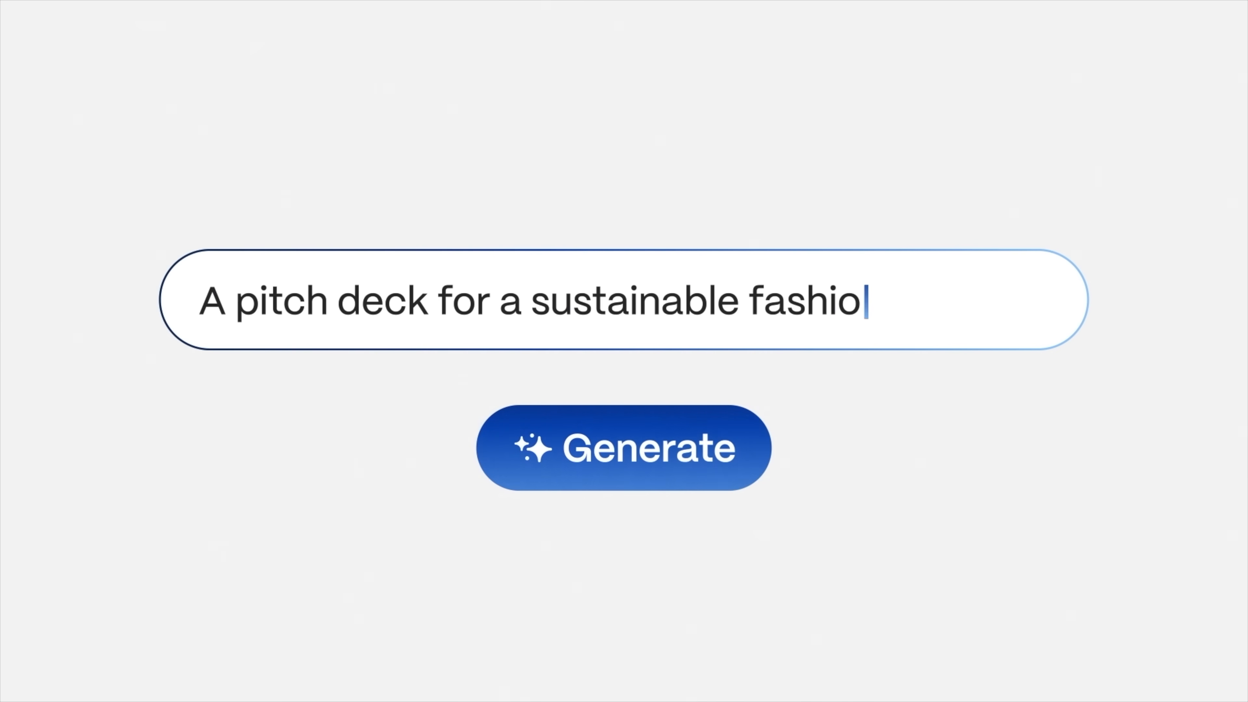
From the Gammas dashboard, start a new AI deck and choose Generate from a one-line prompt.
{"action": "left_click", "coordinate": [623, 447]}
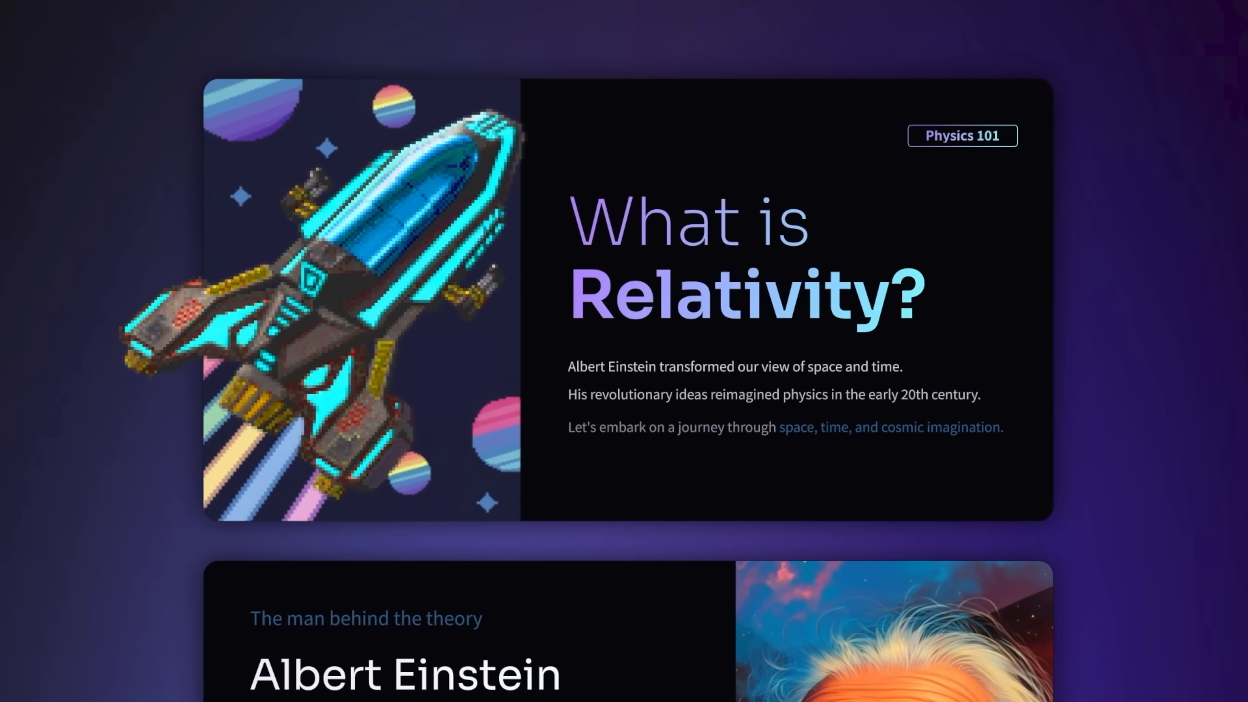
{"action": "scroll", "scroll_direction": "down", "scroll_amount": 3}
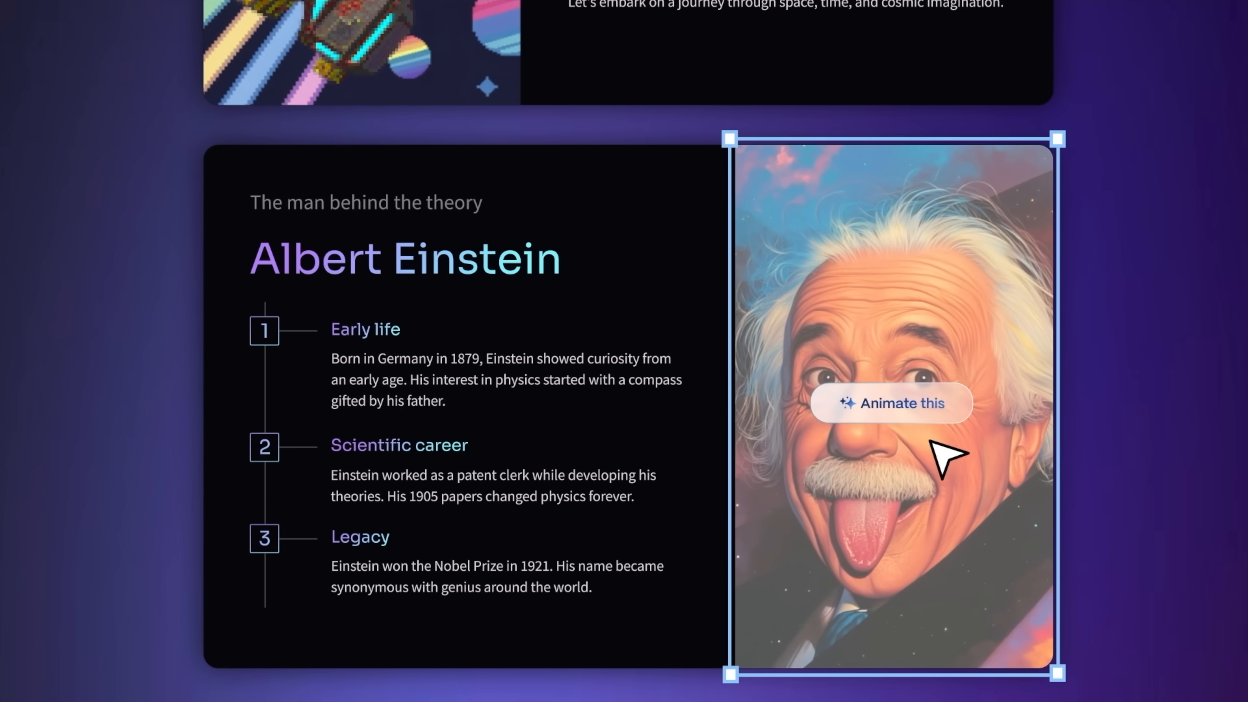
{"action": "scroll", "scroll_direction": "down", "scroll_amount": 3}
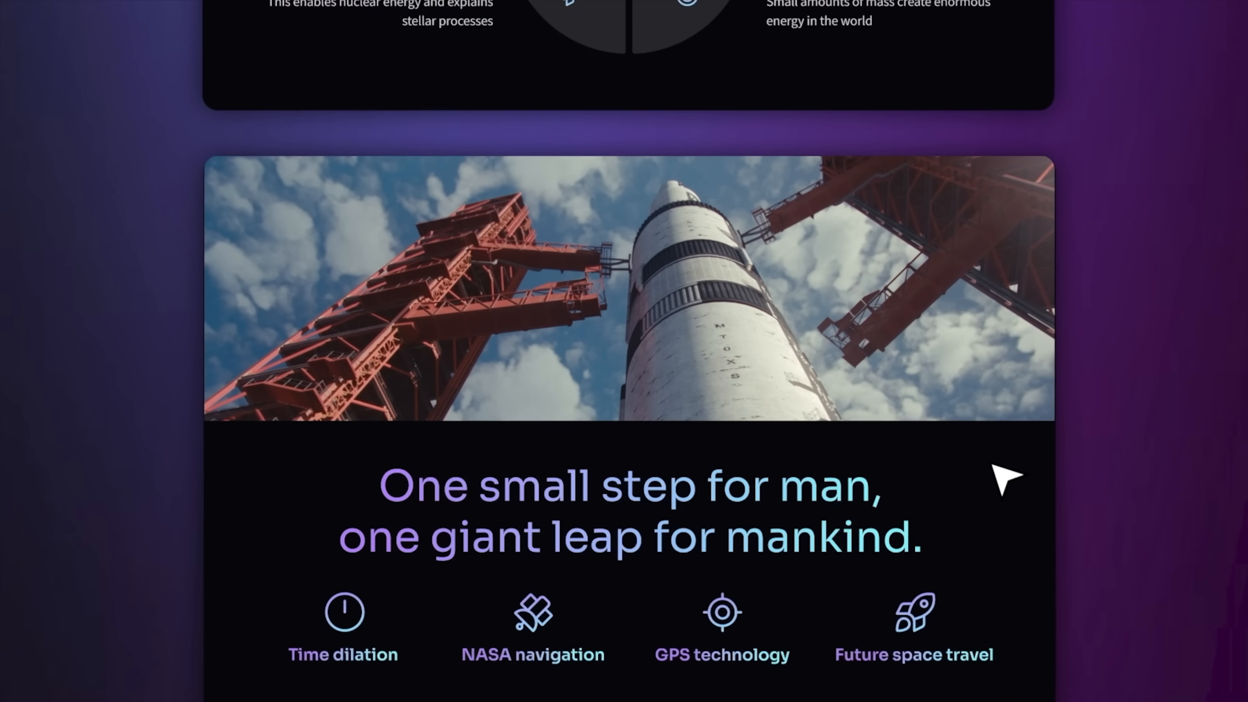
{"action": "left_click", "coordinate": [316, 106]}
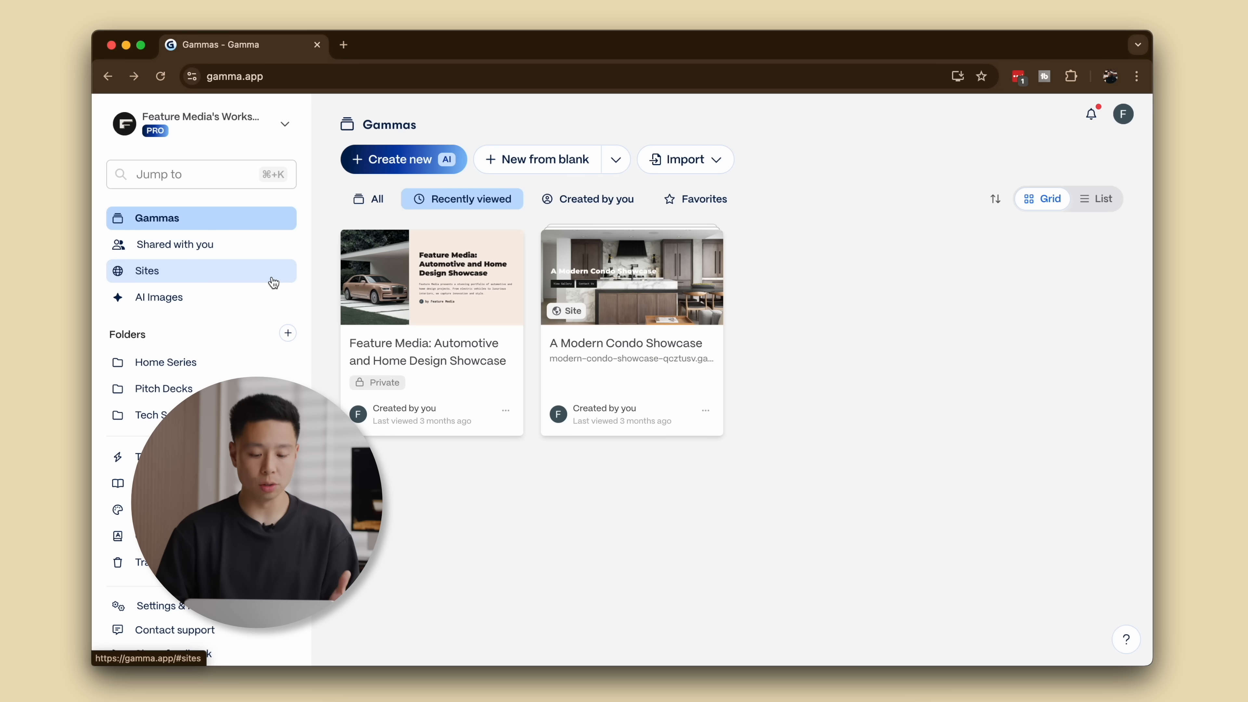
{"action": "left_click", "coordinate": [402, 160]}
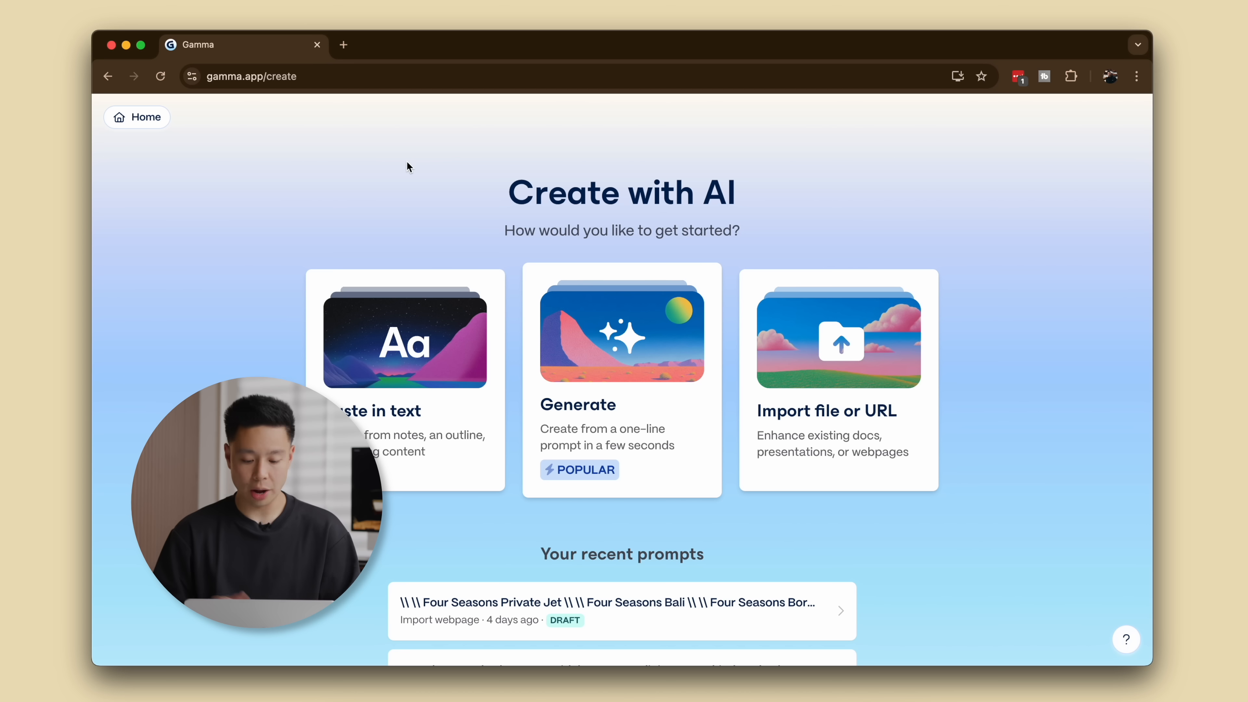
{"action": "mouse_move", "coordinate": [557, 333]}
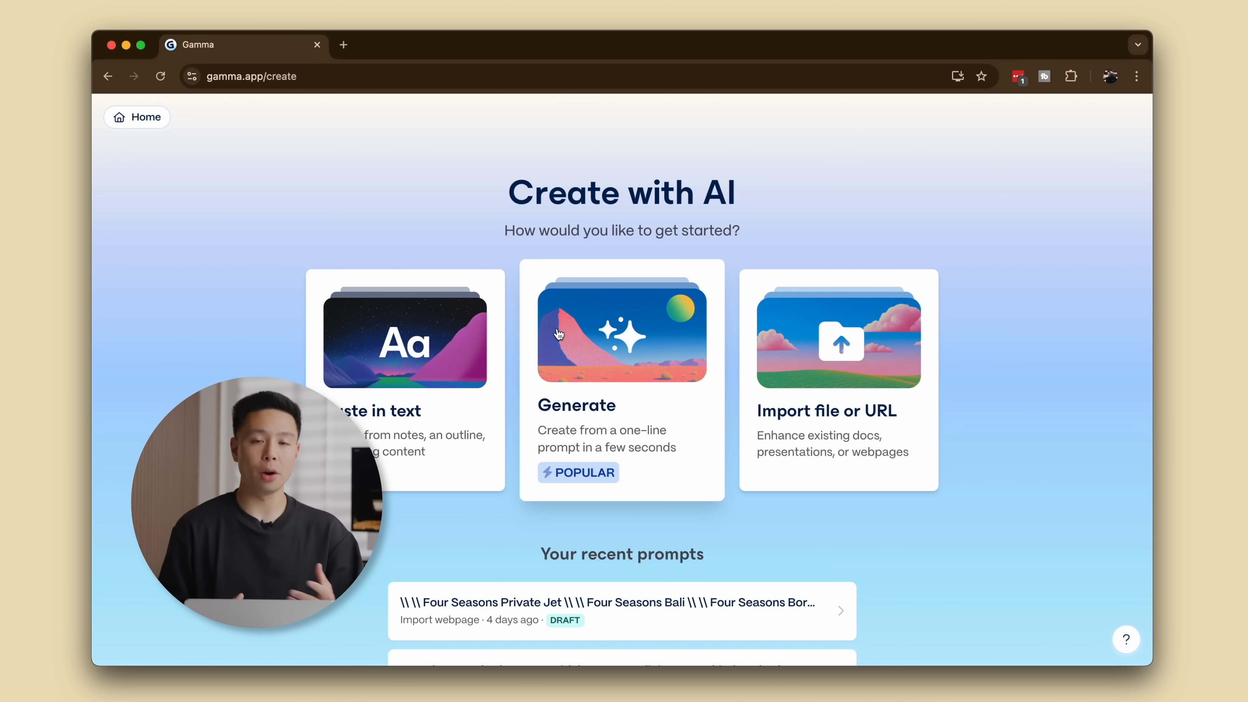
{"action": "mouse_move", "coordinate": [574, 395]}
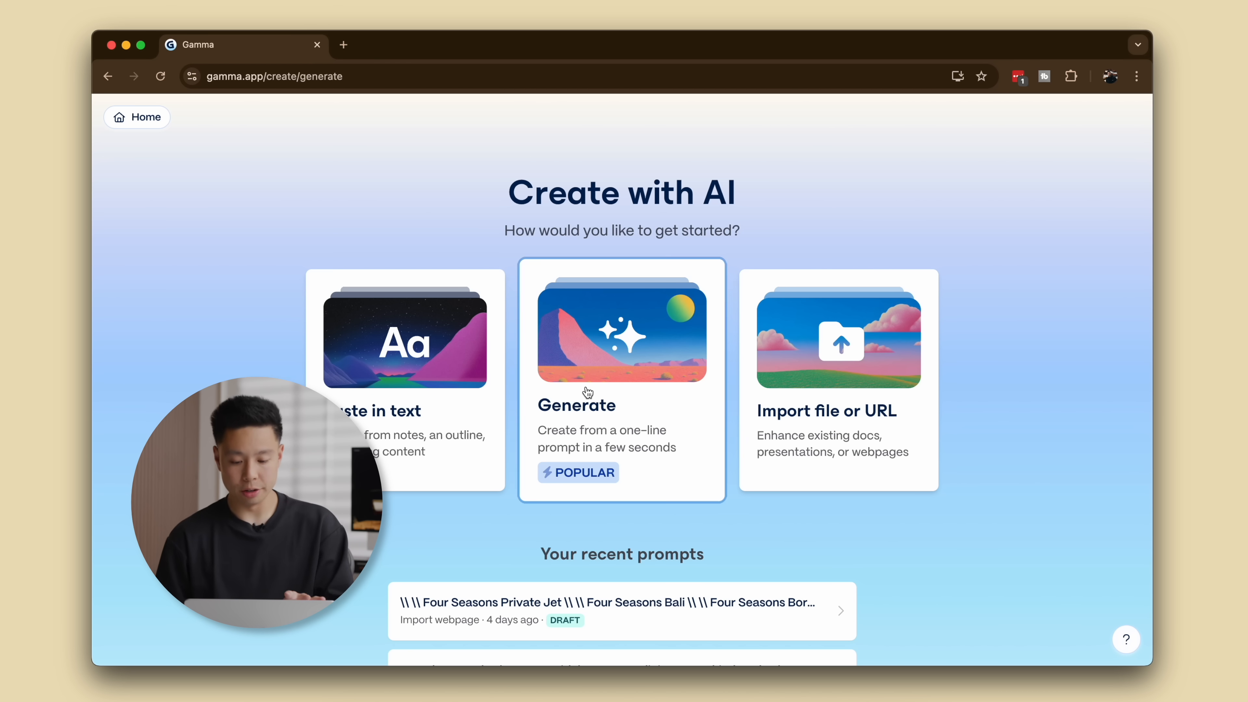
{"action": "left_click", "coordinate": [620, 390]}
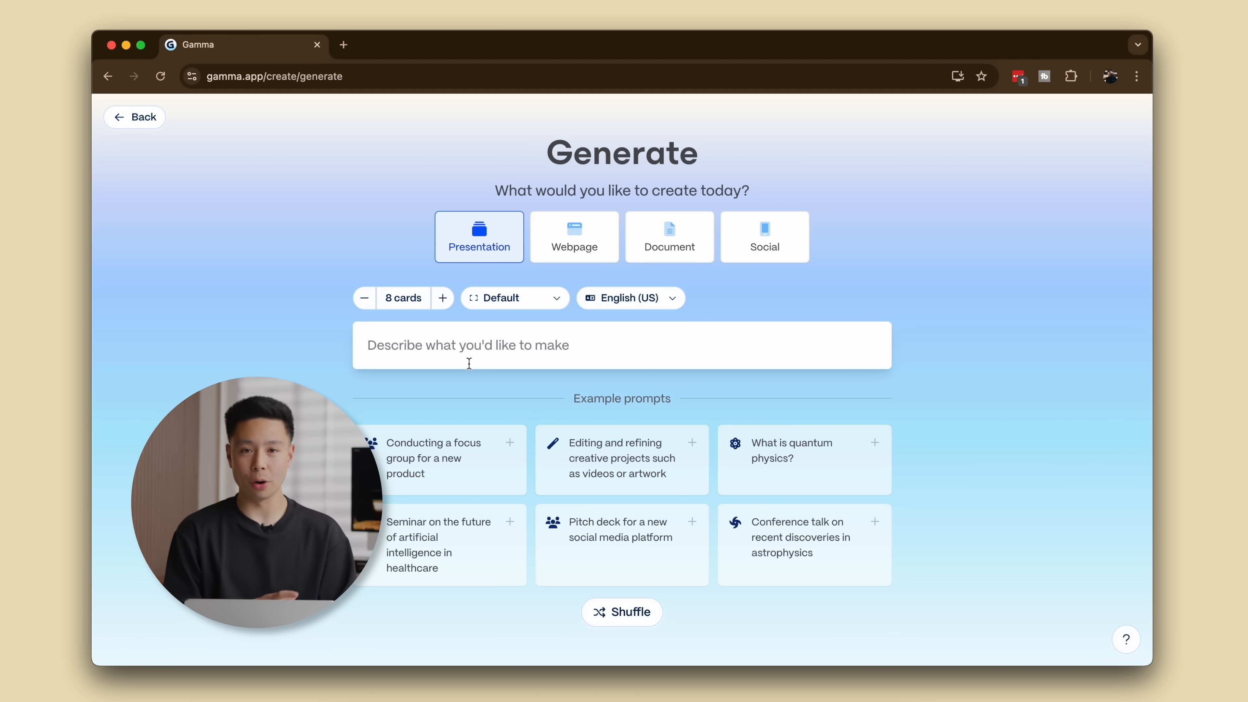
Submit the prompt asking for an architecture concept deck for a minimalist japandi scandi tech loft.
{"action": "type", "text": "Make a n"}
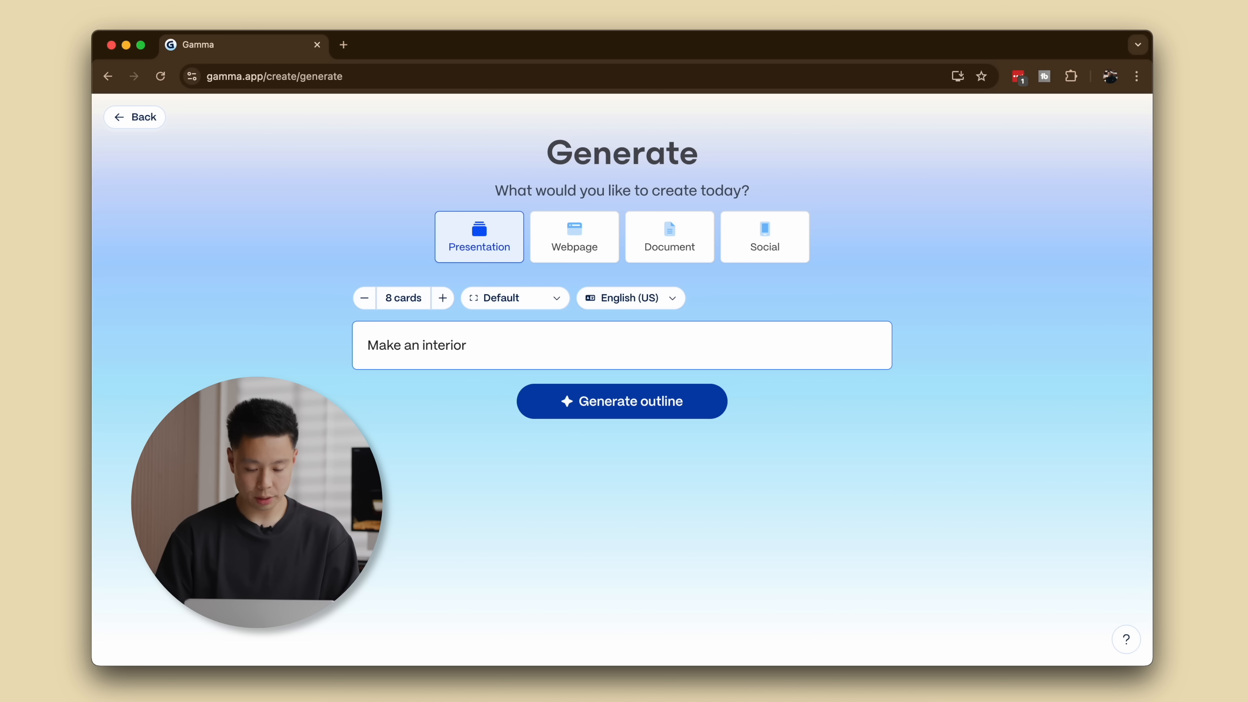
{"action": "type", "text": "design a ar"}
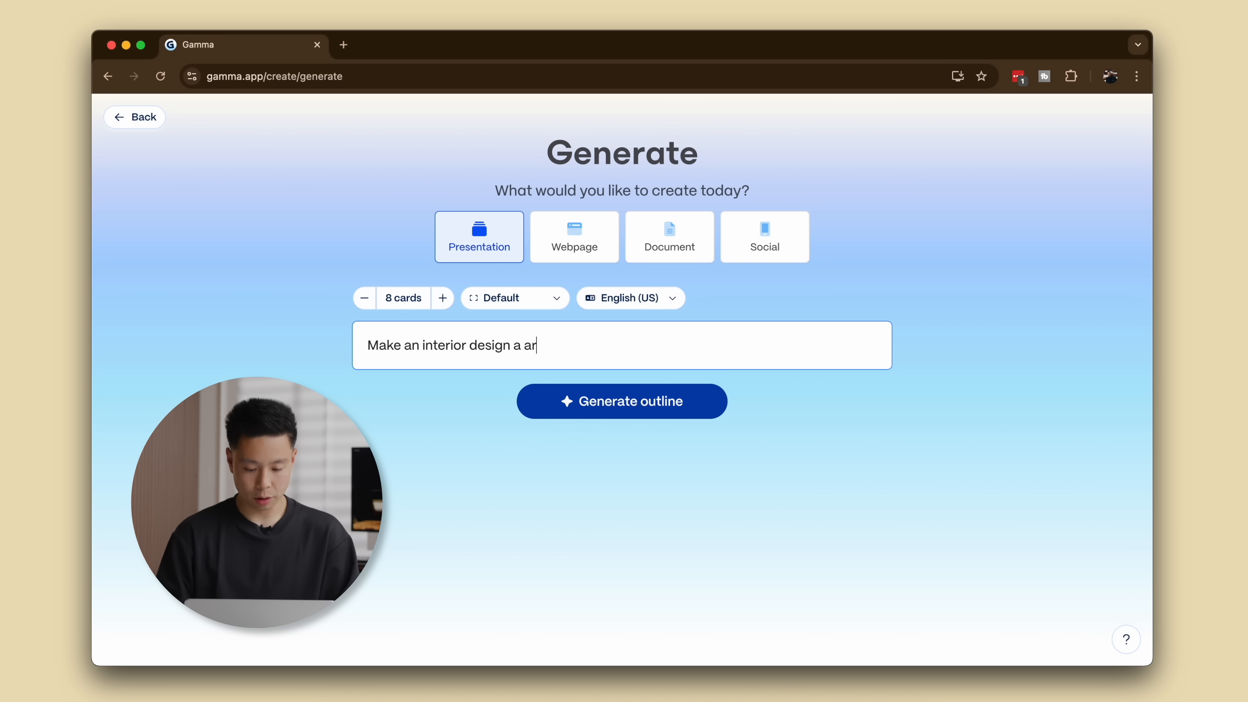
{"action": "type", "text": "rchitecture concpe"}
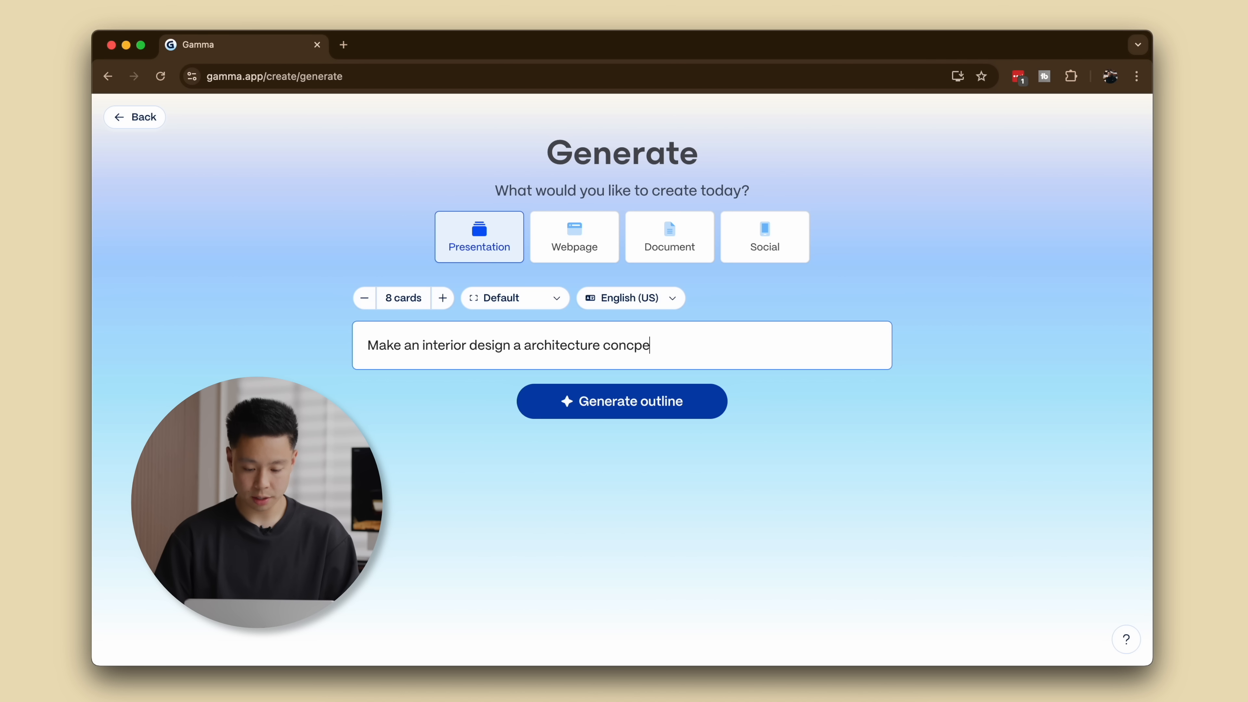
{"action": "type", "text": "pt deck for a mi"}
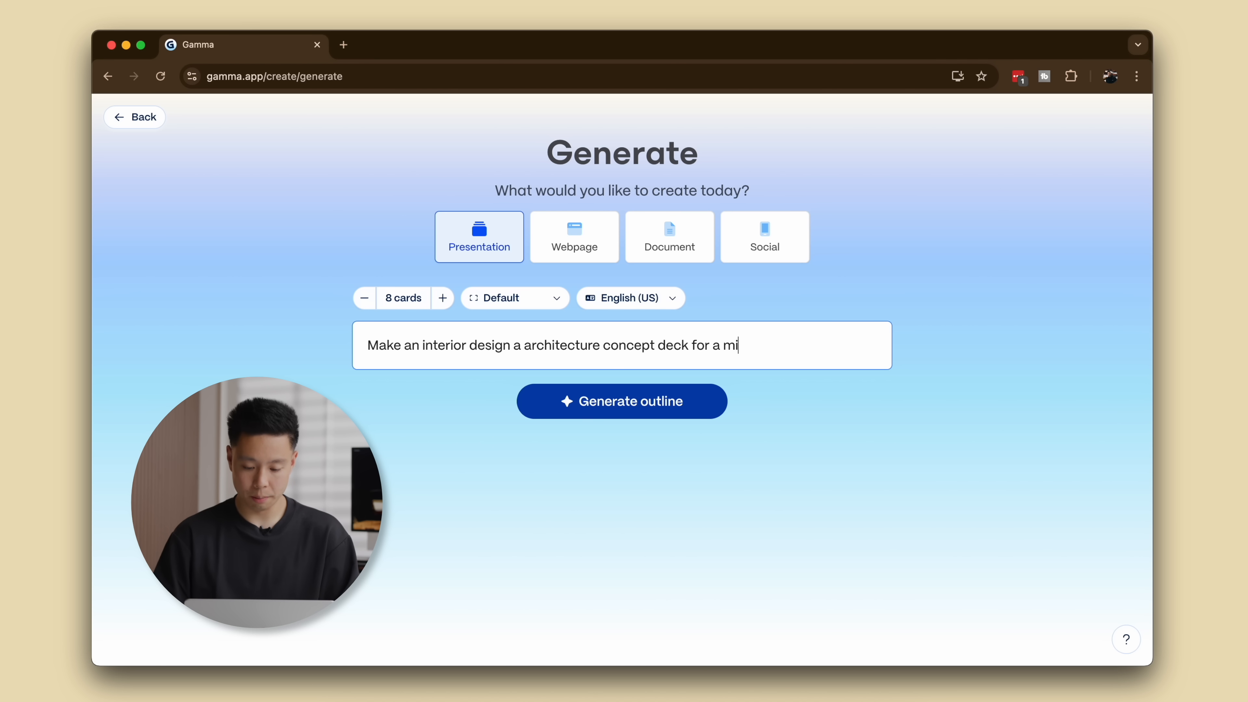
{"action": "type", "text": "nimalist japandi"}
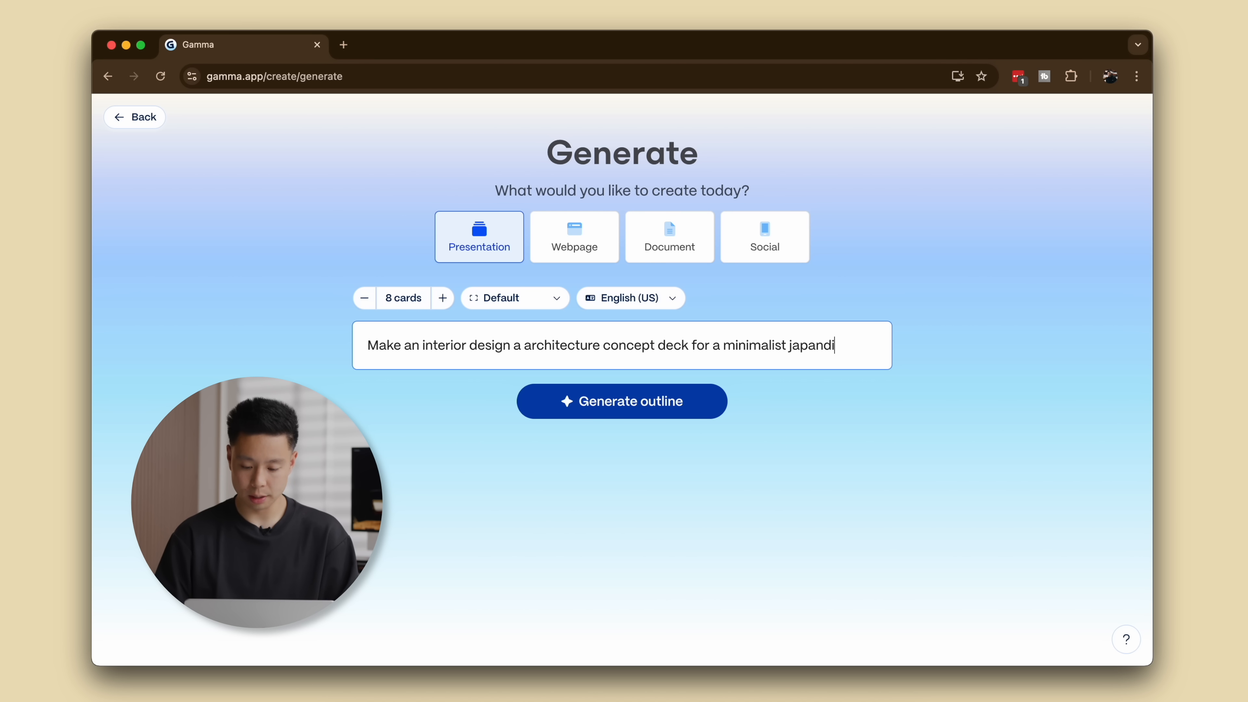
{"action": "type", "text": "scandinavian"}
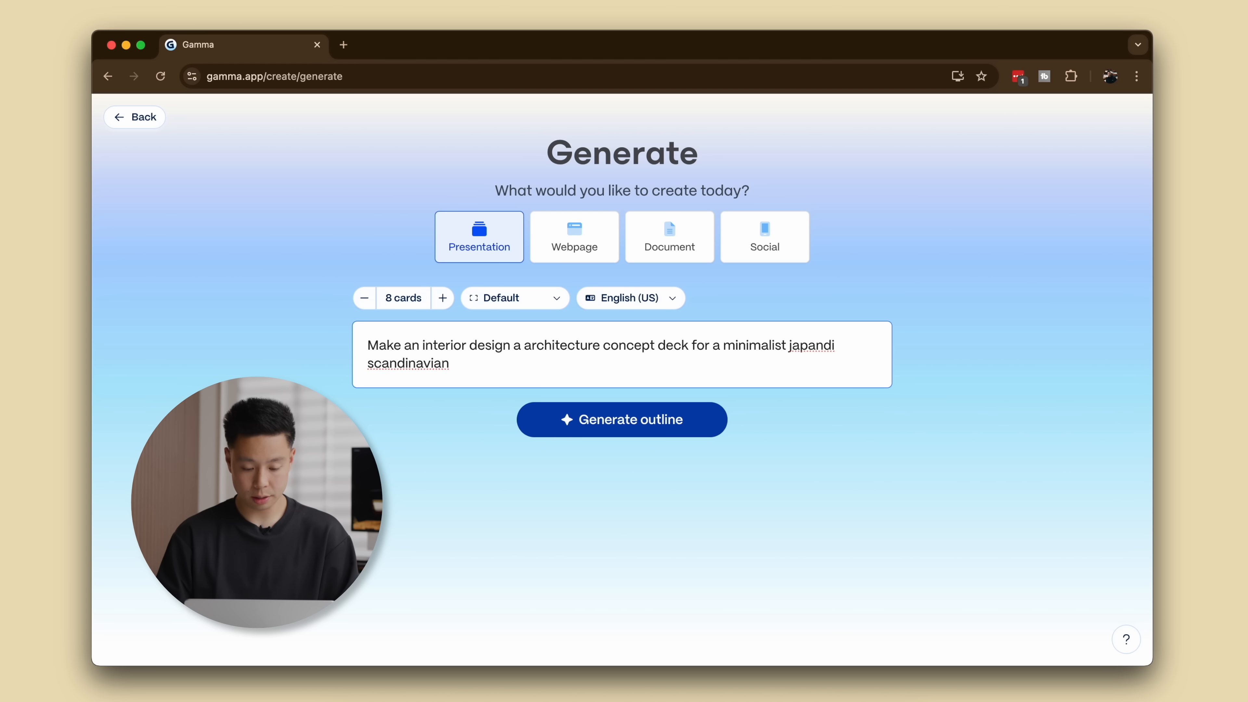
{"action": "type", "text": "tech loft."}
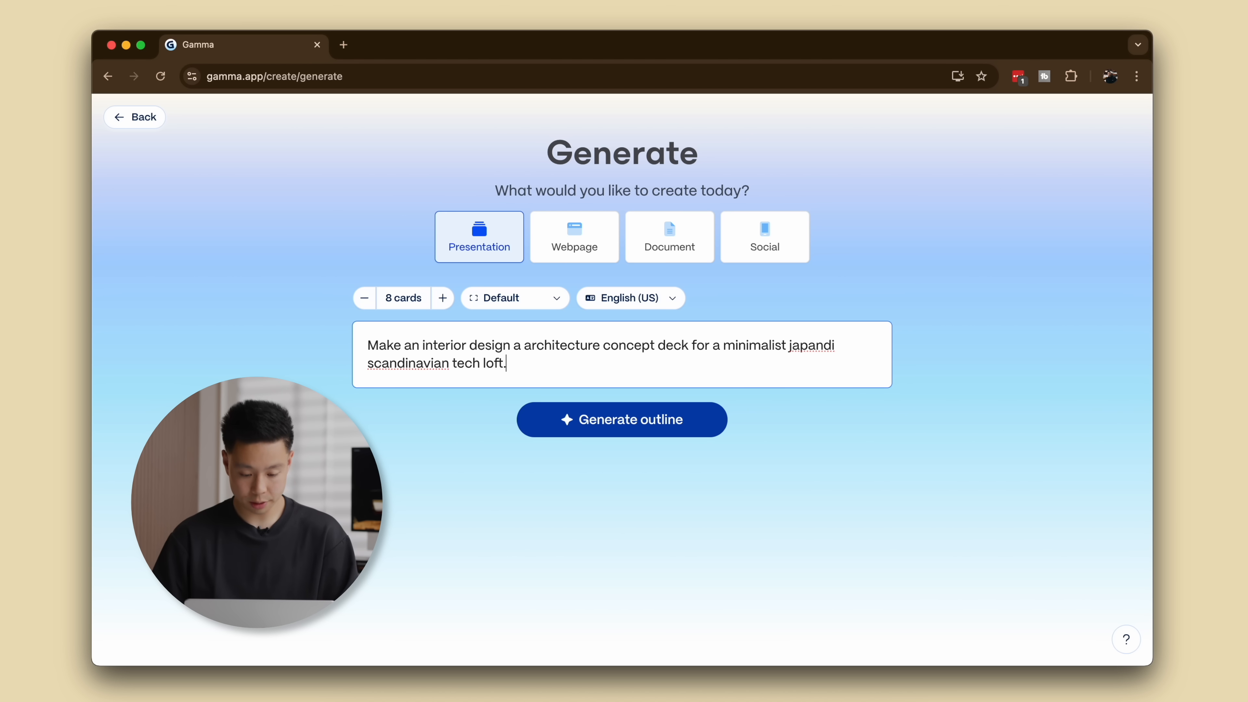
{"action": "left_click", "coordinate": [621, 419]}
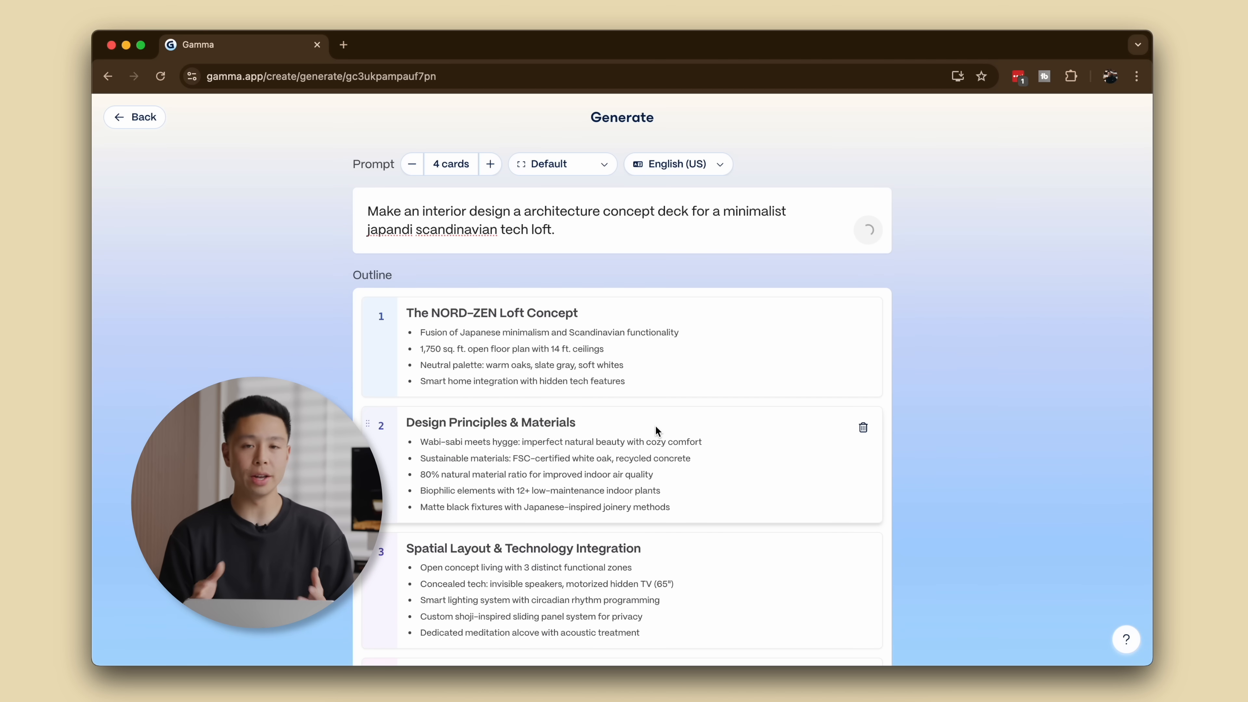
{"action": "scroll", "scroll_direction": "down", "scroll_amount": 3}
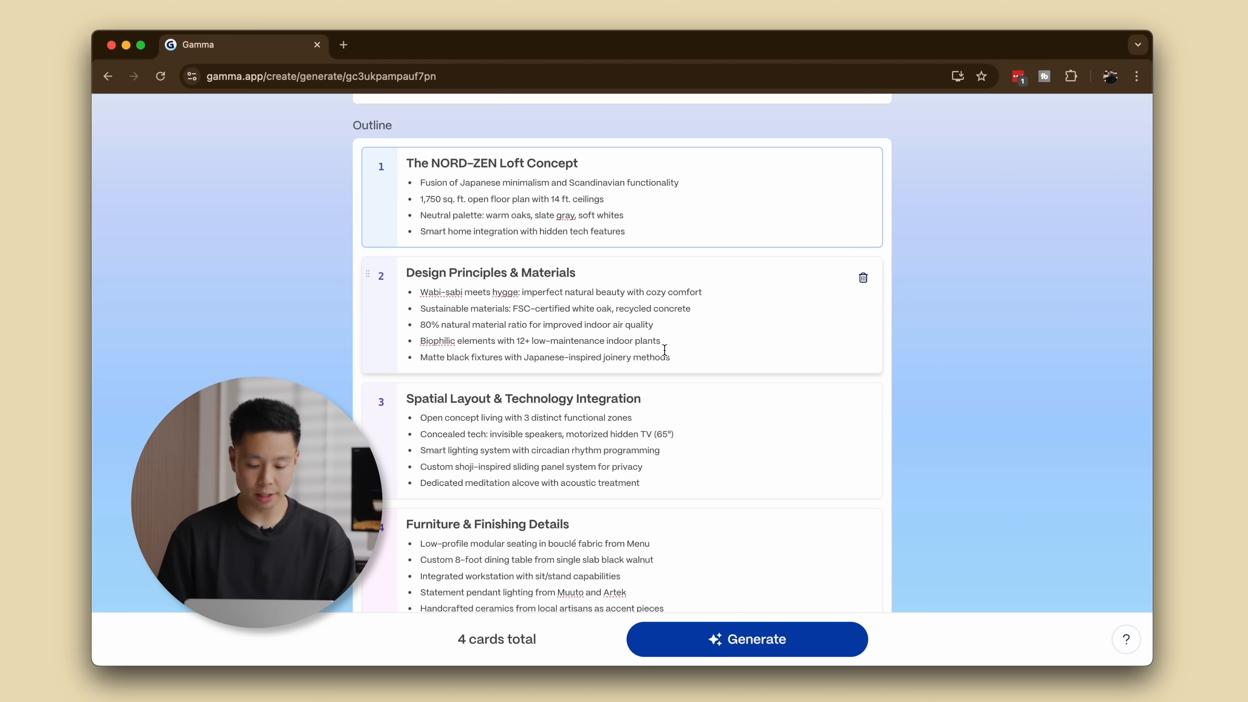
{"action": "scroll", "scroll_direction": "down", "scroll_amount": 3}
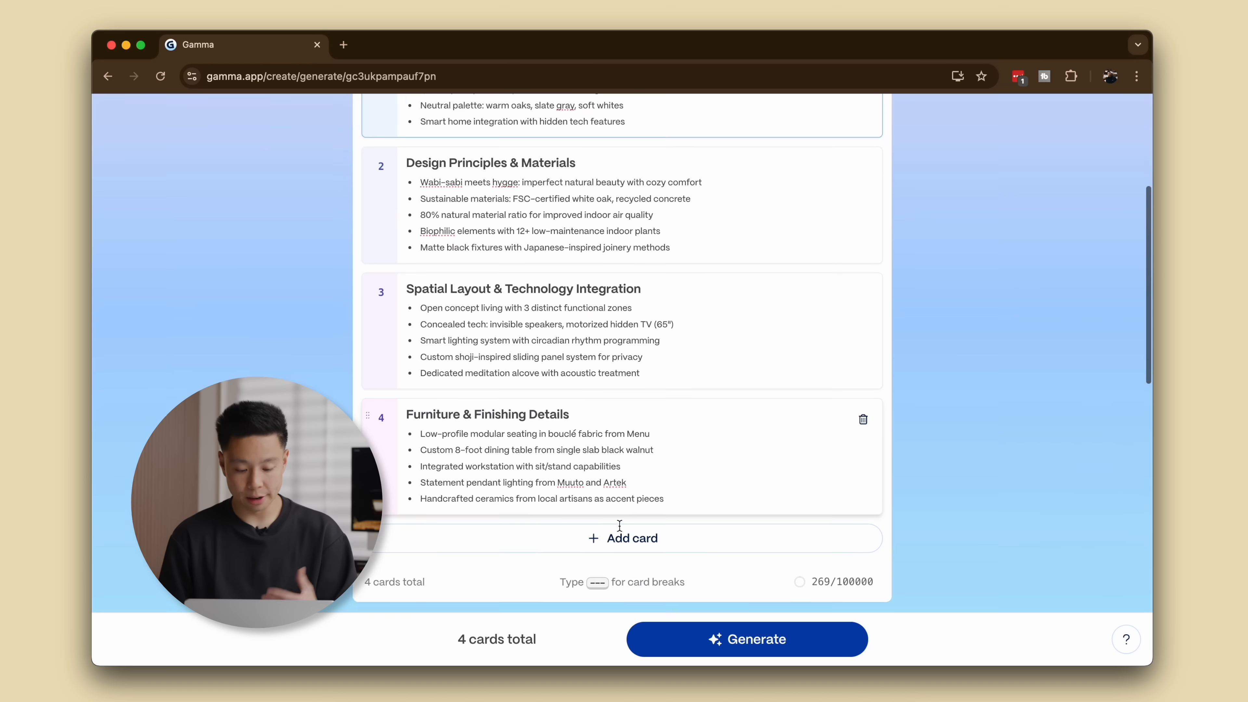
{"action": "scroll", "scroll_direction": "up", "scroll_amount": 3}
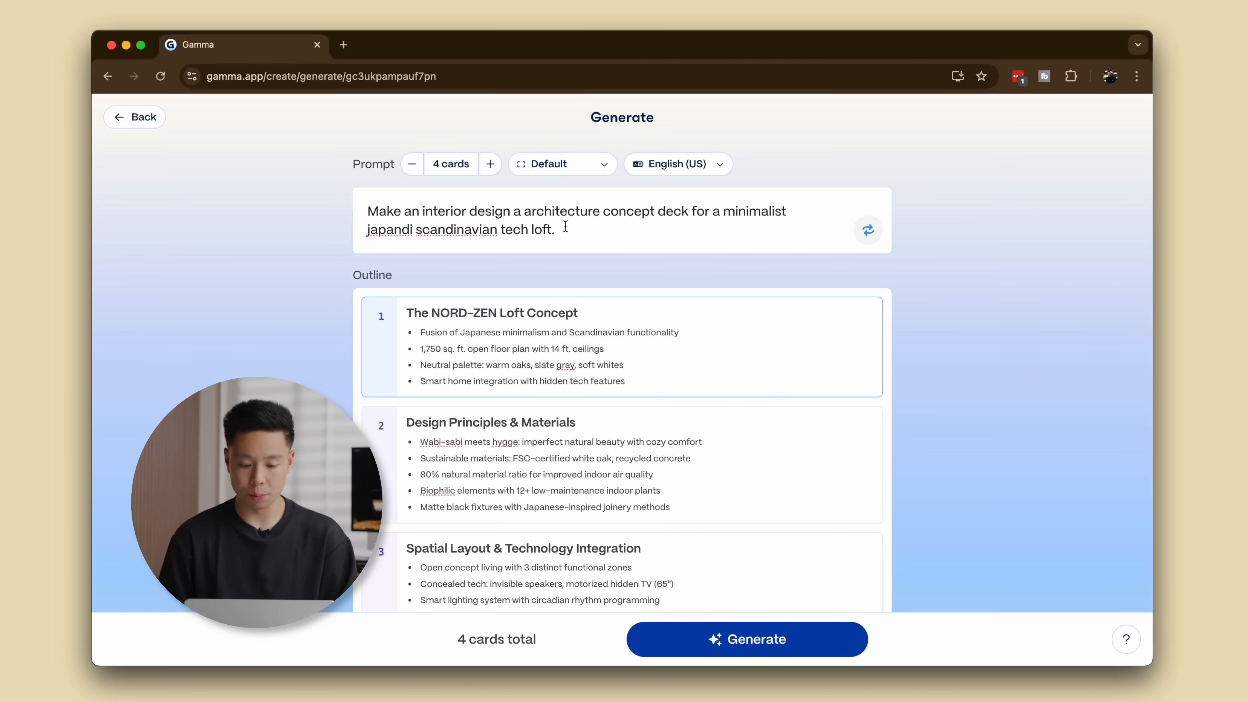
Append 'Categorize into general design, and then have a page for millwork and tech on its own.' and regenerate the outline.
{"action": "left_click", "coordinate": [557, 226]}
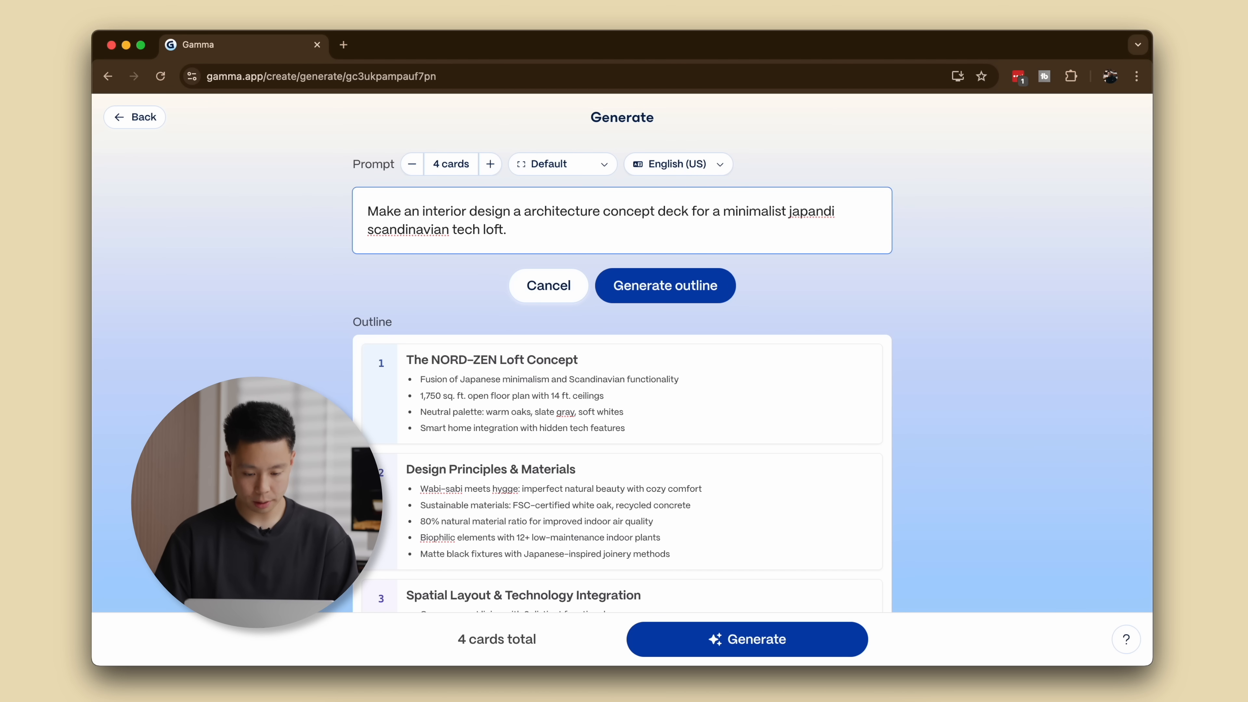
{"action": "type", "text": "Categor"}
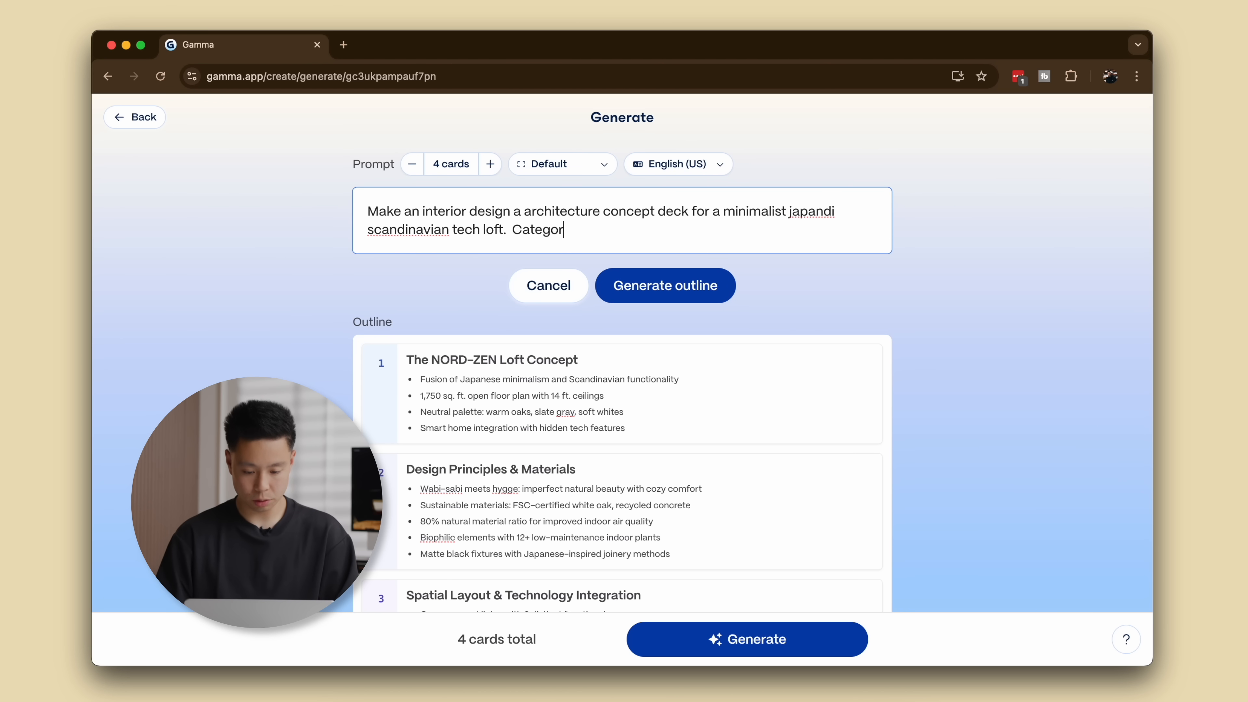
{"action": "type", "text": "ize into gene"}
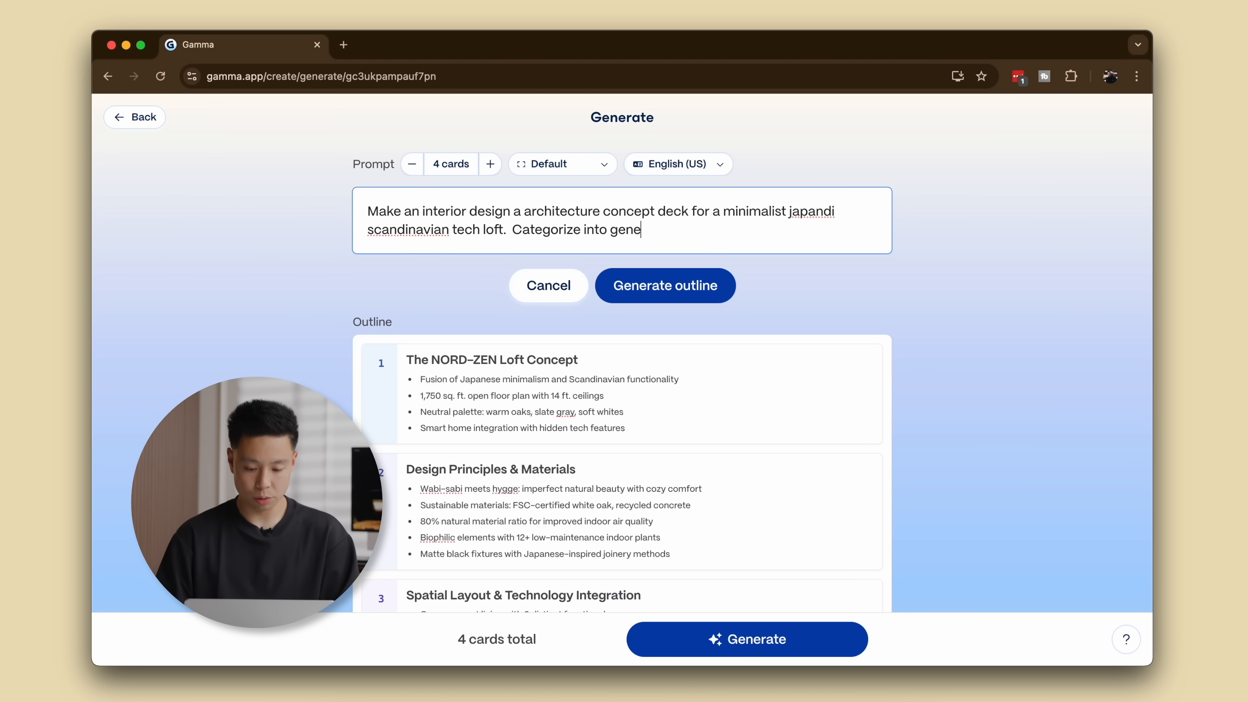
{"action": "type", "text": "ral design,"}
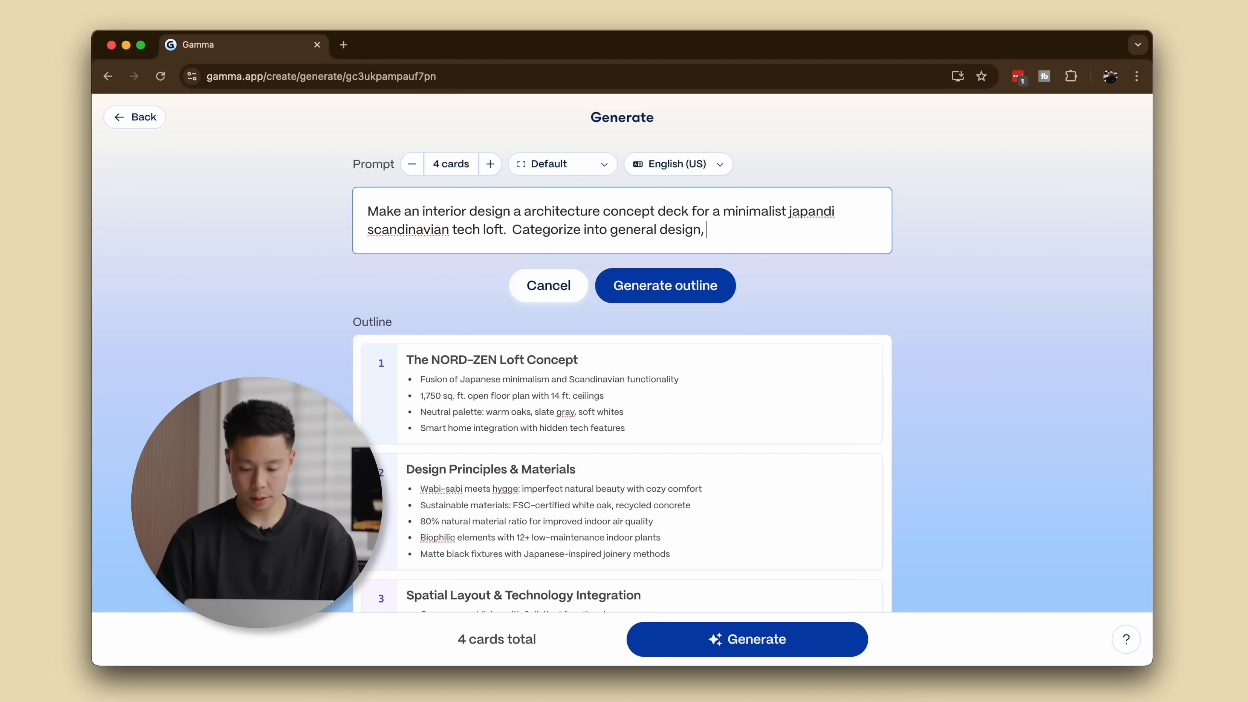
{"action": "type", "text": "and then have a page fo"}
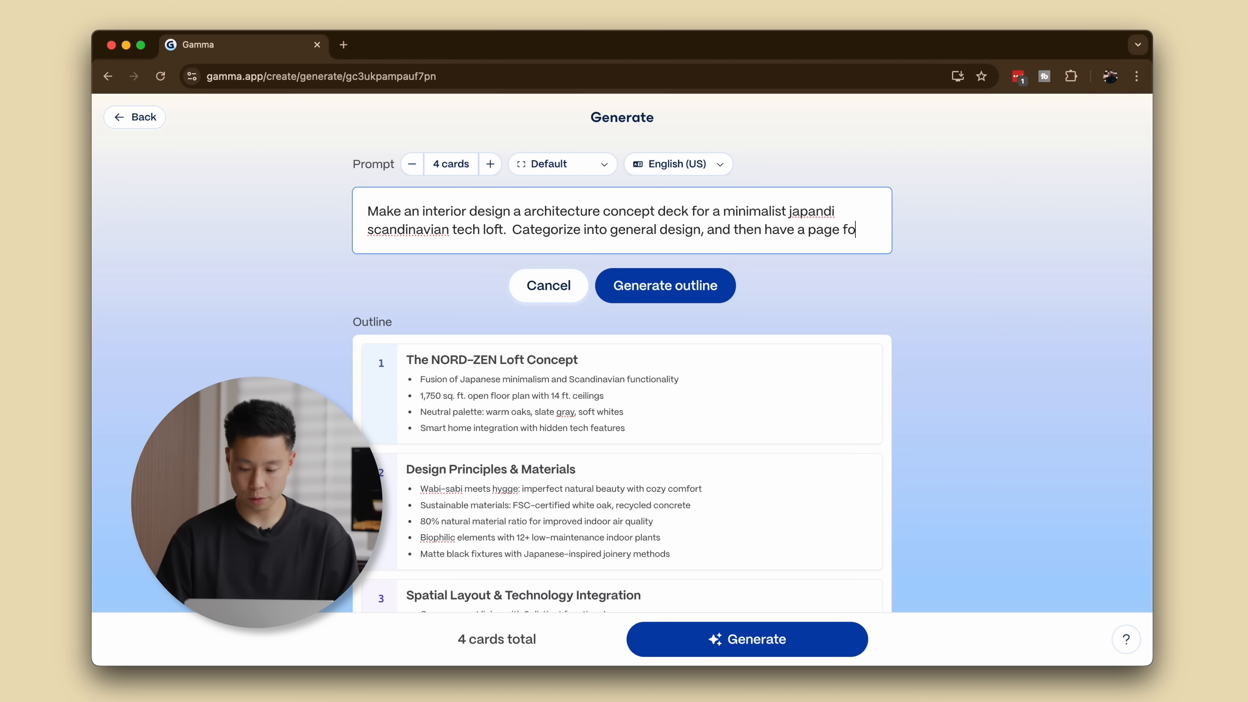
{"action": "type", "text": "r millwork and te"}
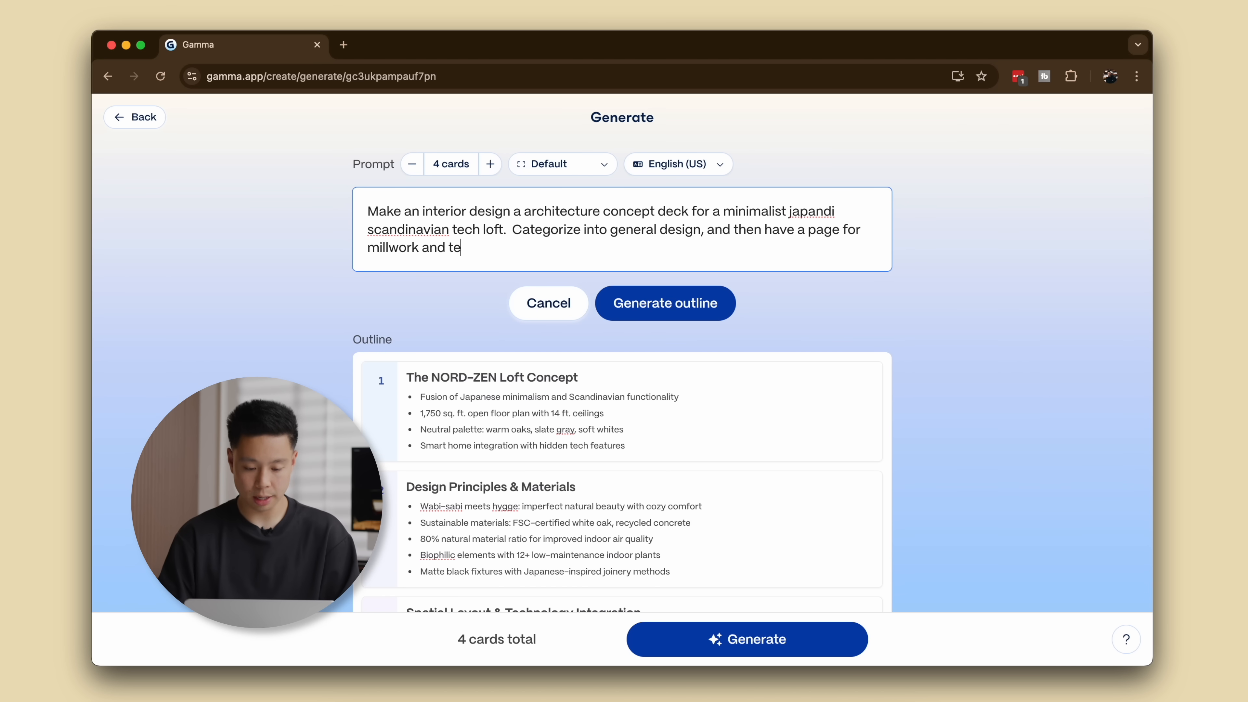
{"action": "type", "text": "ch on its own."}
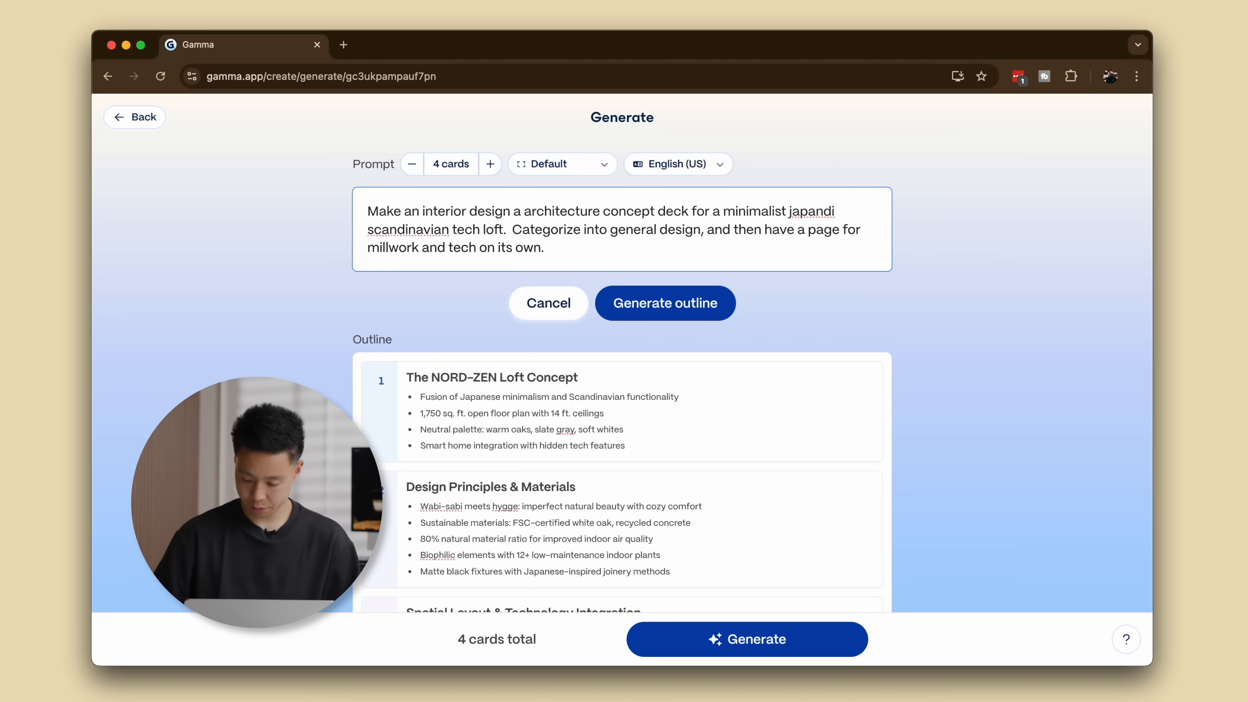
{"action": "left_click", "coordinate": [664, 303]}
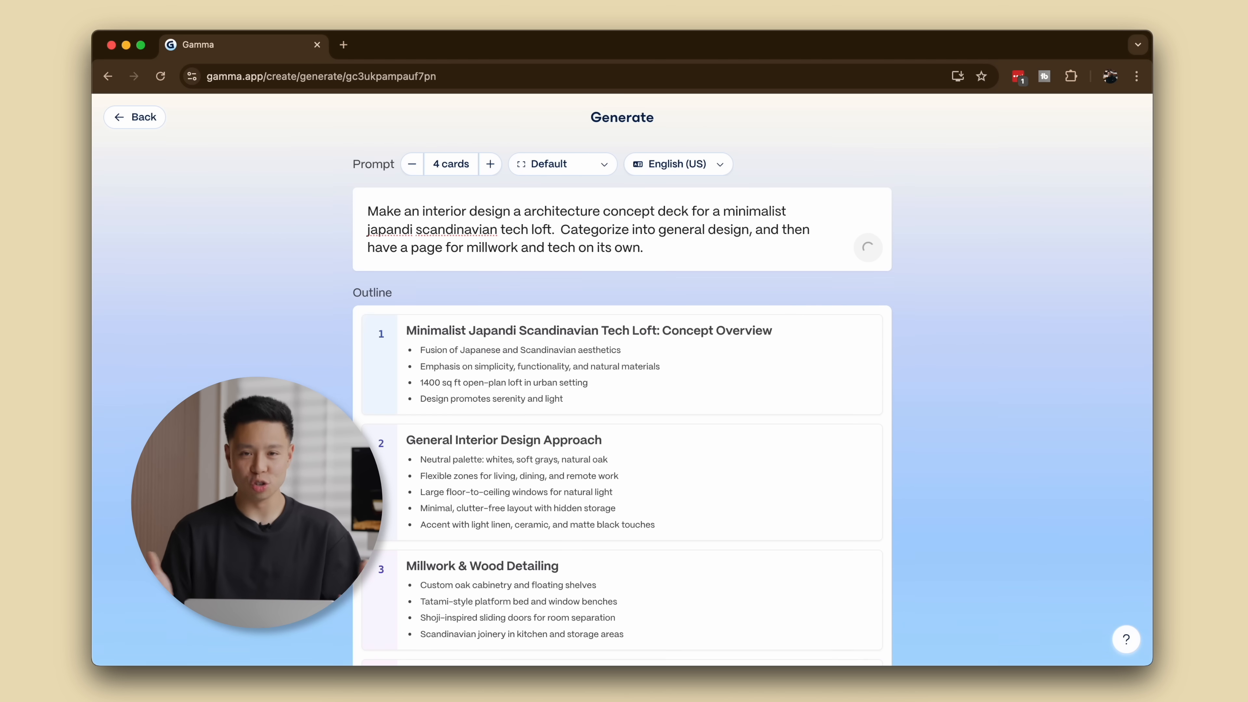
Review the regenerated four-card outline and move down to the Themes section.
{"action": "scroll", "scroll_direction": "down", "scroll_amount": 3}
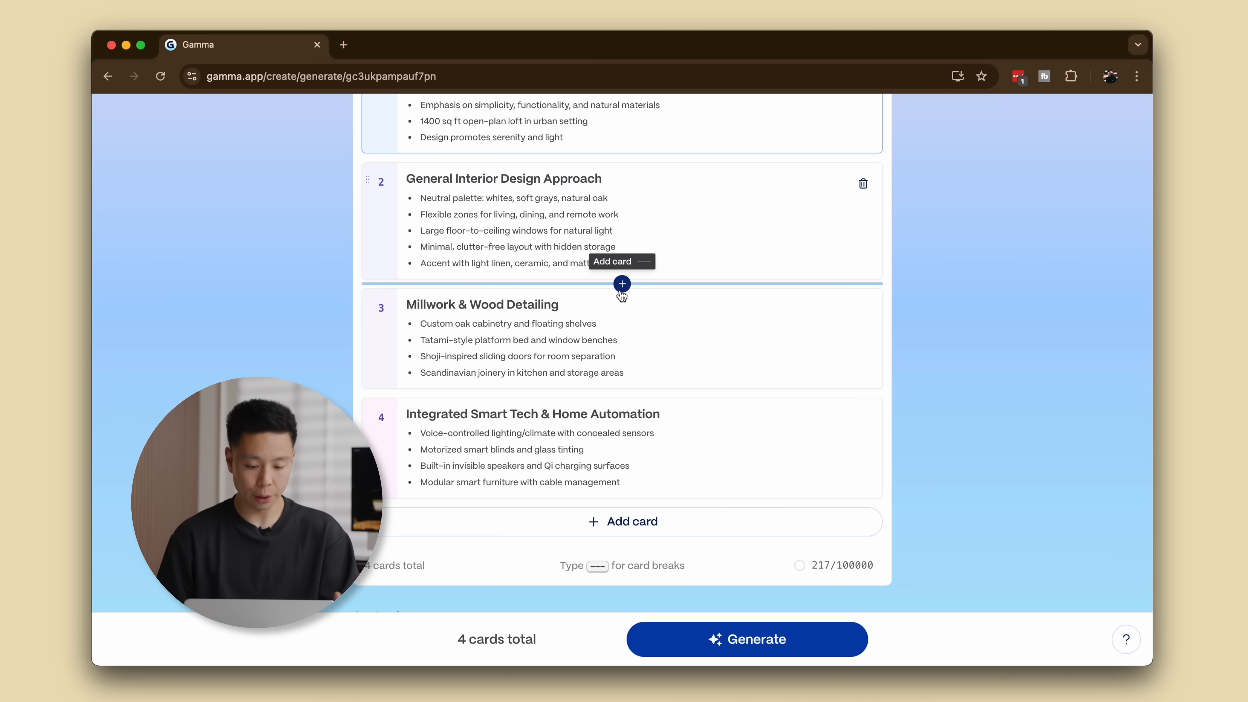
{"action": "scroll", "scroll_direction": "up", "scroll_amount": 3}
{"action": "type", "text": "9"}
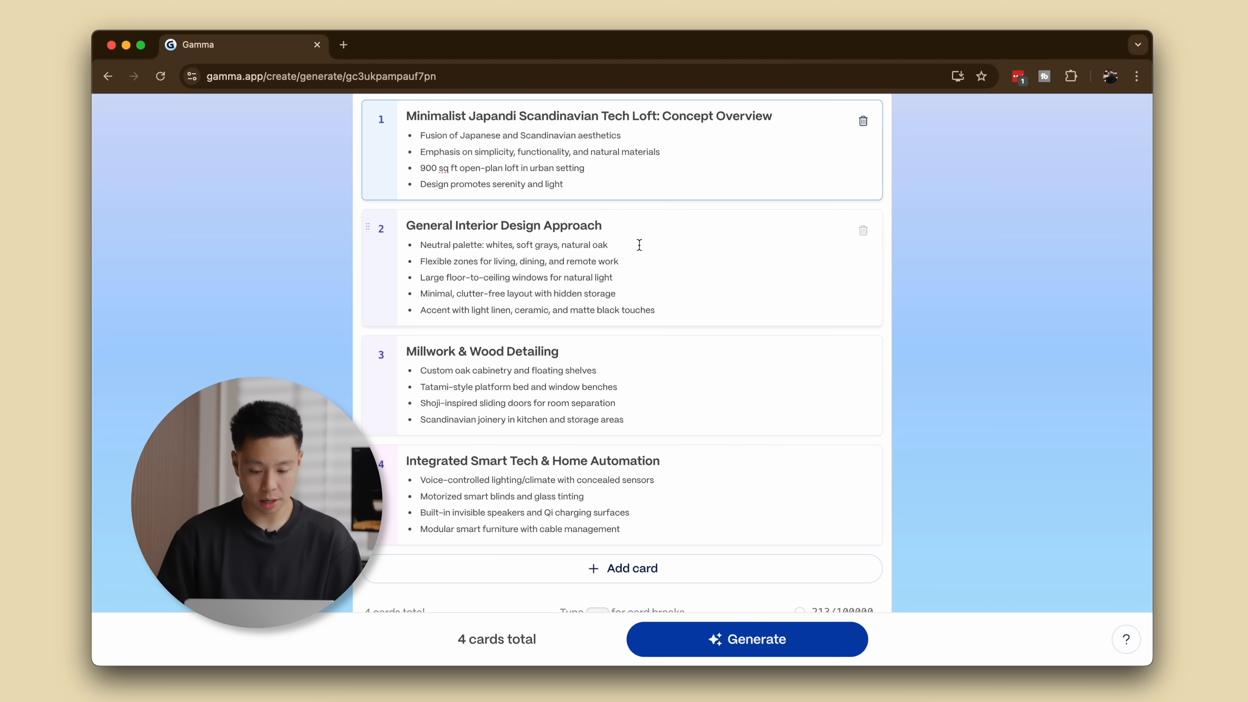
{"action": "scroll", "scroll_direction": "down", "scroll_amount": 3}
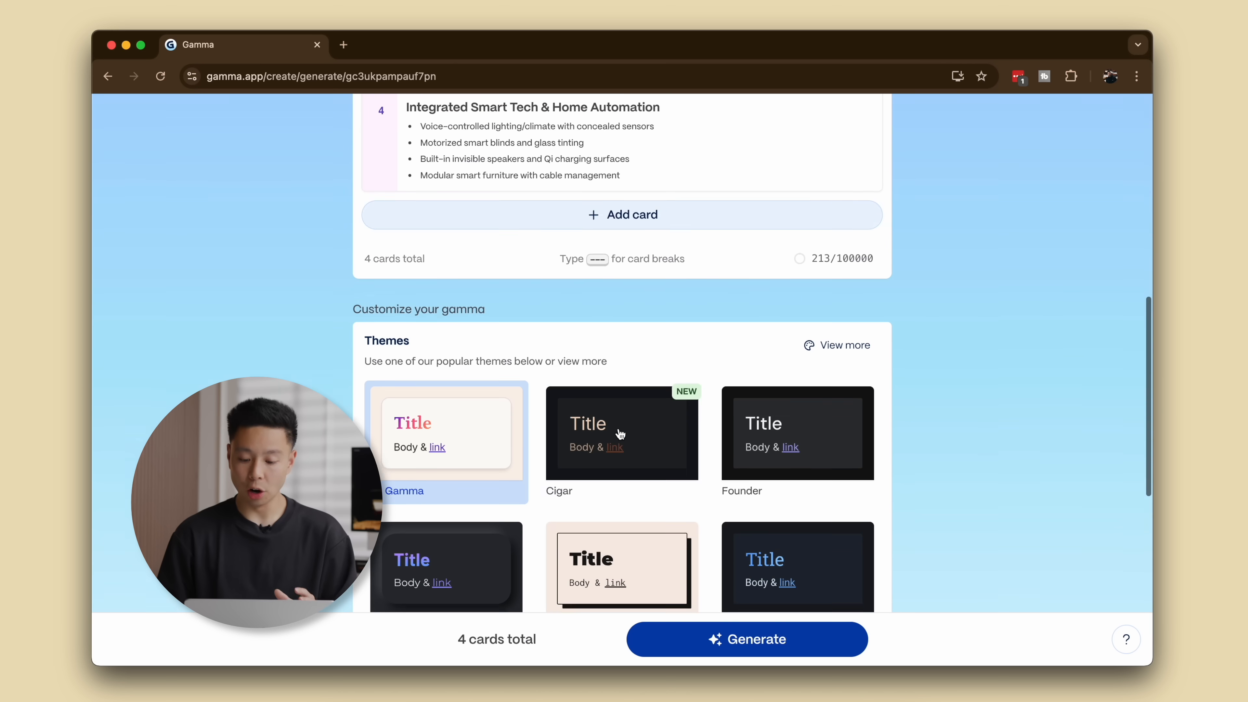
Filter themes to Professional and choose the Linen theme for the deck.
{"action": "left_click", "coordinate": [836, 344]}
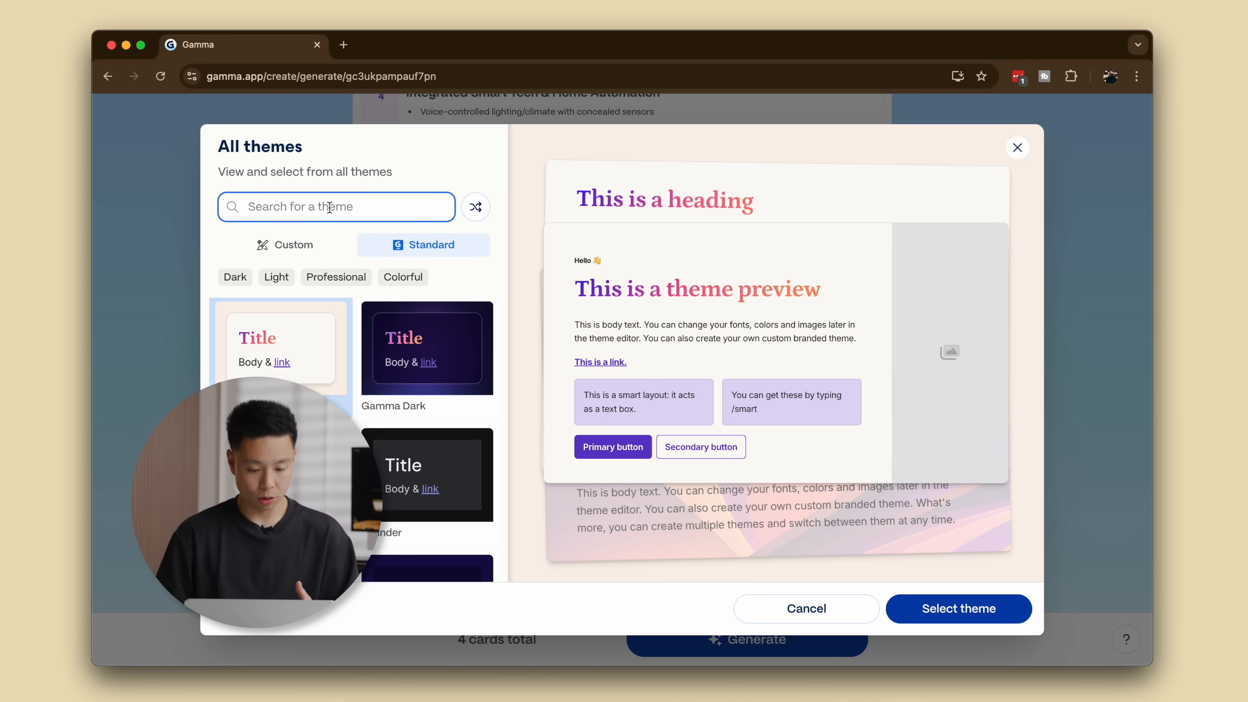
{"action": "mouse_move", "coordinate": [312, 298]}
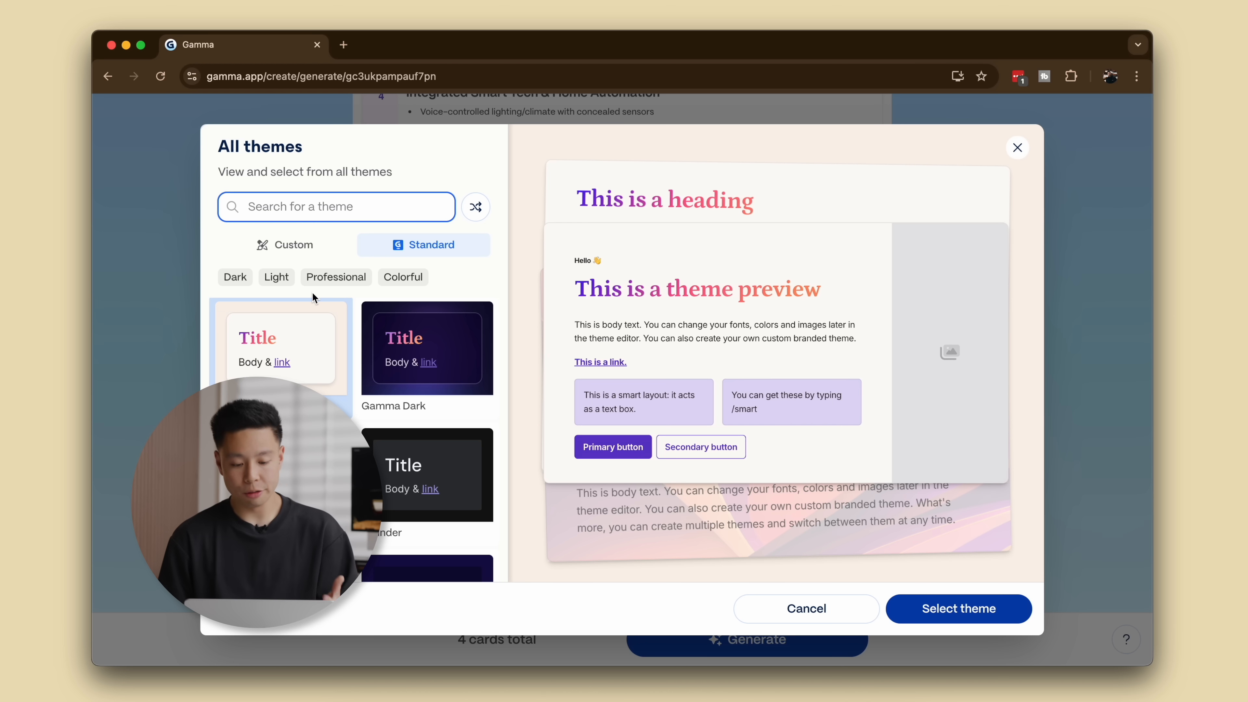
{"action": "mouse_move", "coordinate": [393, 284]}
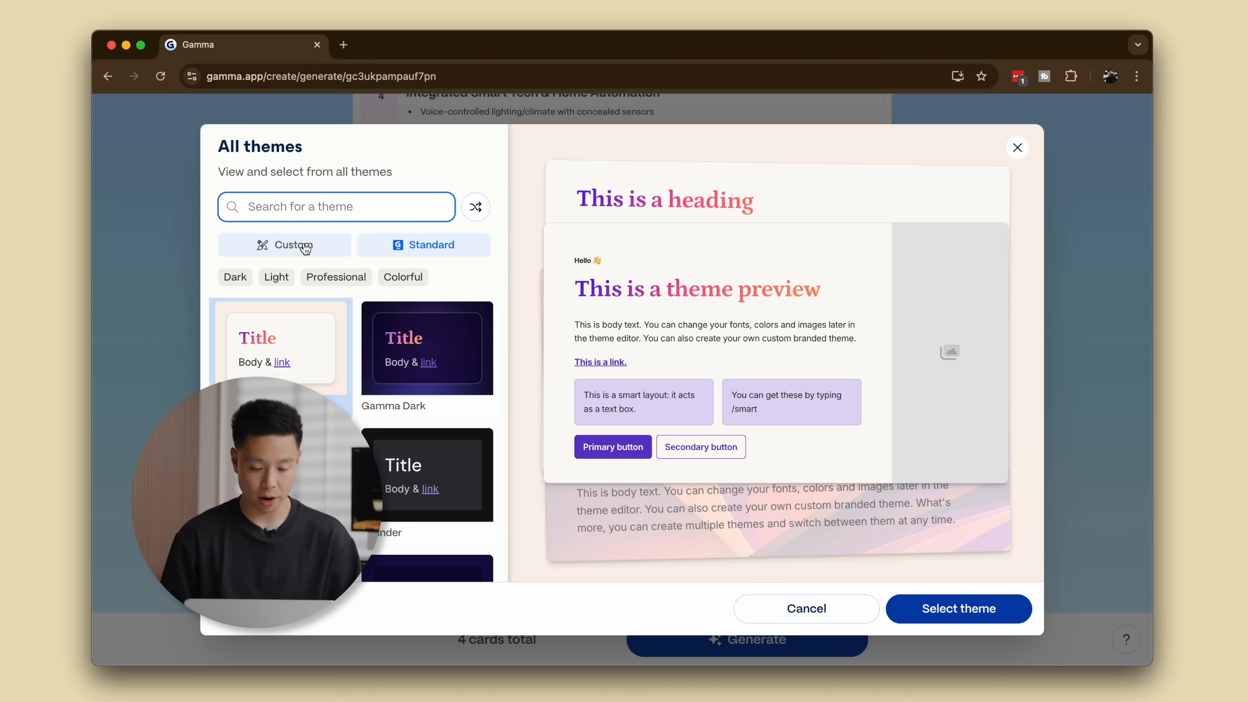
{"action": "left_click", "coordinate": [276, 277]}
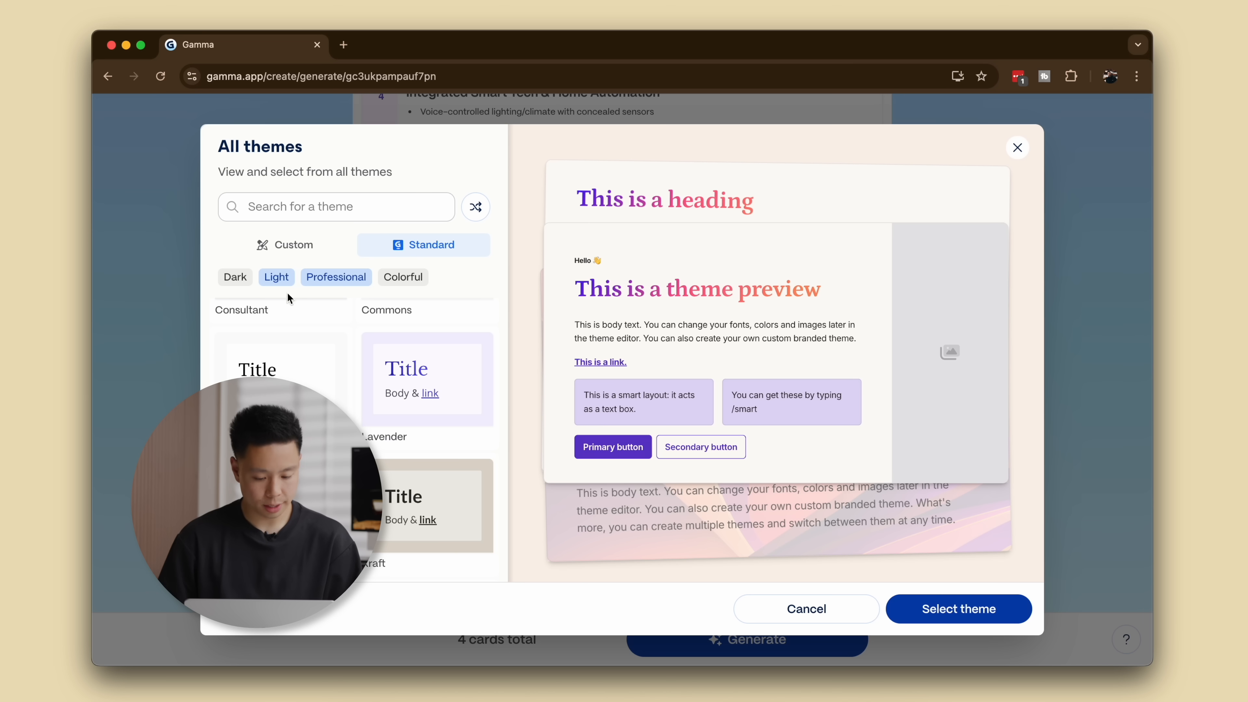
{"action": "scroll", "scroll_direction": "down", "scroll_amount": 3}
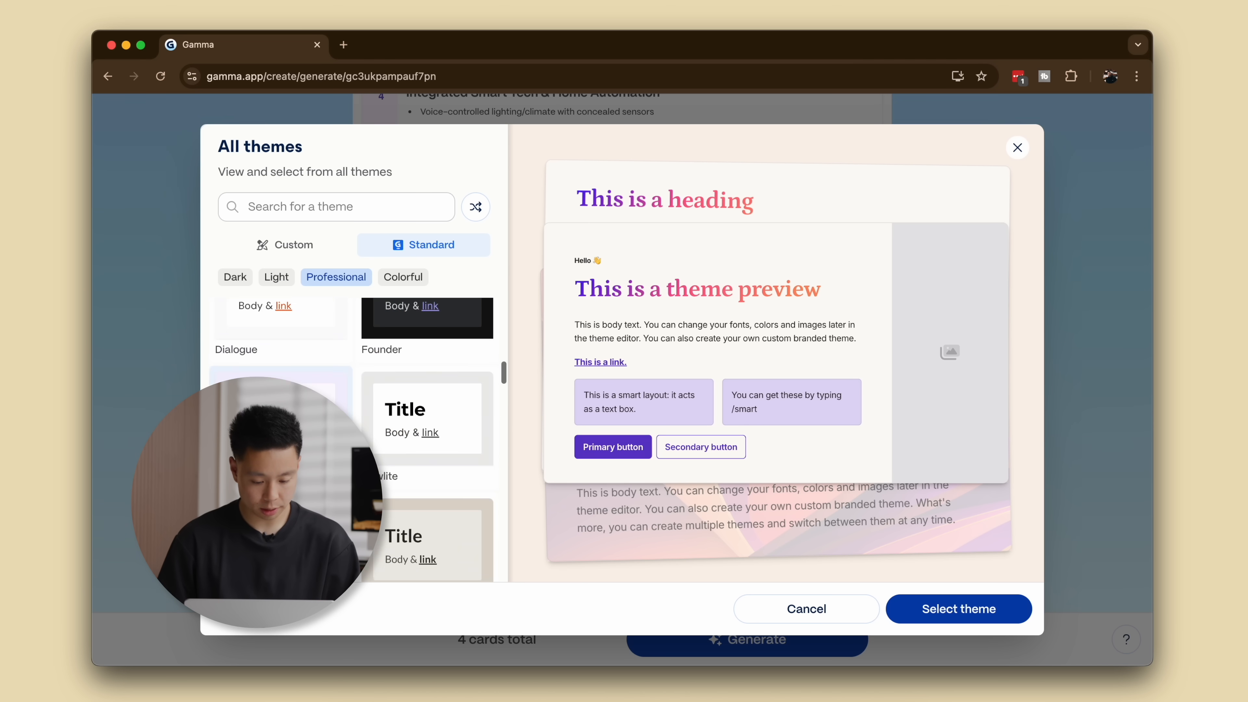
{"action": "left_click", "coordinate": [276, 277]}
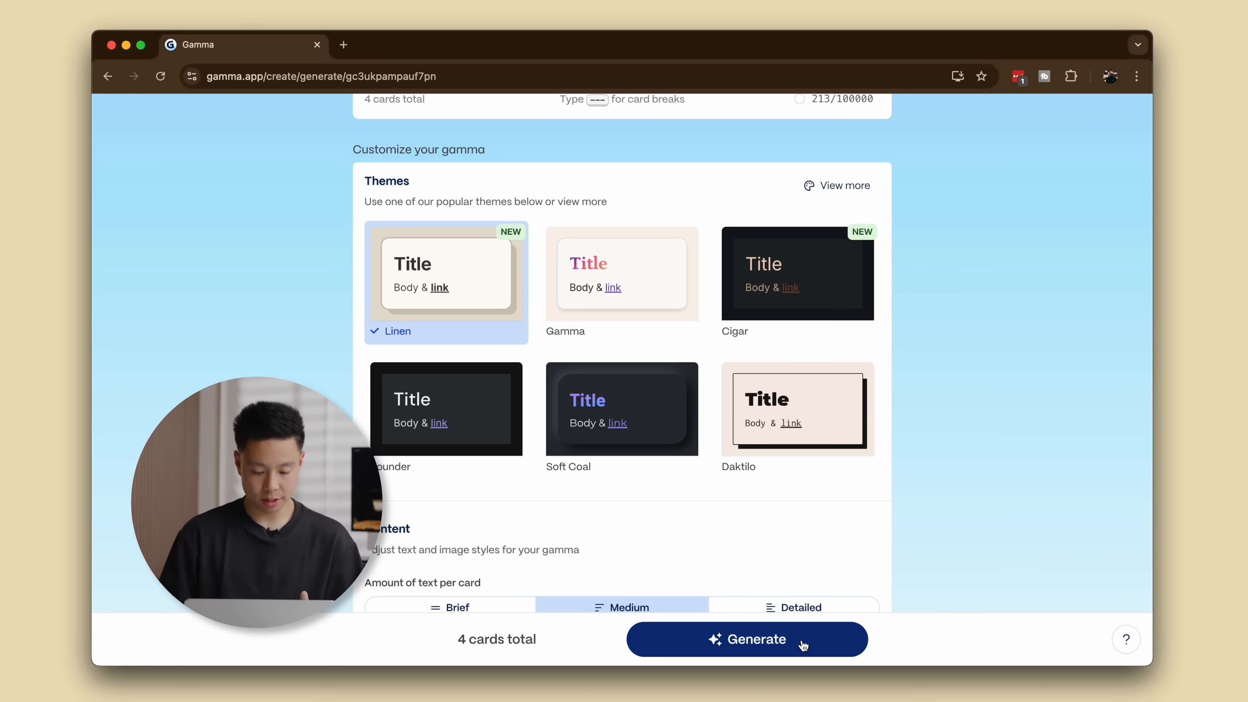
Set the deck's image source to Stock photos and start generating.
{"action": "scroll", "scroll_direction": "down", "scroll_amount": 3}
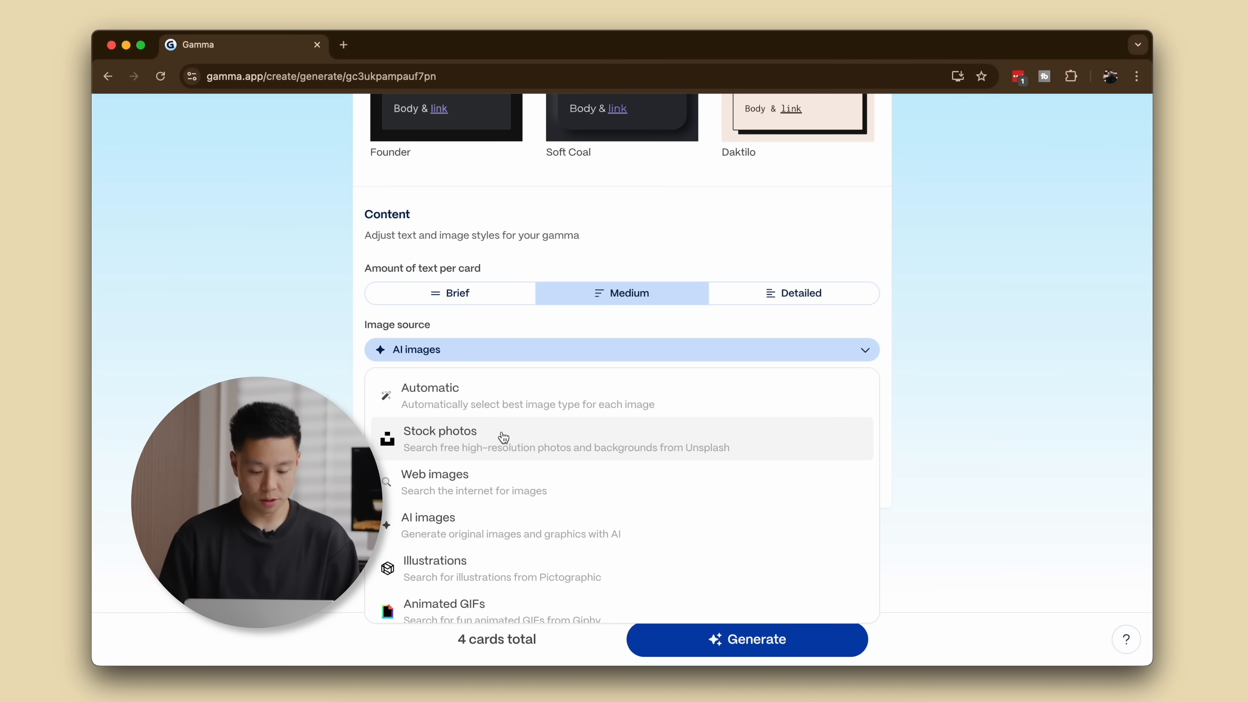
{"action": "left_click", "coordinate": [745, 639]}
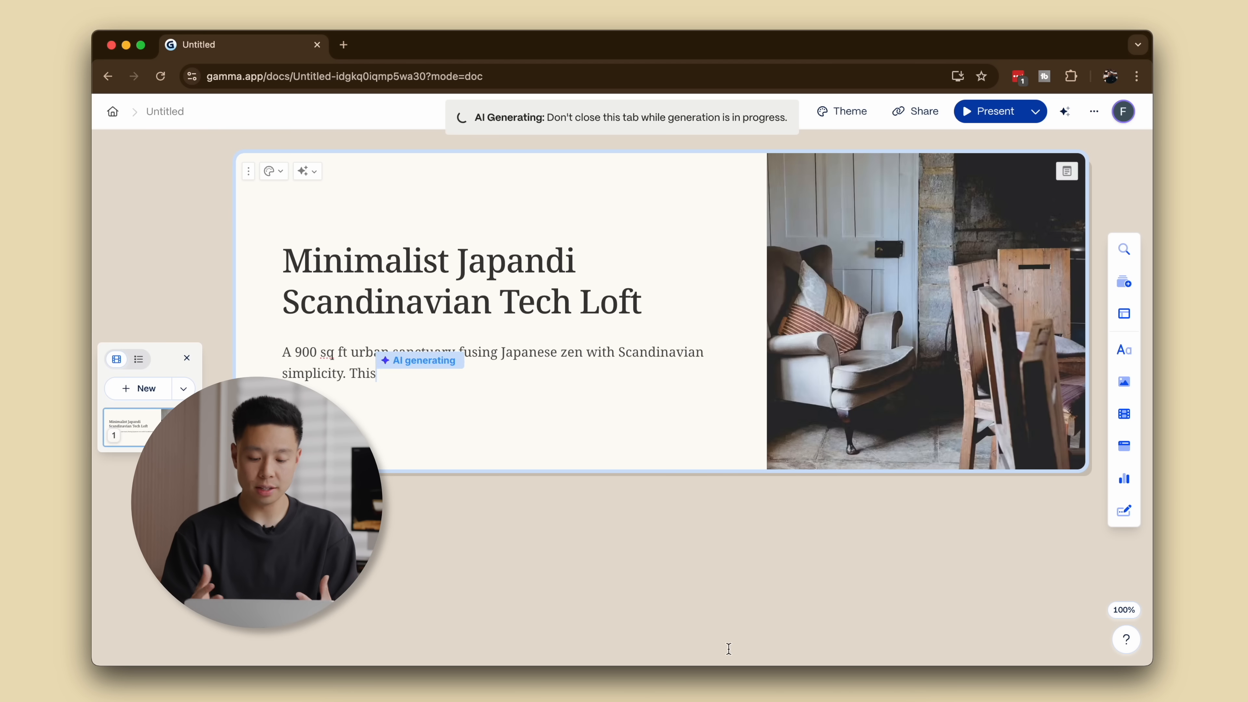
Scroll through the four generated cards down to Millwork & Wood Detailing.
{"action": "scroll", "scroll_direction": "down", "scroll_amount": 3}
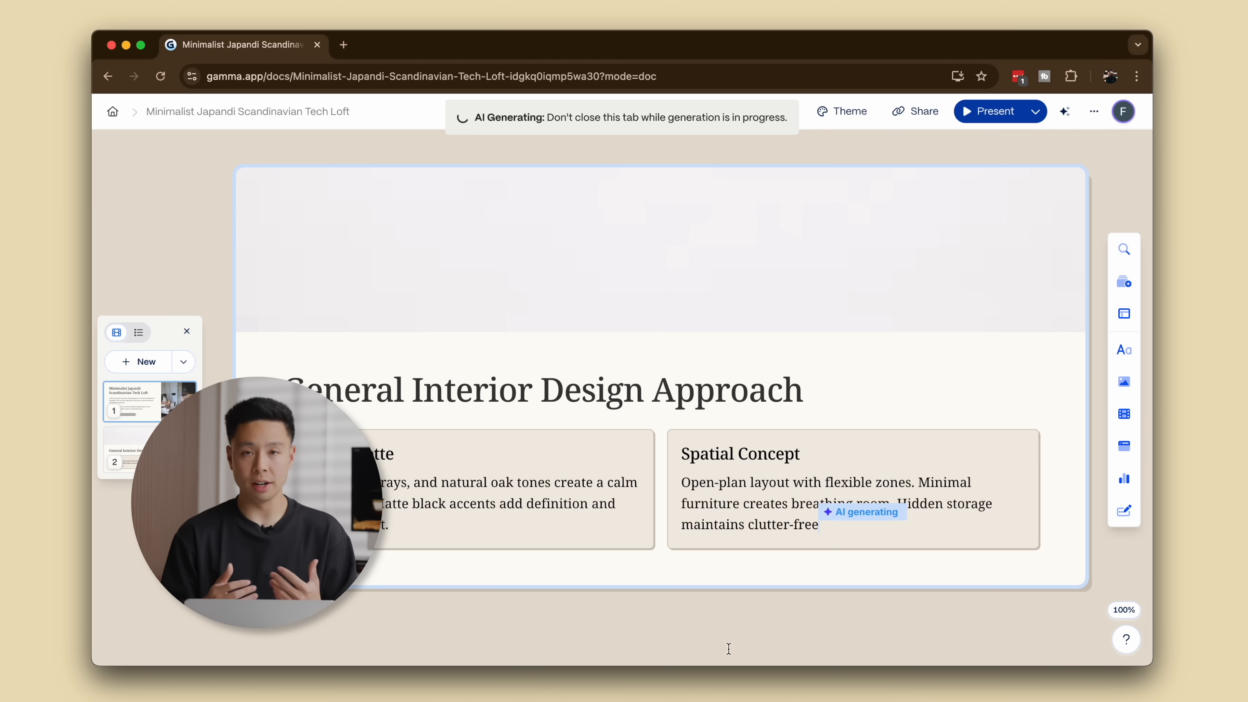
{"action": "scroll", "scroll_direction": "down", "scroll_amount": 3}
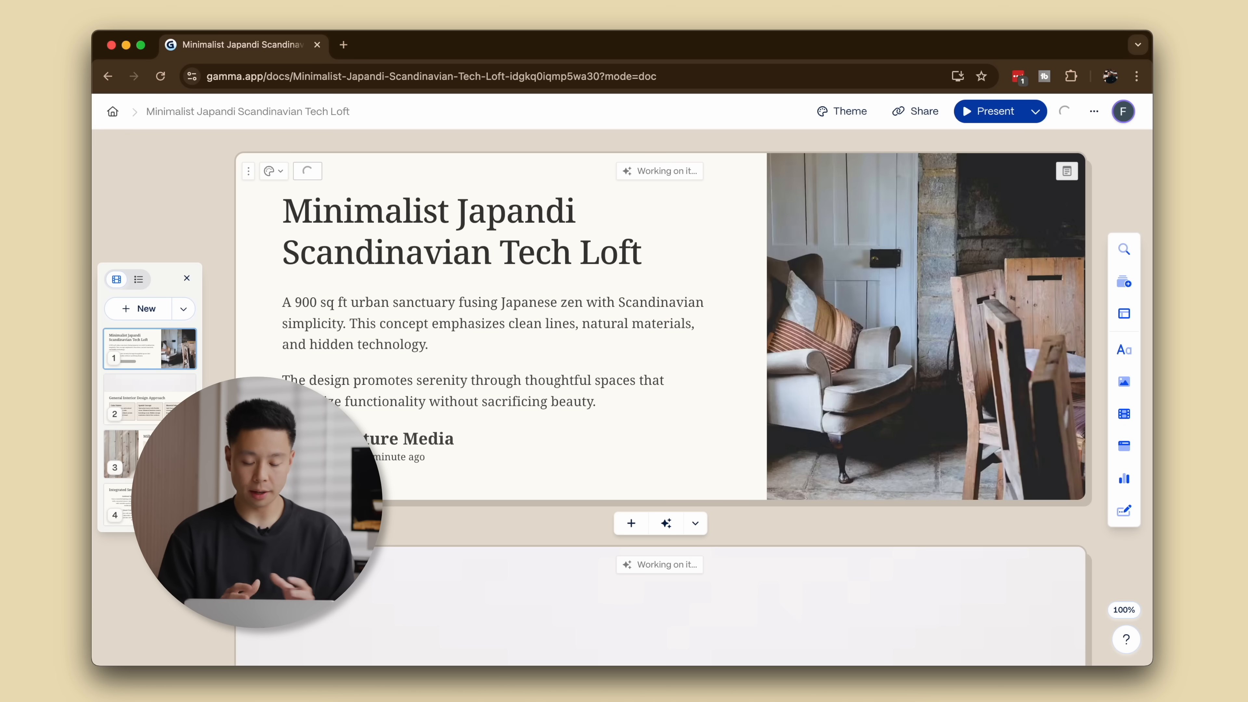
{"action": "scroll", "scroll_direction": "down", "scroll_amount": 3}
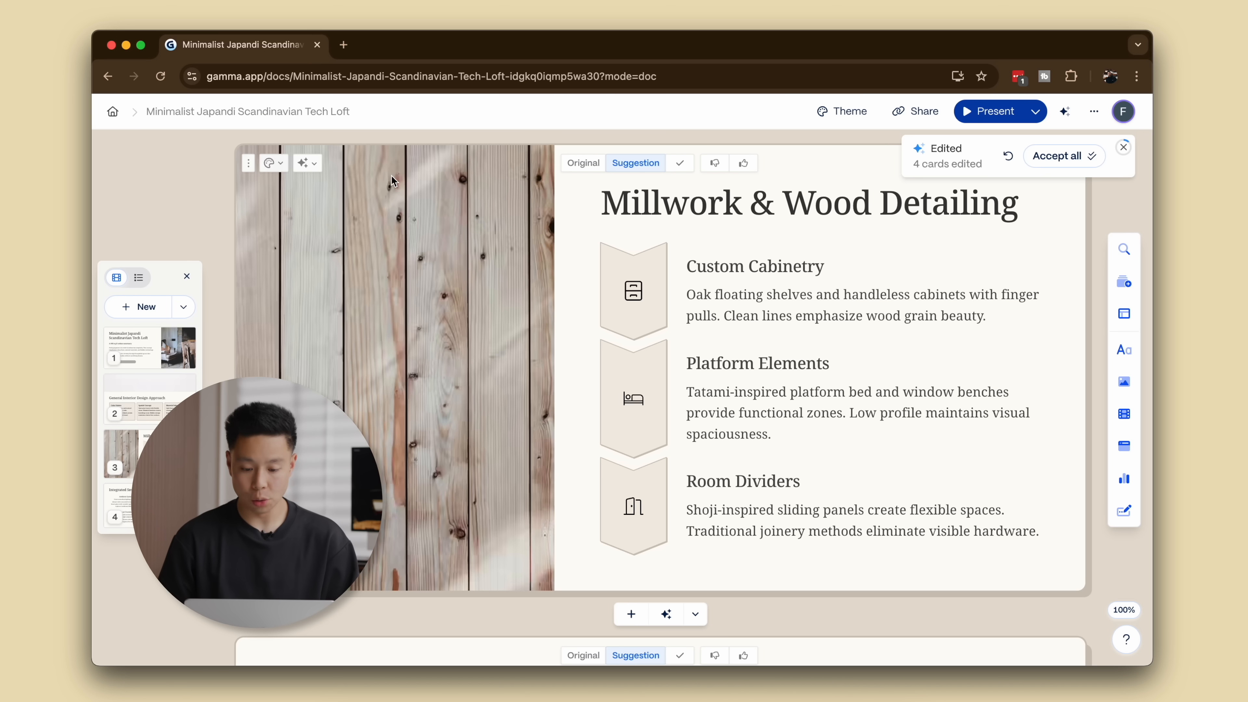
{"action": "mouse_move", "coordinate": [1123, 150]}
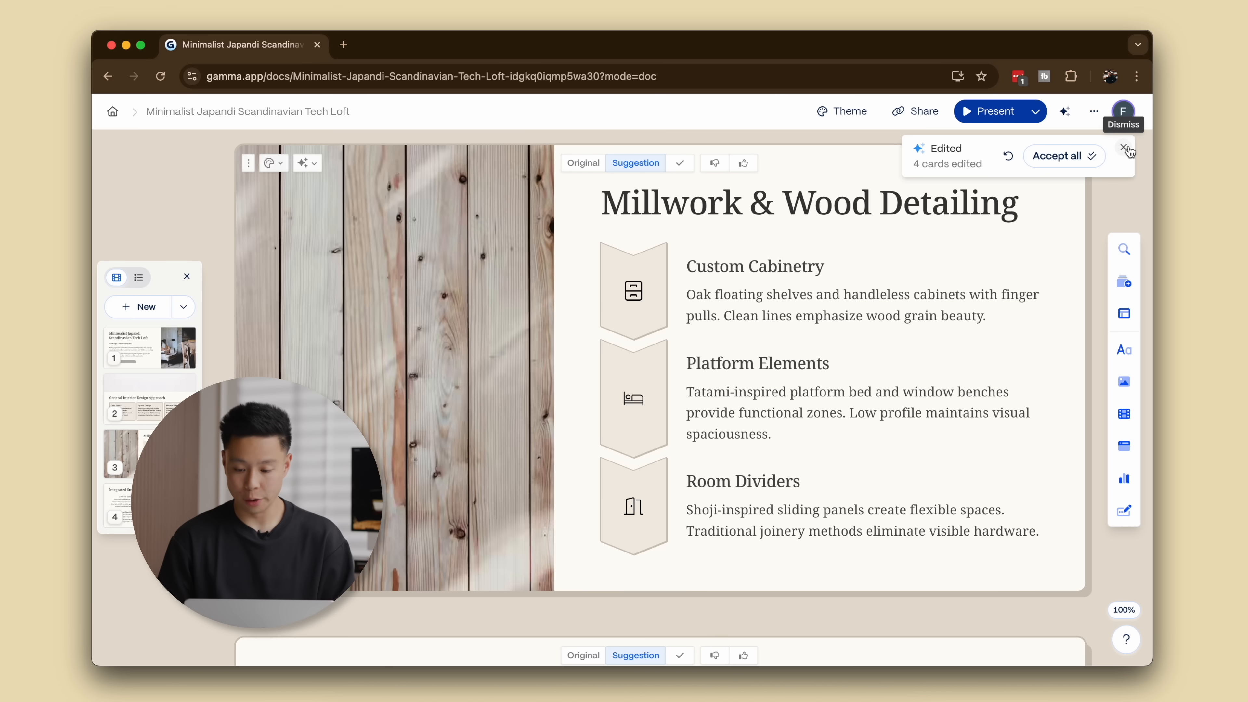
Replace the Millwork card's wood photo with a cabinetry elevation drawing uploaded from the Millwork folder.
{"action": "left_click", "coordinate": [1124, 382]}
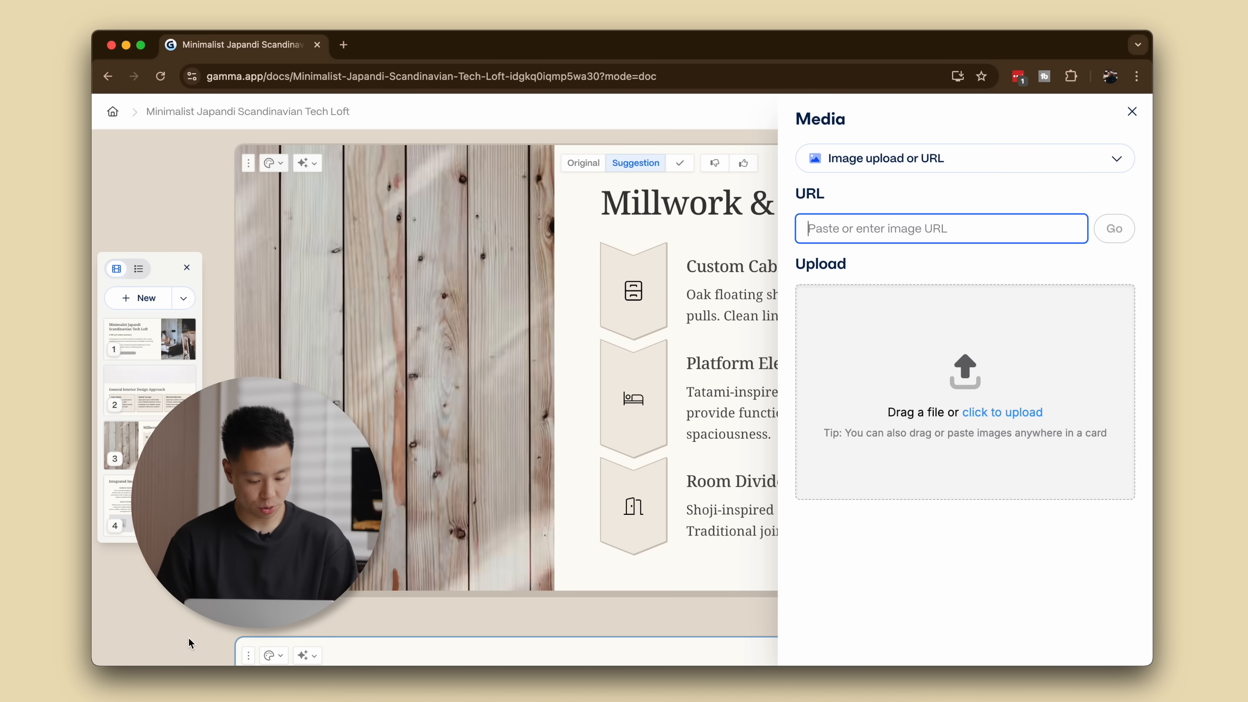
{"action": "left_click", "coordinate": [1002, 412]}
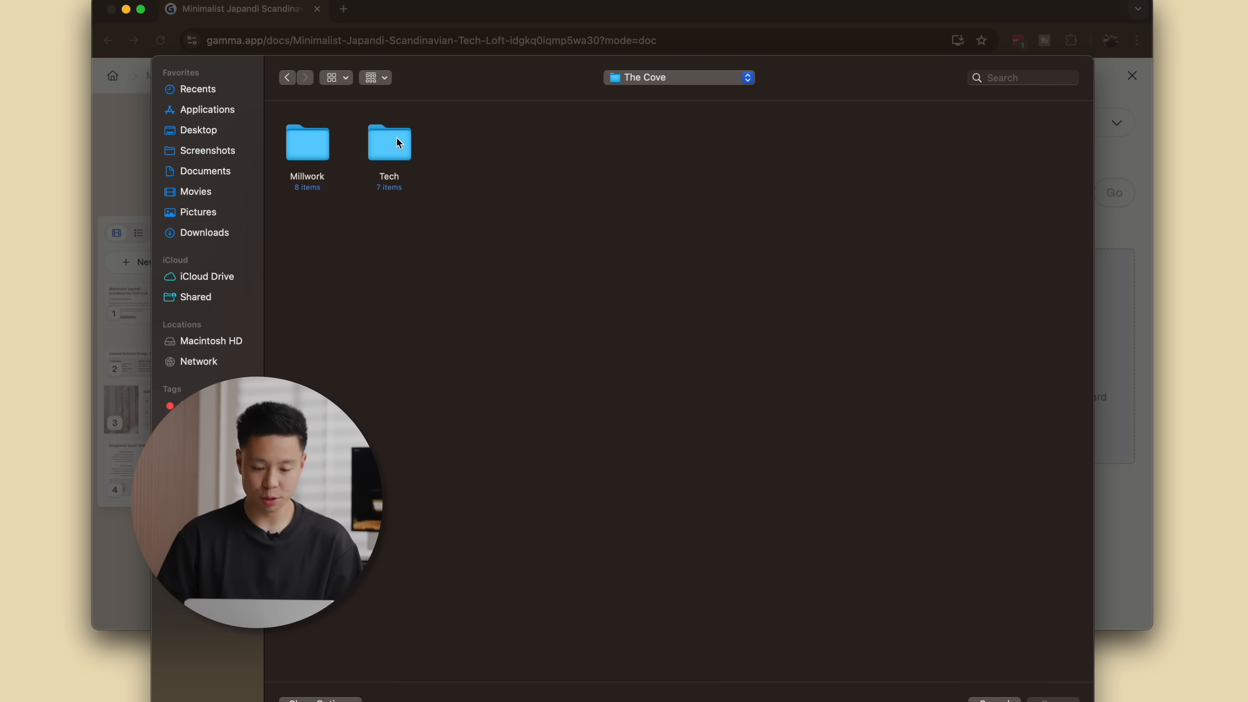
{"action": "double_click", "coordinate": [307, 144]}
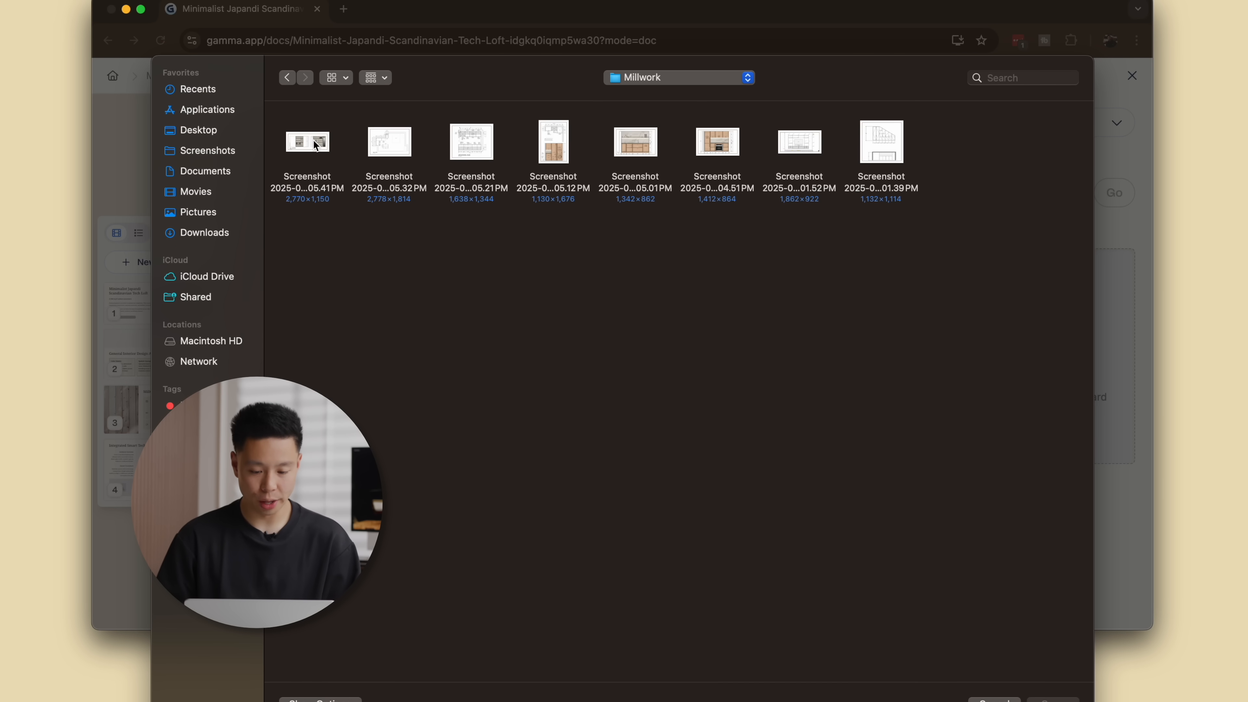
{"action": "key", "text": "cmd+a"}
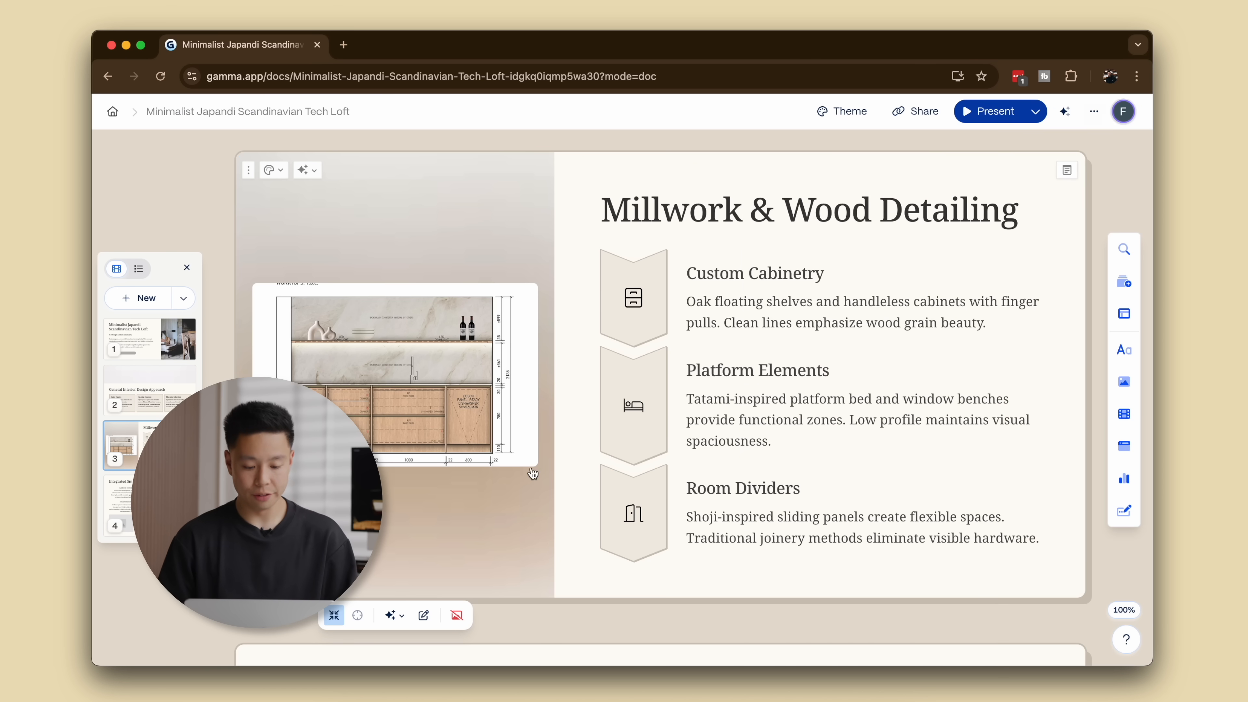
{"action": "left_click", "coordinate": [418, 503]}
{"action": "type", "text": "4 image b"}
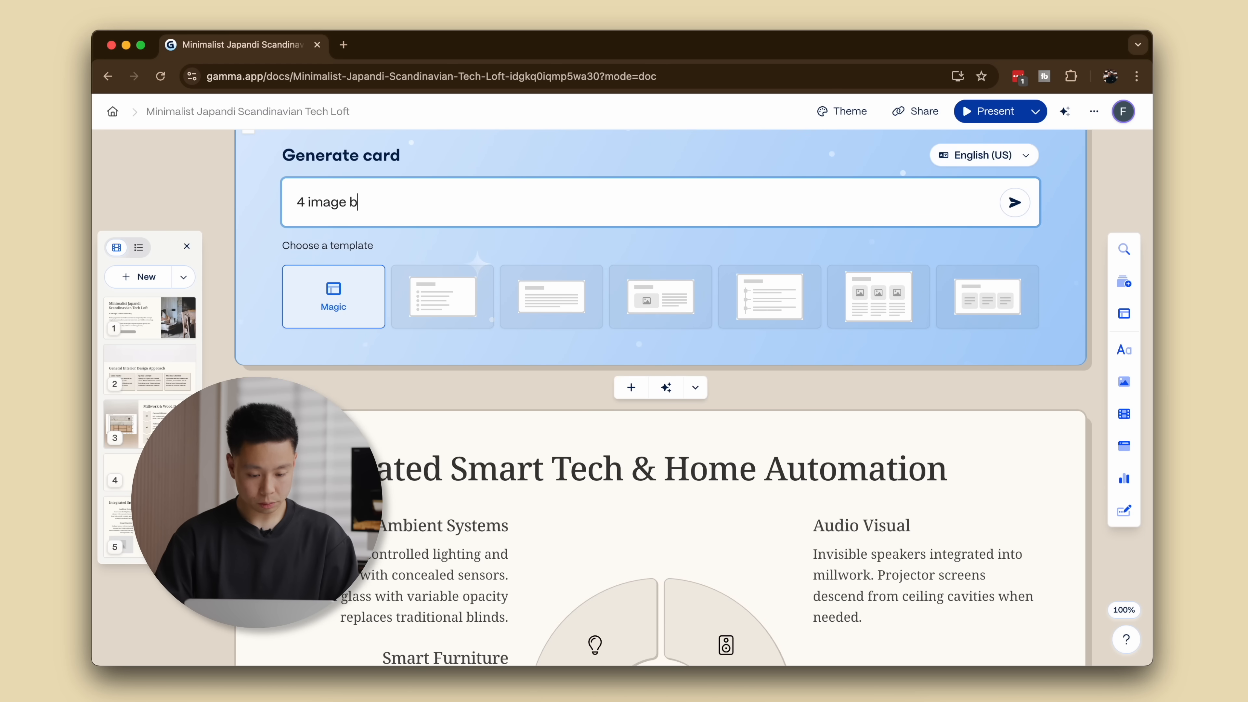
Generate a new image gallery card after Millwork and load a kitchen cabinetry drawing into it.
{"action": "left_click", "coordinate": [1014, 202]}
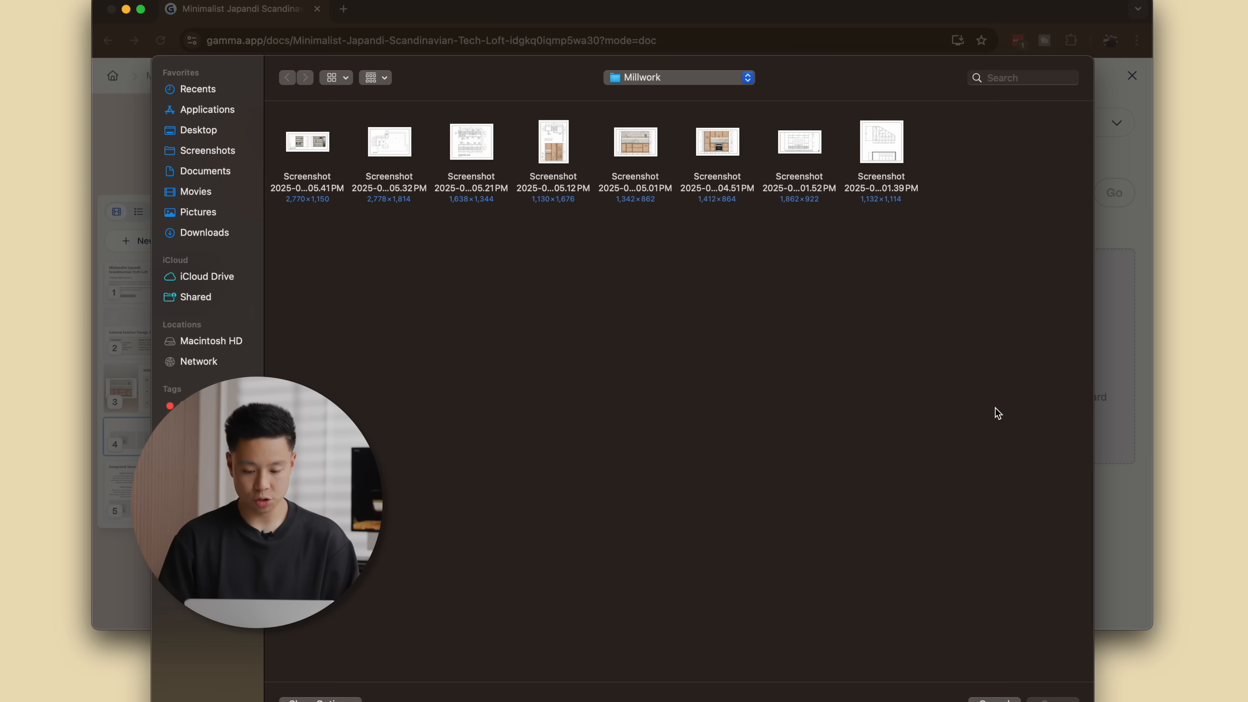
{"action": "mouse_move", "coordinate": [659, 148]}
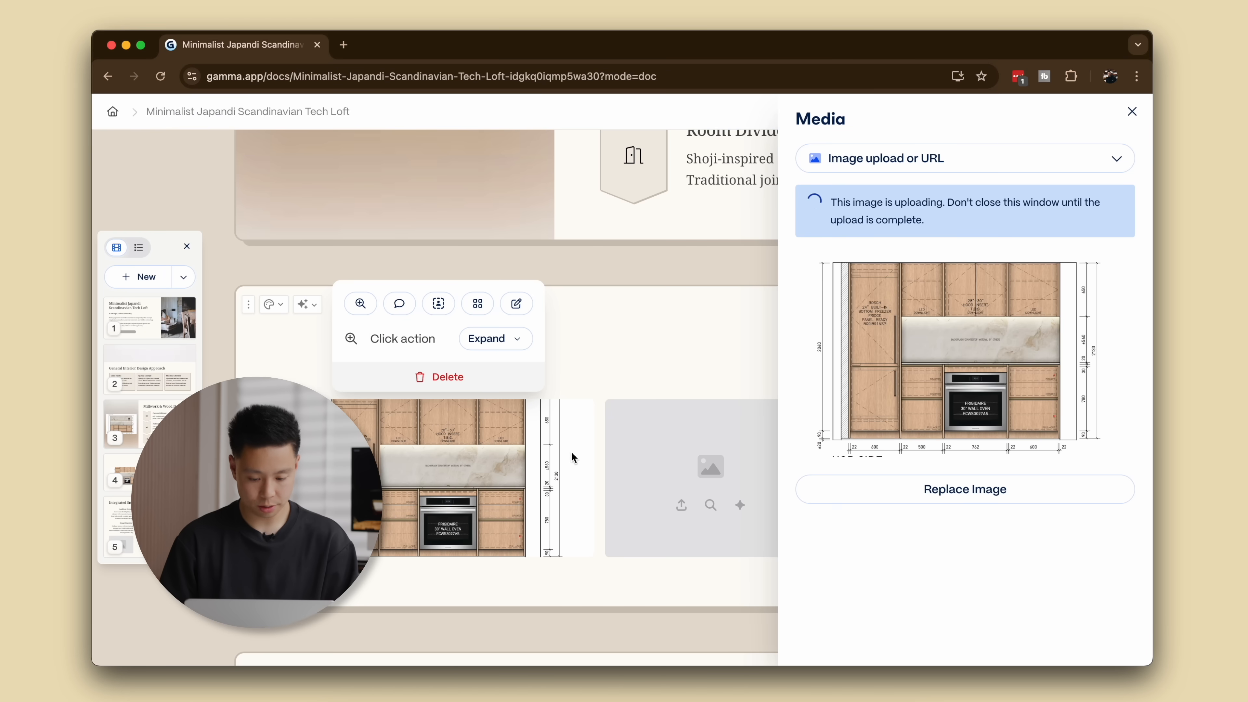
{"action": "left_click", "coordinate": [1131, 111]}
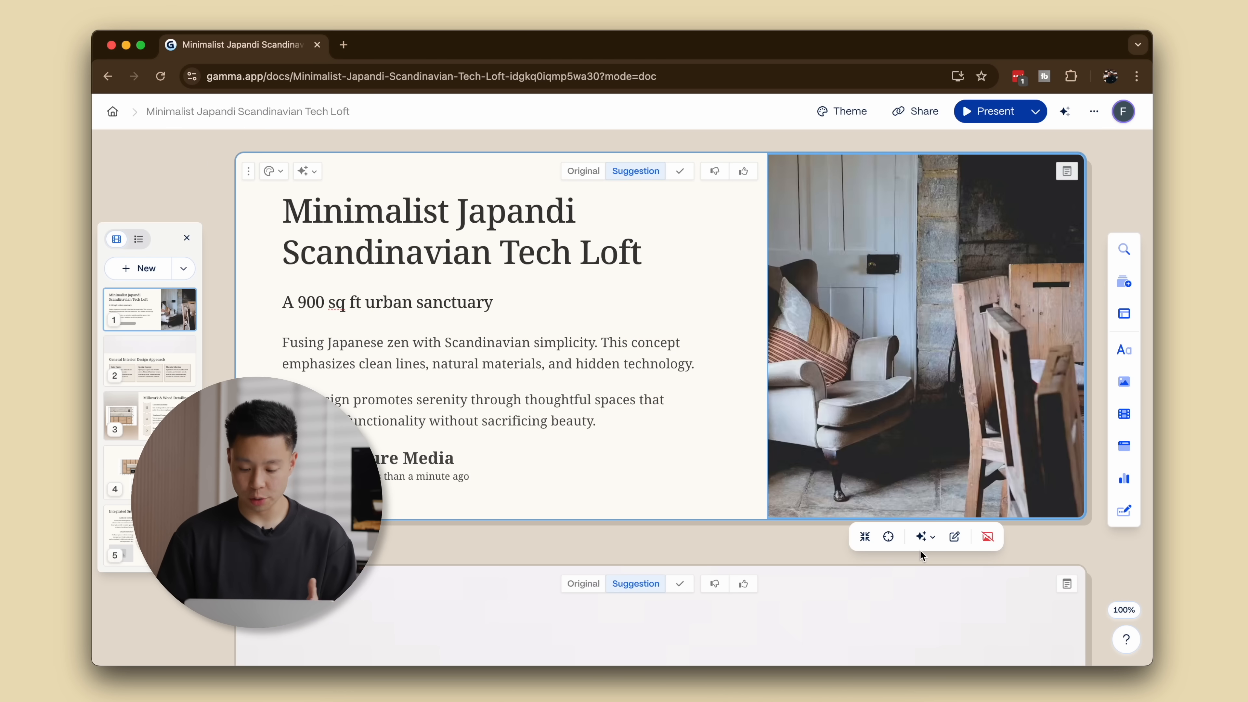
{"action": "mouse_move", "coordinate": [905, 251]}
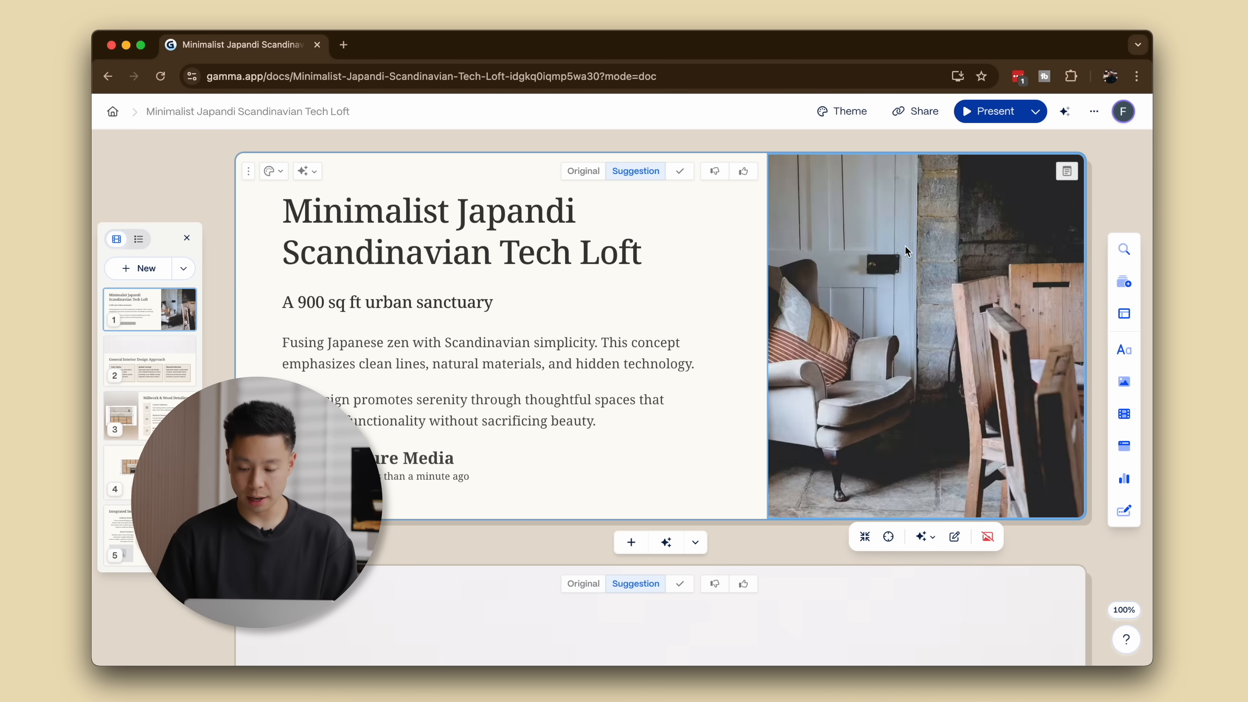
{"action": "mouse_move", "coordinate": [909, 240]}
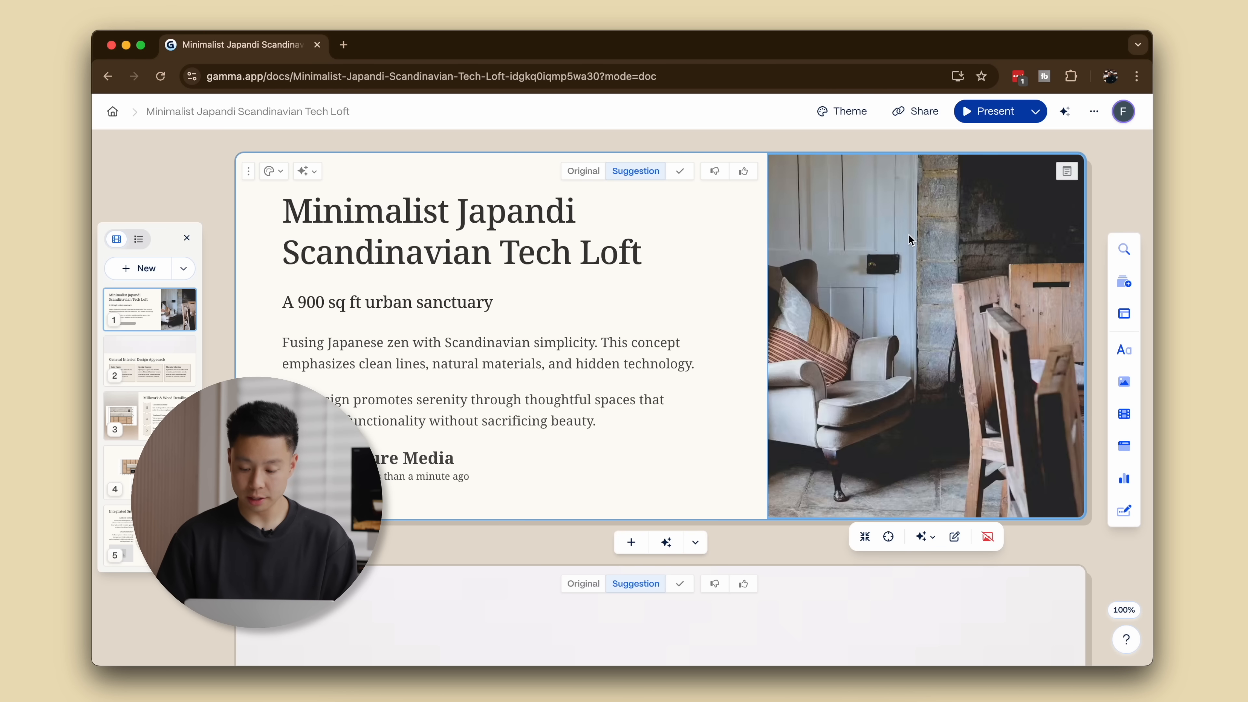
Swap the title card photo for an Unsplash 'japandi' beige bouclé close-up, then add a blank AI card.
{"action": "left_click", "coordinate": [1123, 381]}
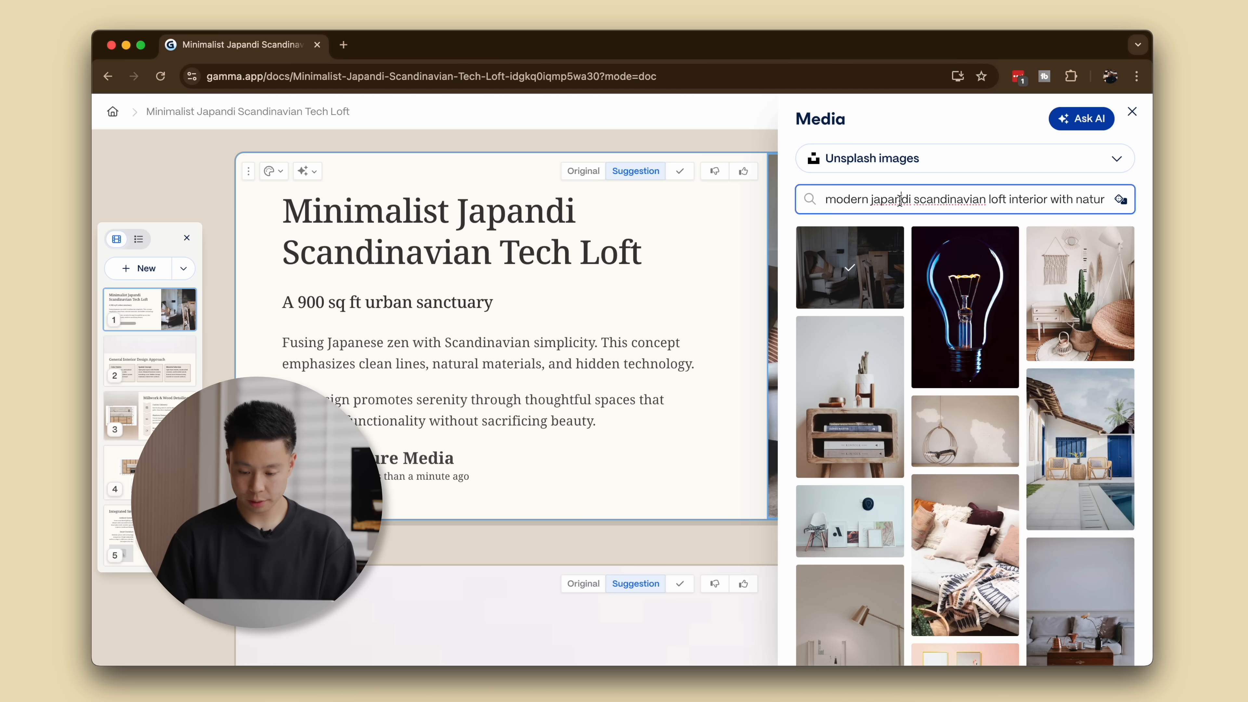
{"action": "type", "text": "japandi"}
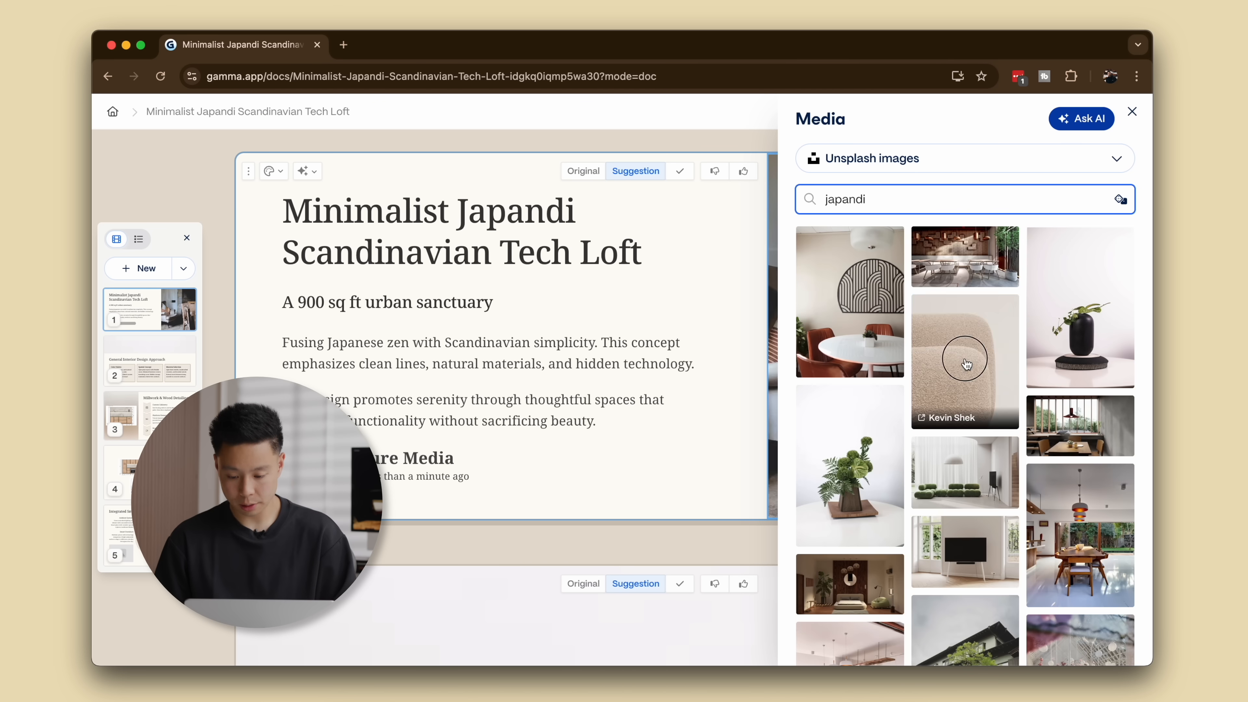
{"action": "left_click", "coordinate": [964, 359]}
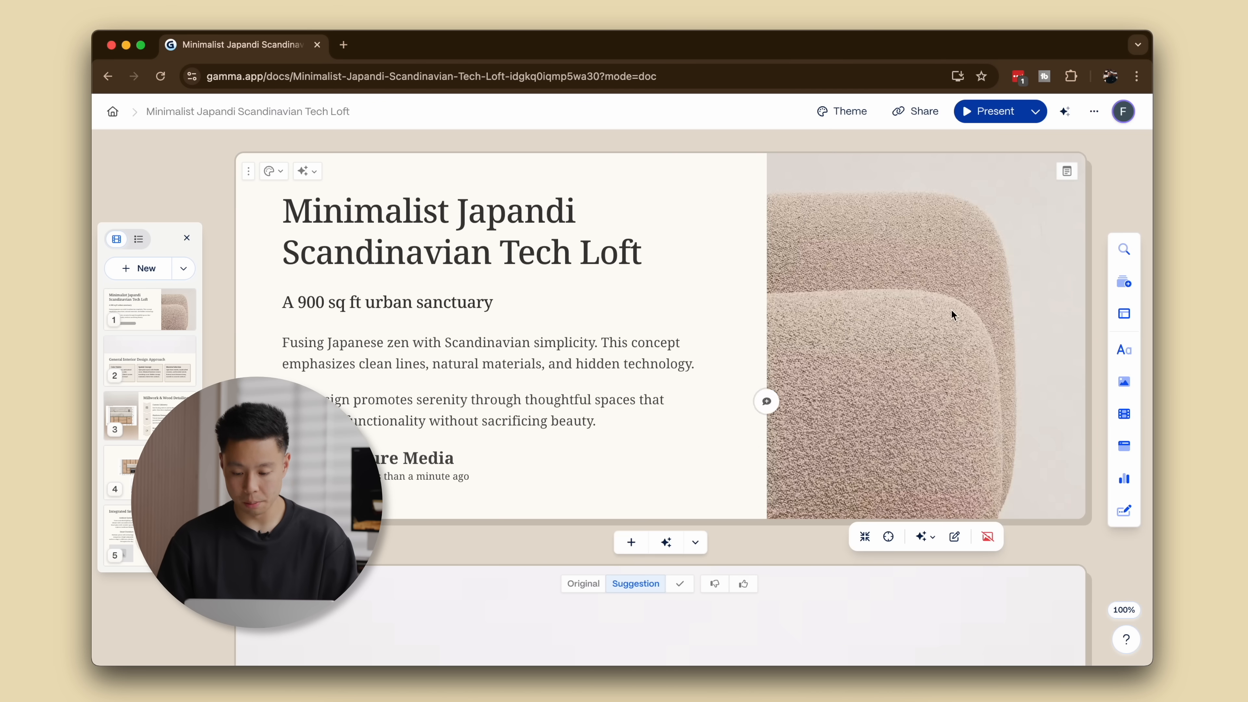
{"action": "left_click", "coordinate": [631, 542]}
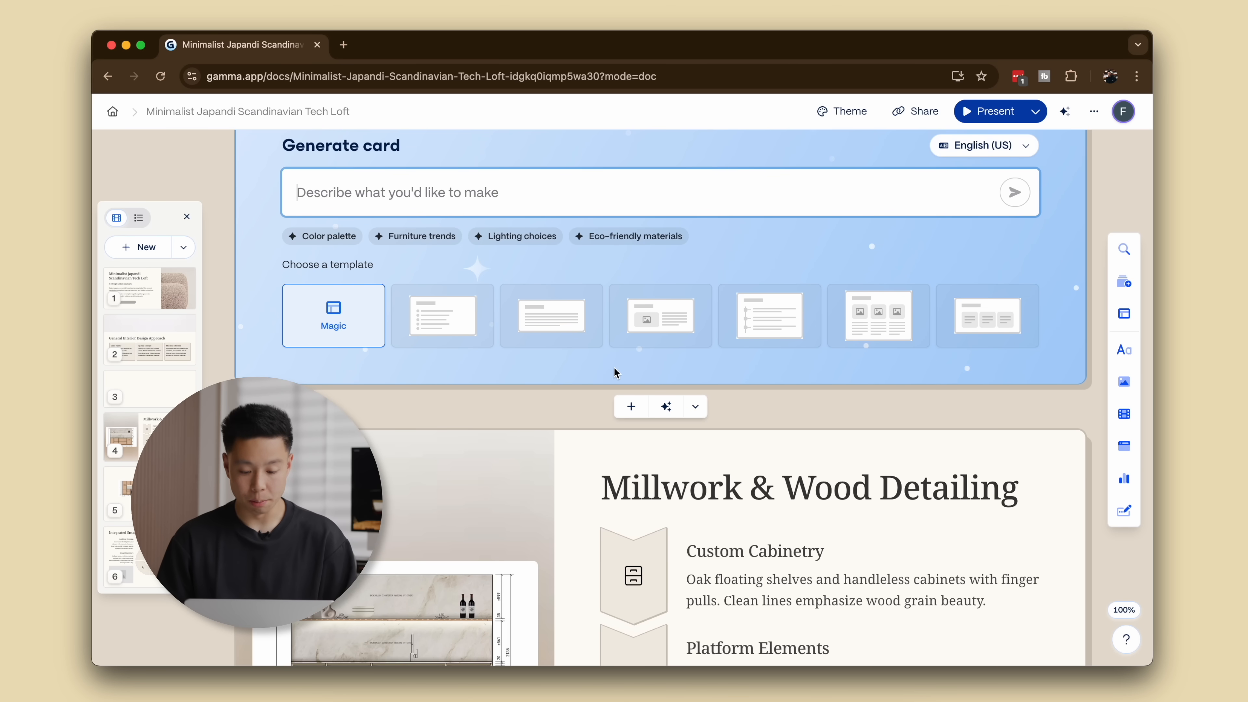
Begin the mood board prompt for the new Millwork & Wood Detailing card.
{"action": "type", "text": "moo"}
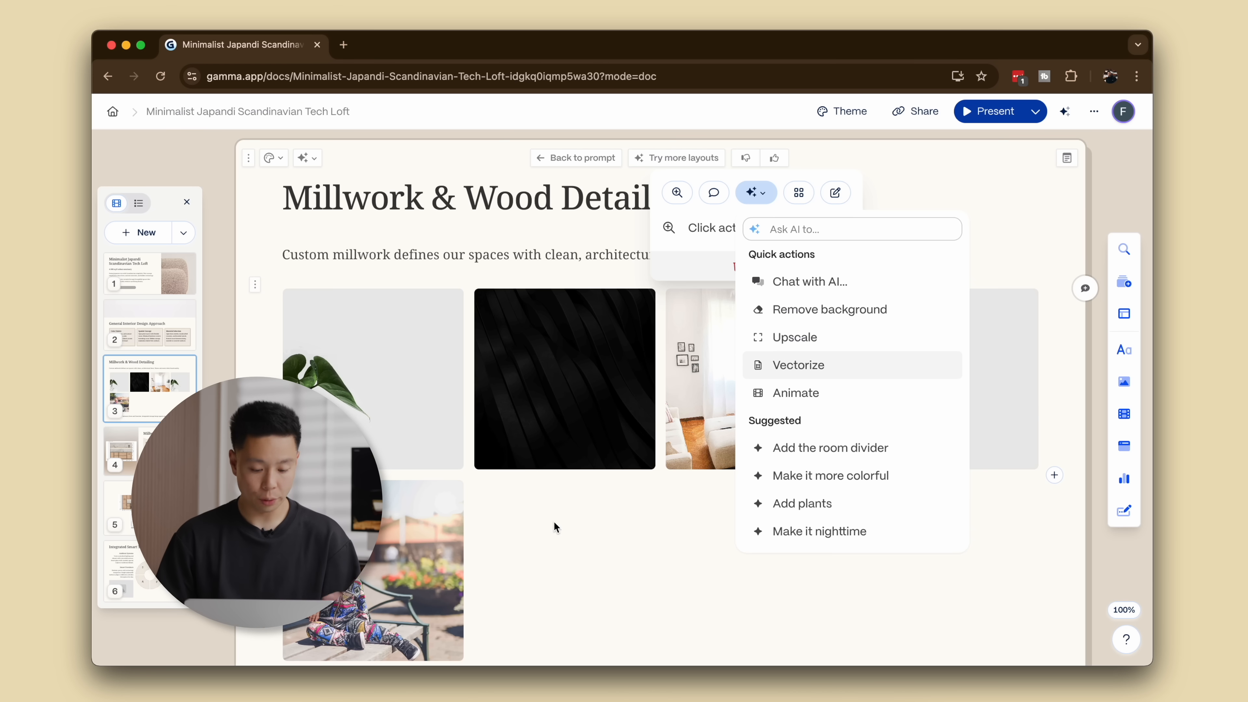
{"action": "mouse_move", "coordinate": [802, 464]}
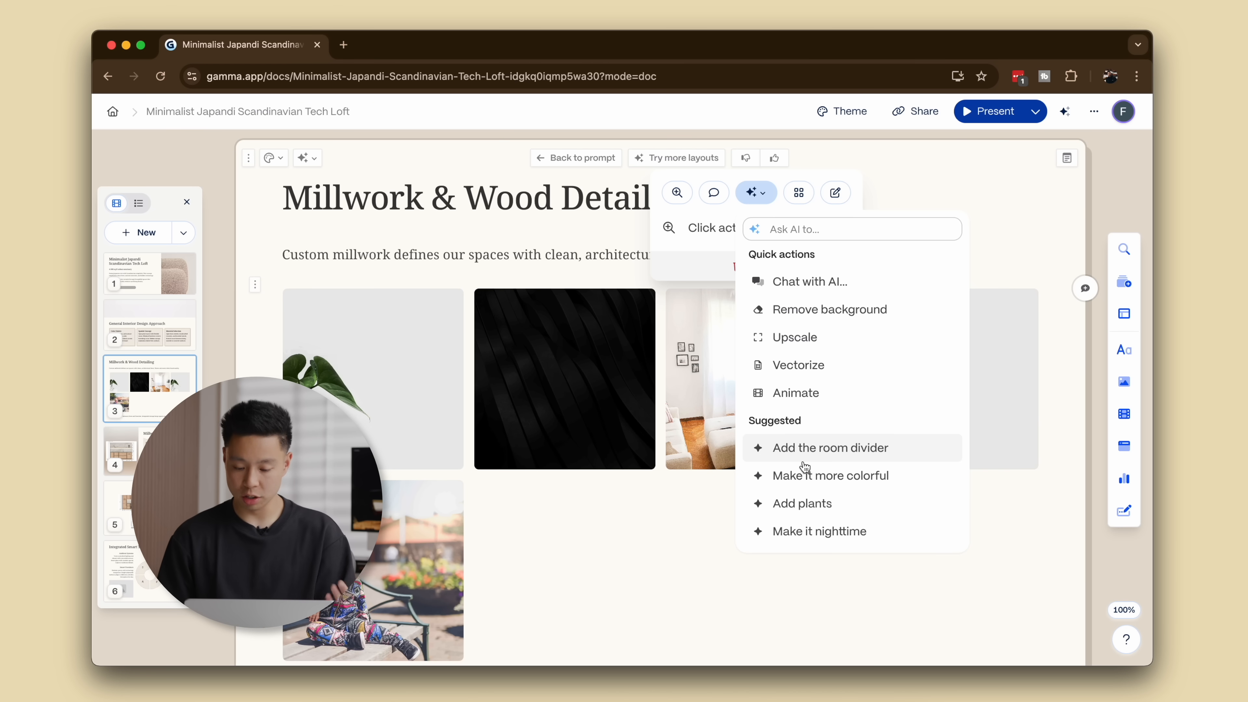
Have AI add a room divider to the living-room photo, then request 'add oak slatting' on it.
{"action": "left_click", "coordinate": [830, 447]}
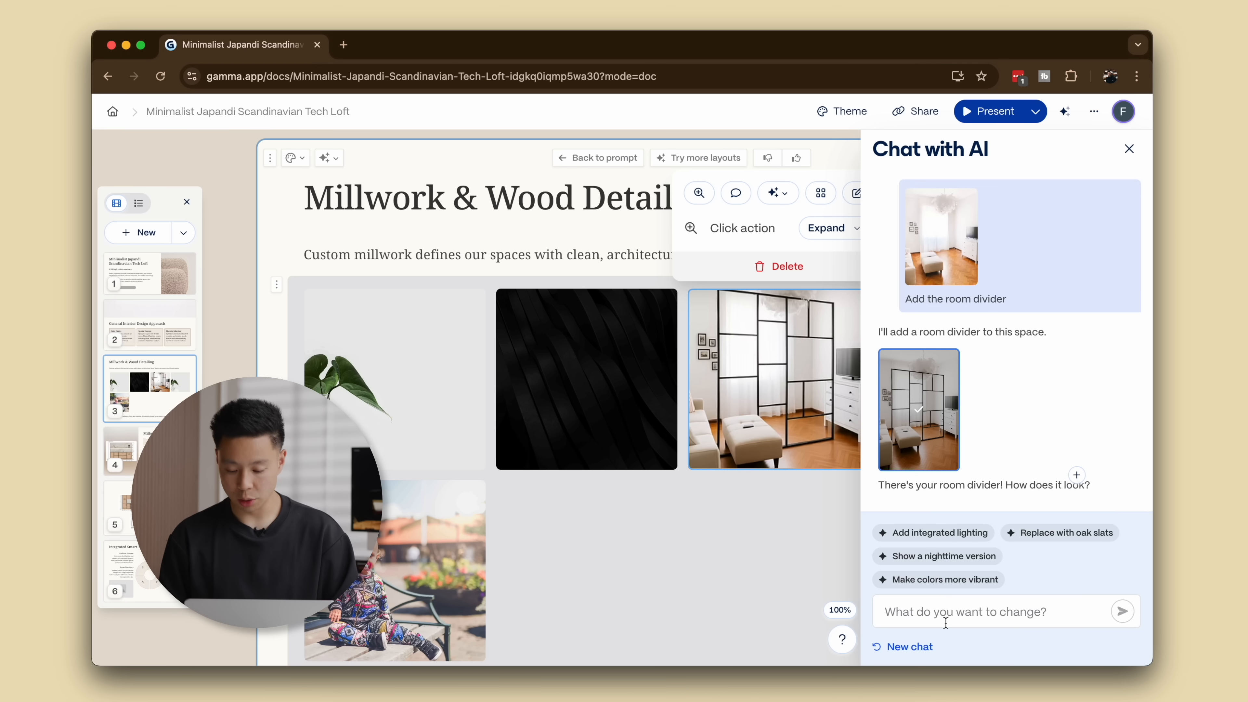
{"action": "type", "text": "add"}
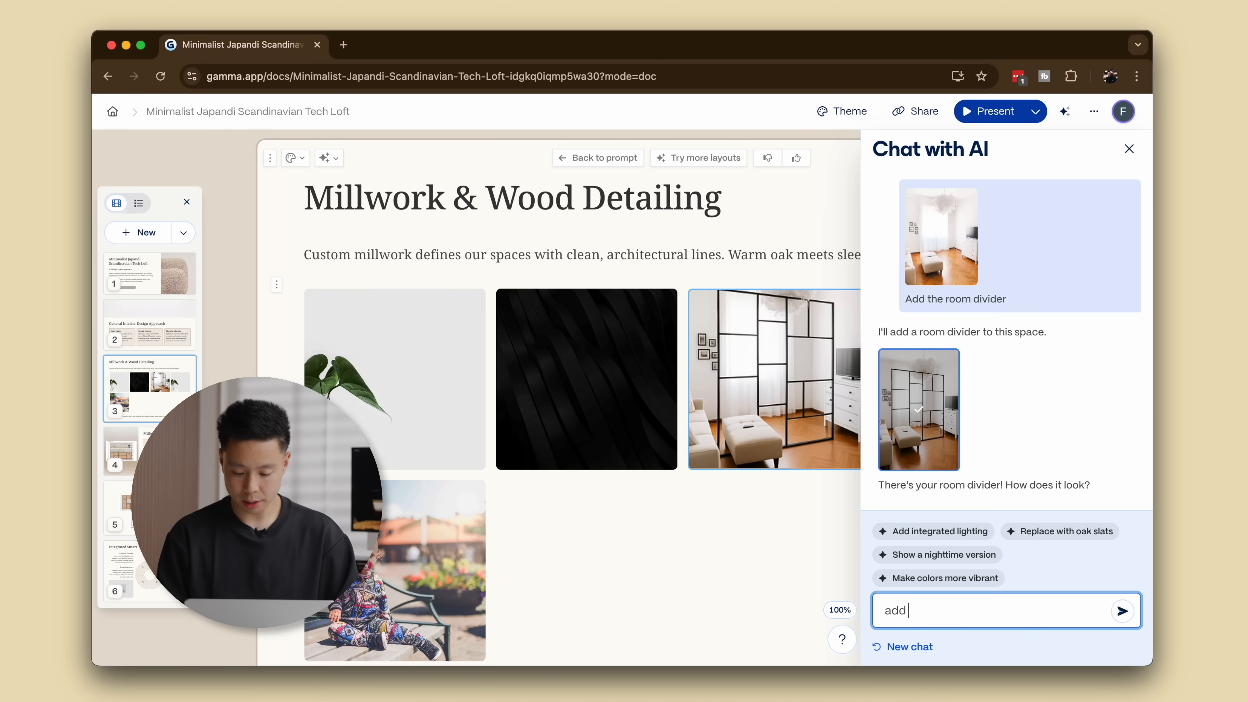
{"action": "type", "text": "oak s"}
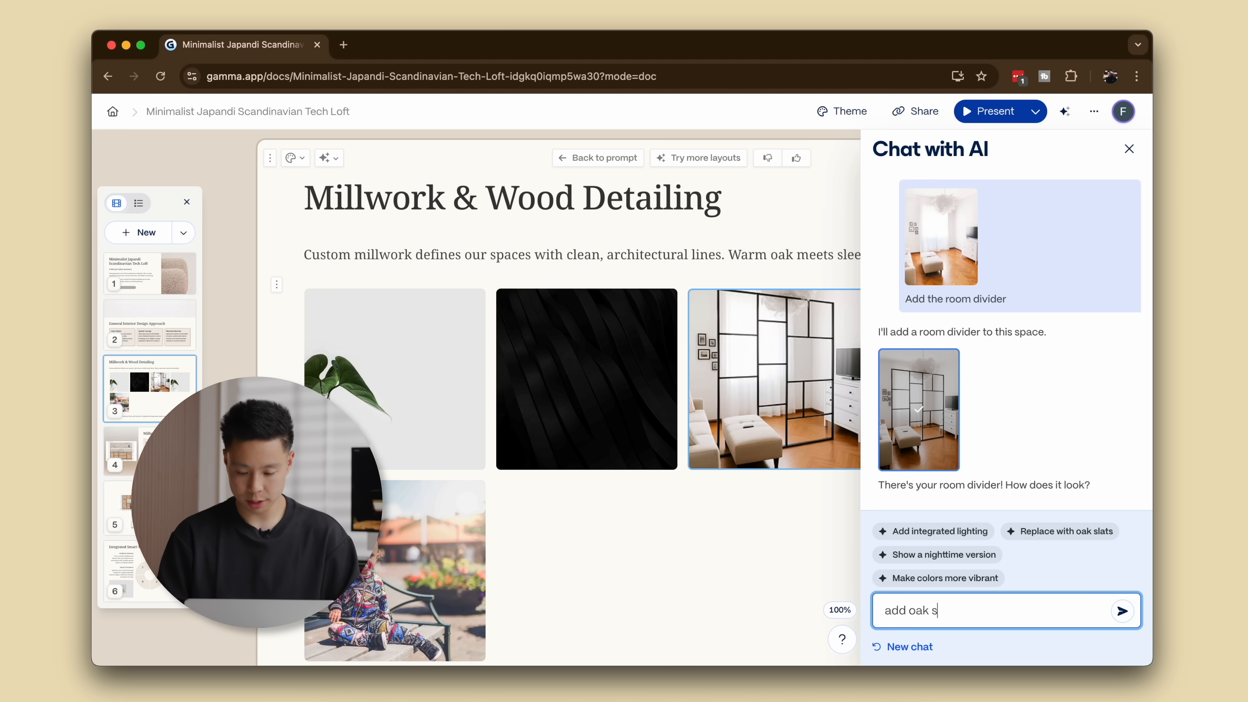
{"action": "type", "text": "latting"}
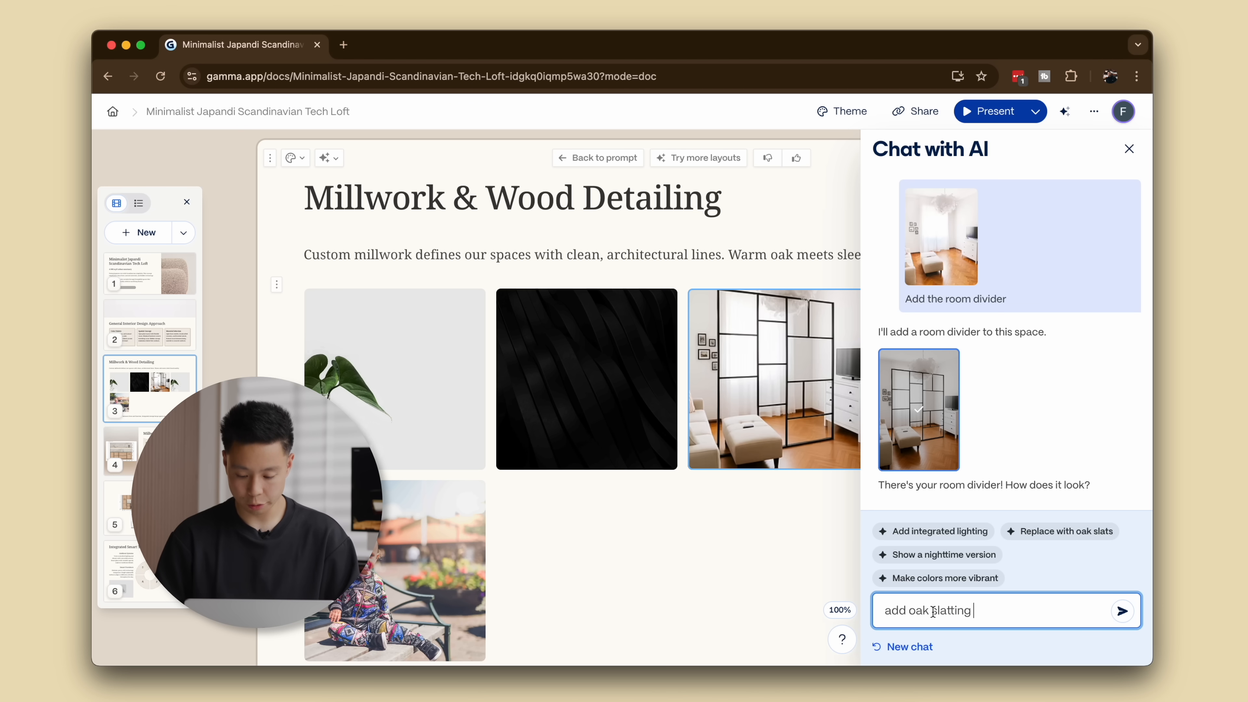
{"action": "left_click", "coordinate": [1123, 611]}
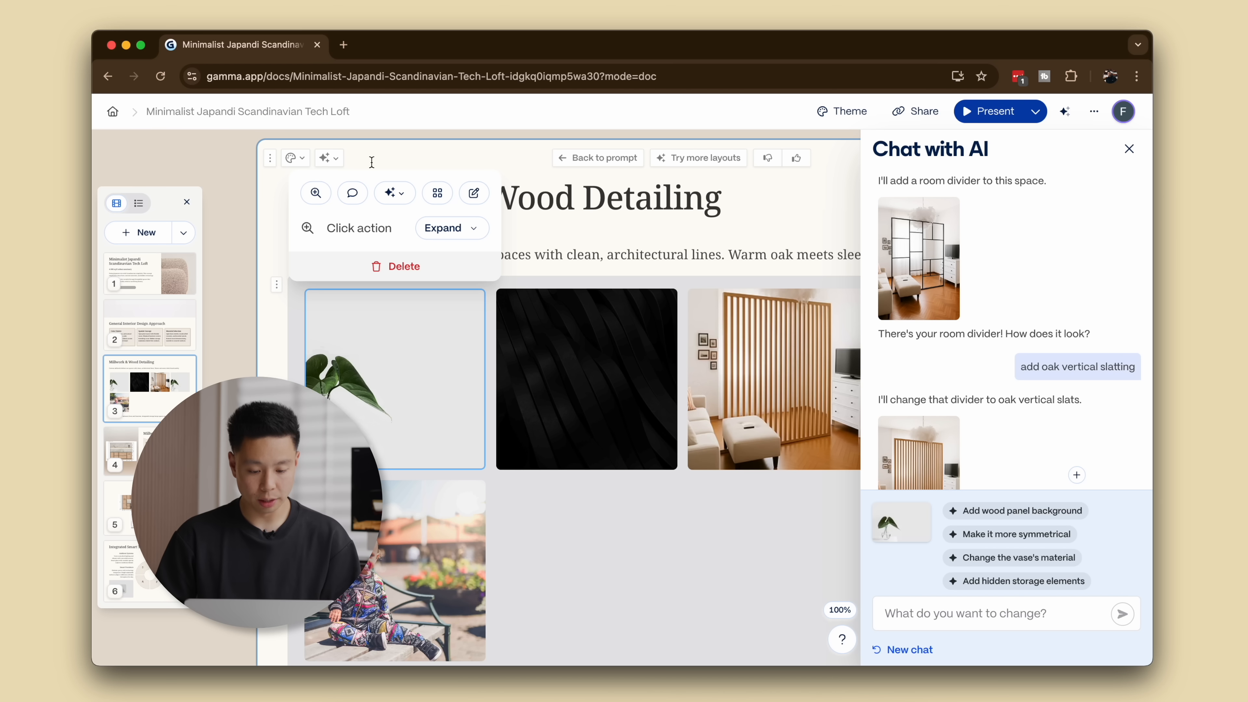
Ask AI on the plant photo to 'change to eucalyptus plant'.
{"action": "left_click", "coordinate": [389, 192]}
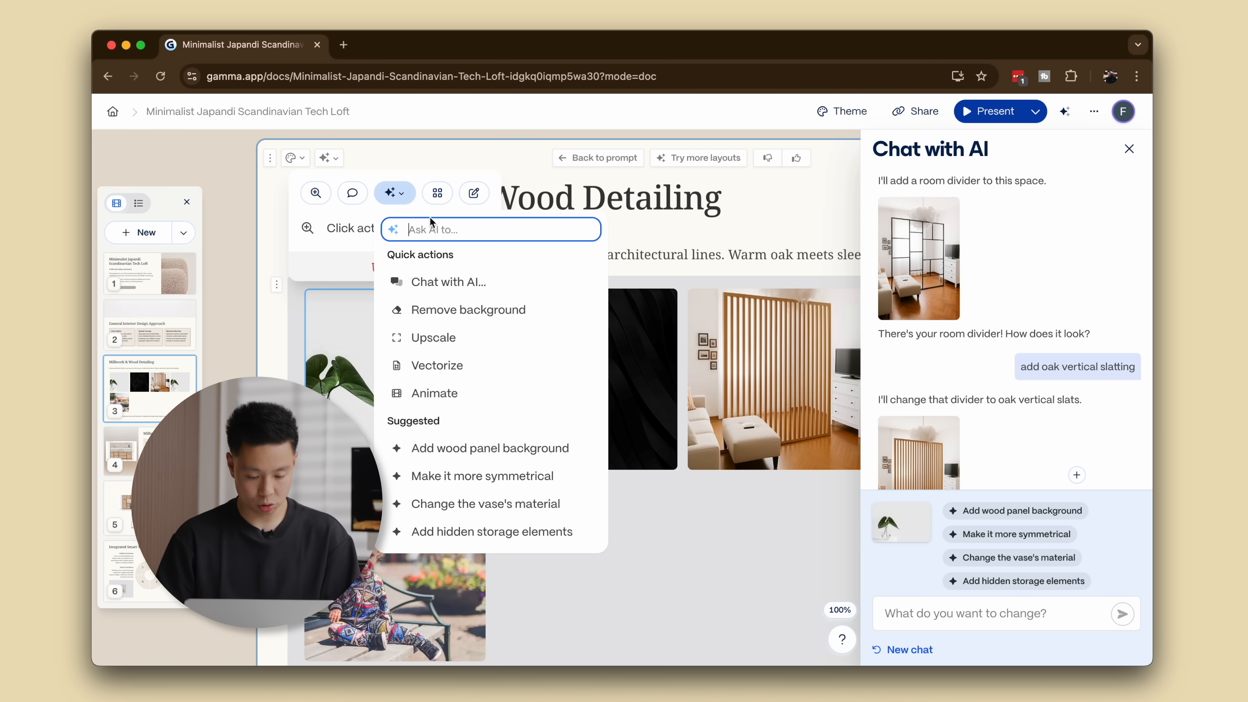
{"action": "type", "text": "change to eu"}
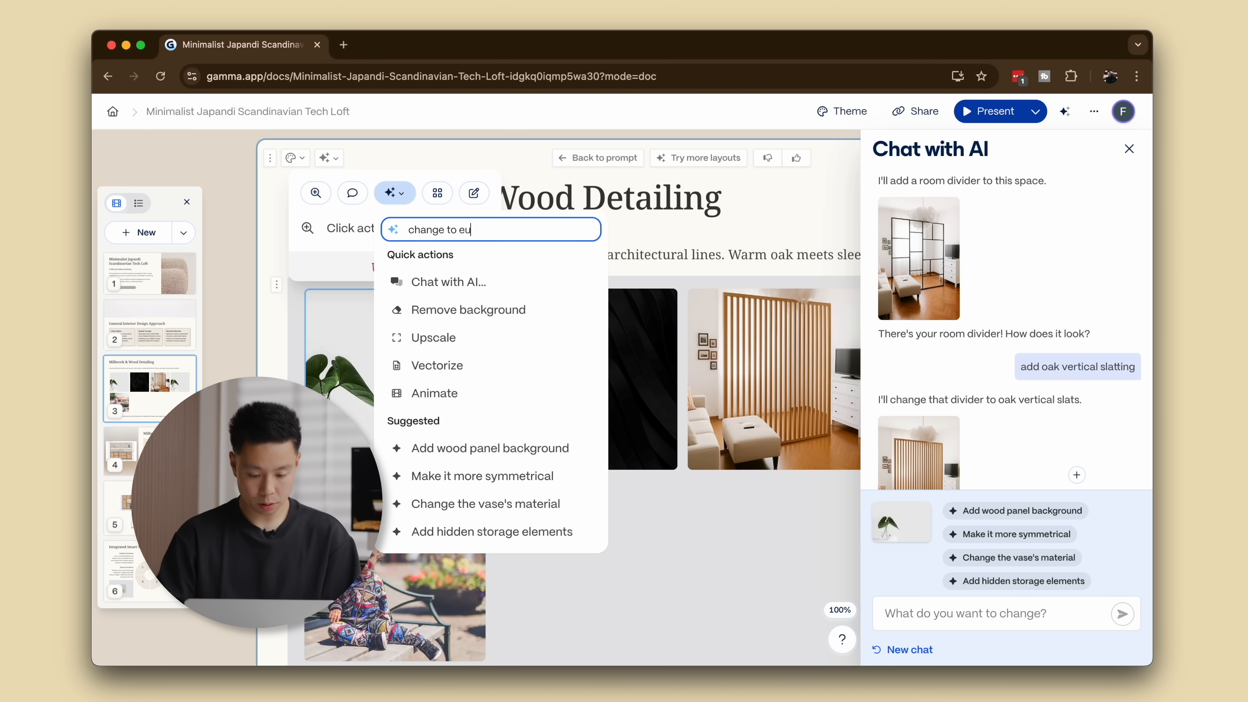
{"action": "type", "text": "calyptus plant"}
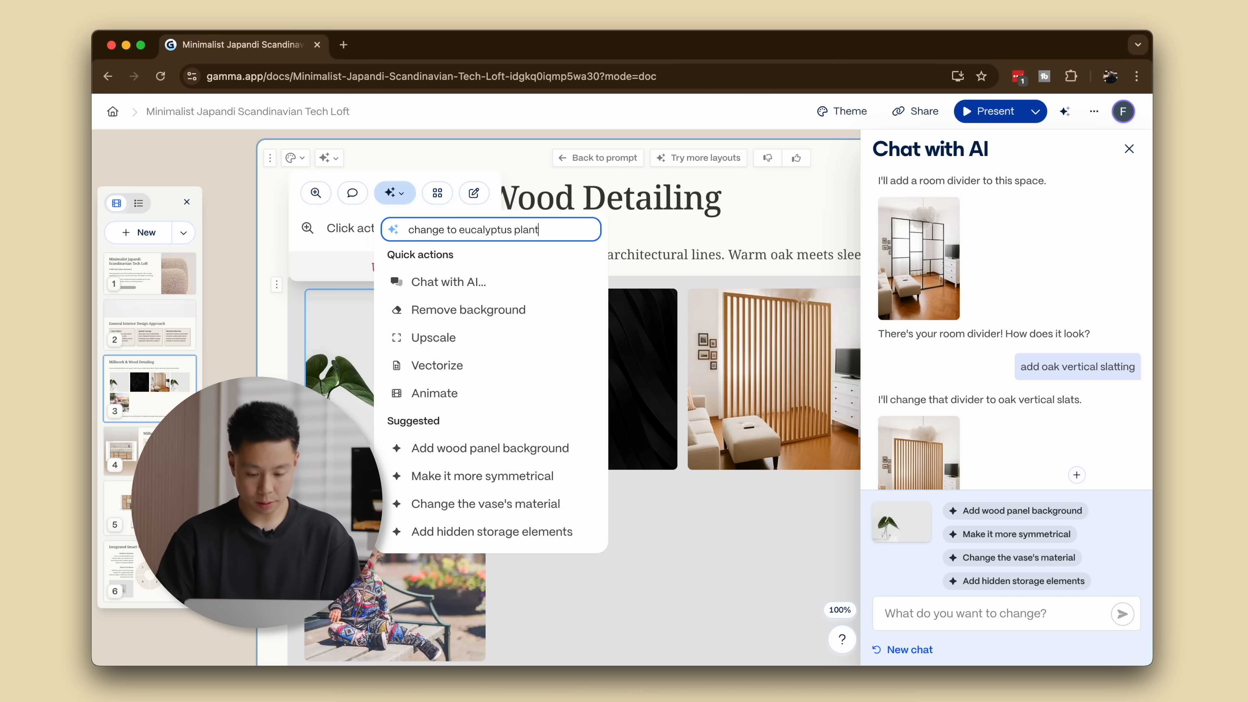
{"action": "key", "text": "Return"}
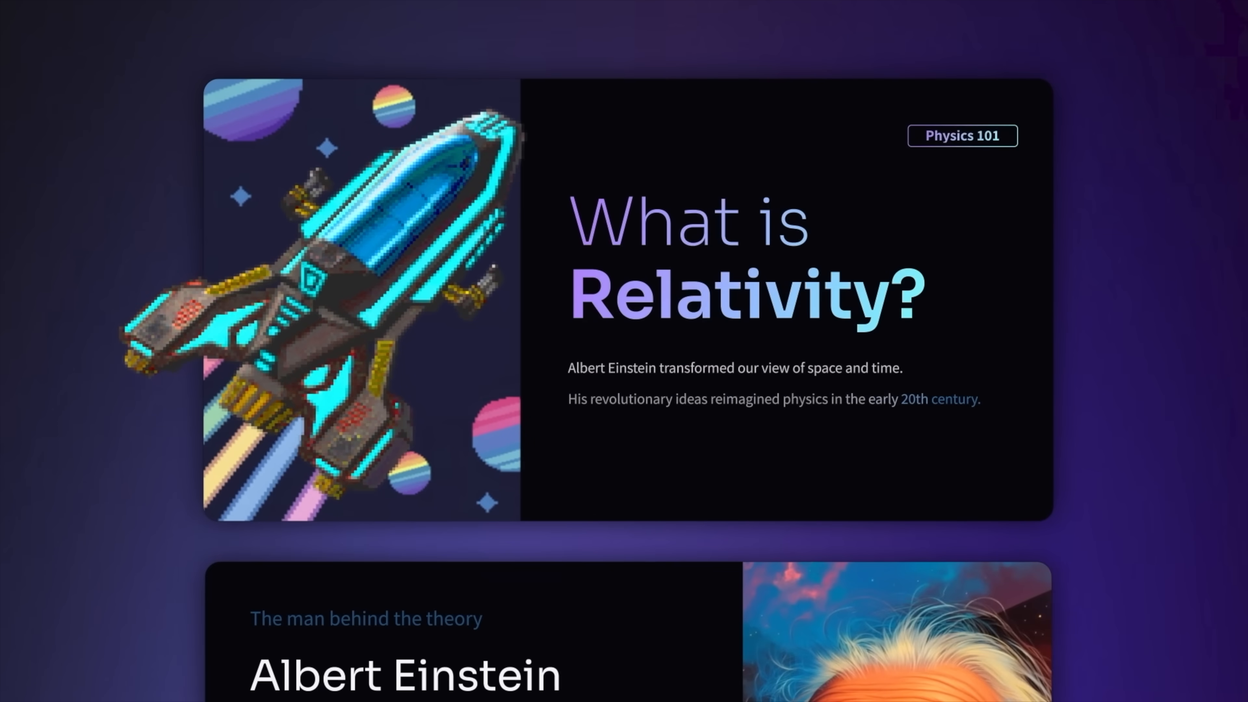
Add a Home Tech card with an image gallery and start uploading to its first slot.
{"action": "scroll", "scroll_direction": "down", "scroll_amount": 3}
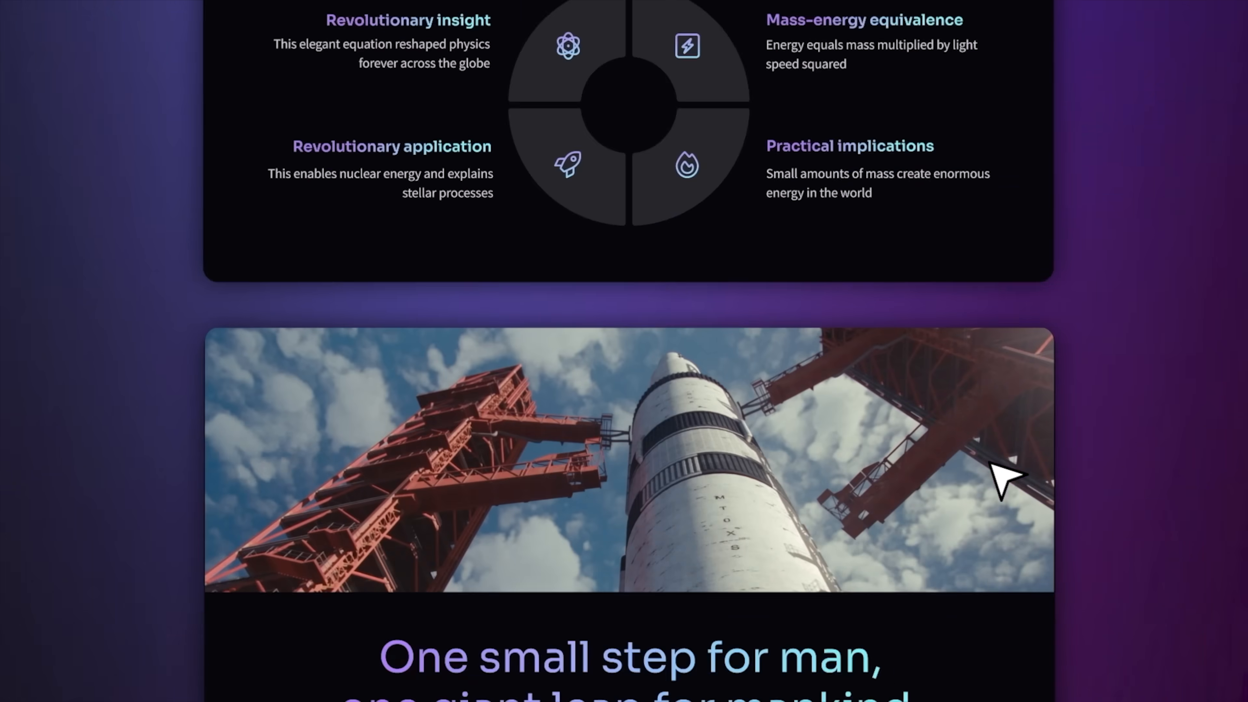
{"action": "left_click", "coordinate": [318, 105]}
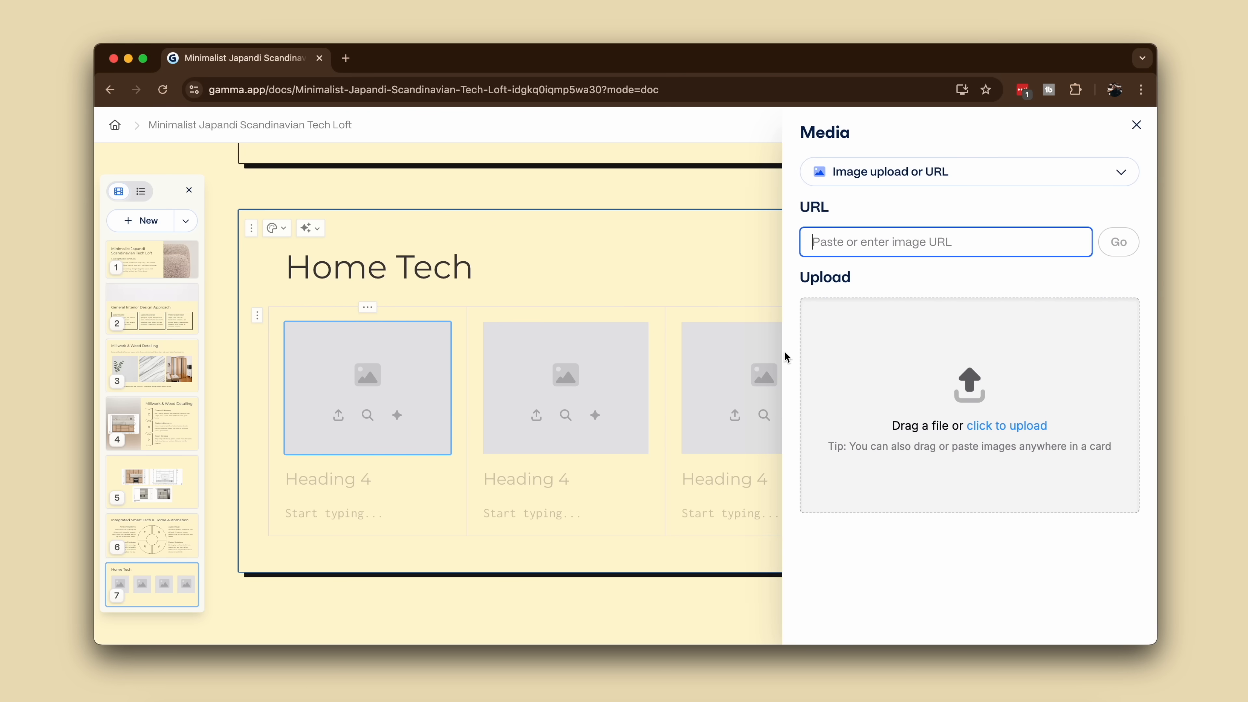
Fill the first three slots with the 1pr-1.jpg, hexagon speaker and Sony Bravia photos.
{"action": "left_click", "coordinate": [1007, 425]}
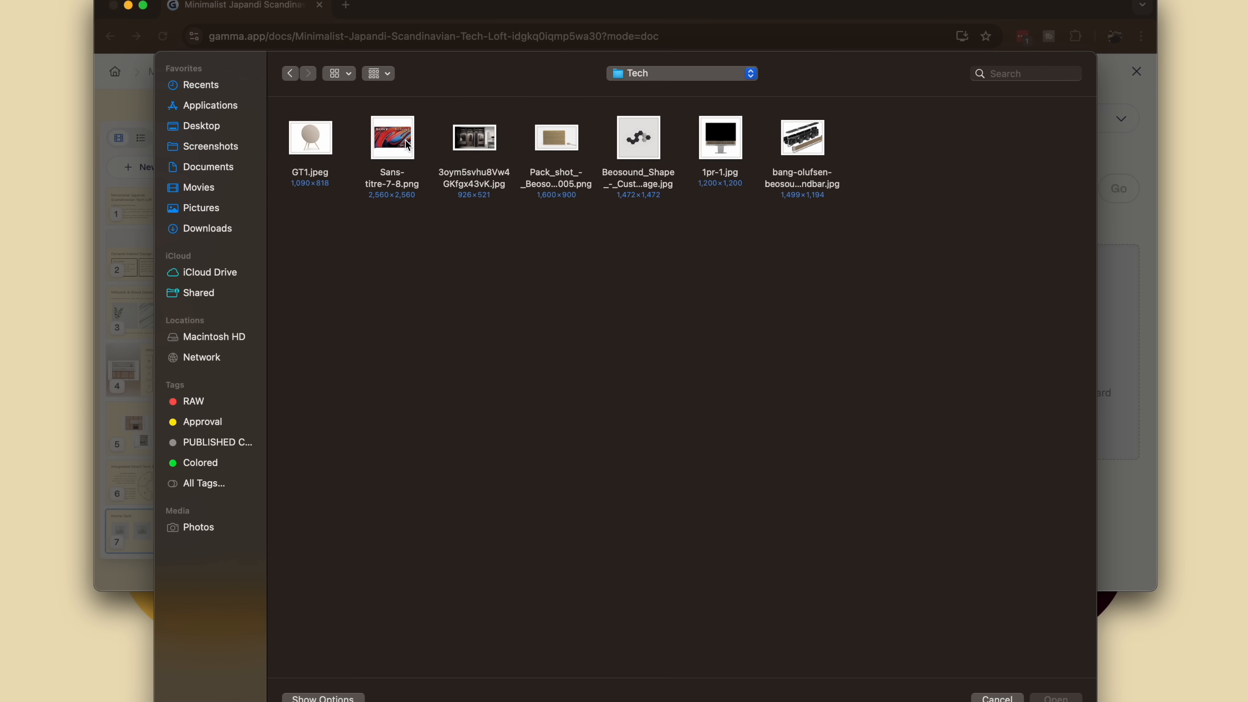
{"action": "left_click", "coordinate": [719, 138]}
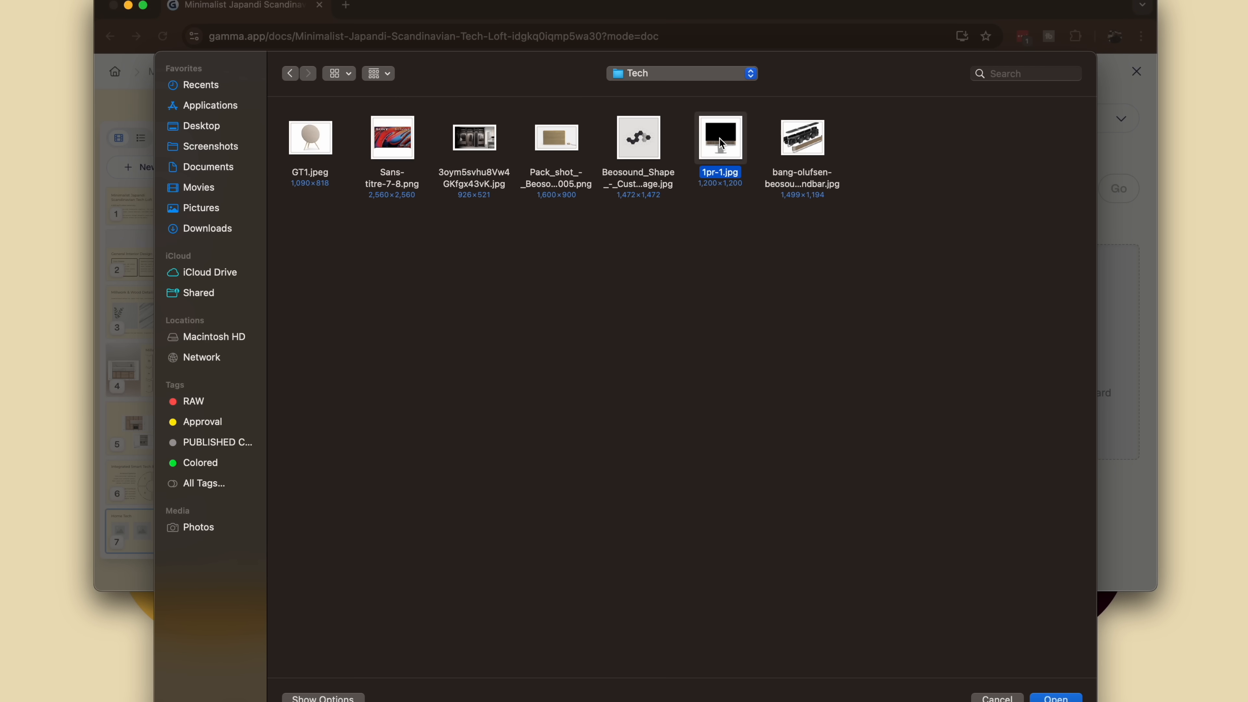
{"action": "left_click", "coordinate": [1054, 697]}
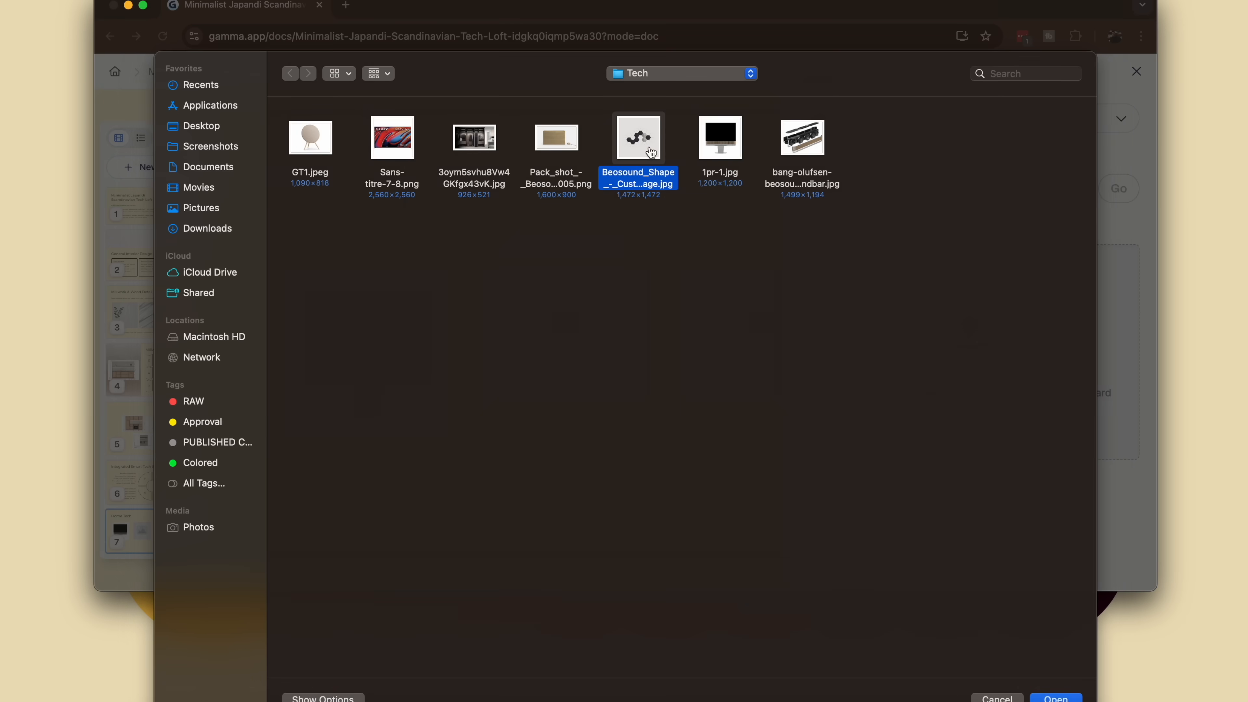
{"action": "left_click", "coordinate": [1055, 697]}
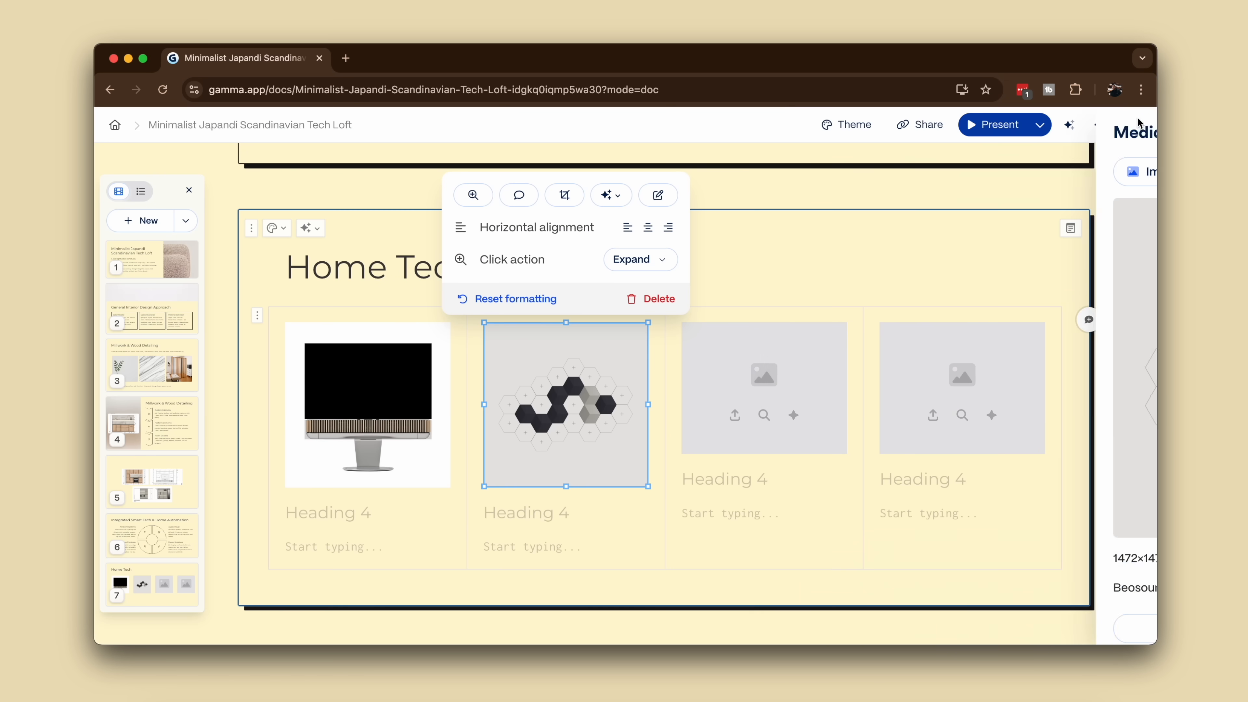
{"action": "left_click", "coordinate": [762, 386]}
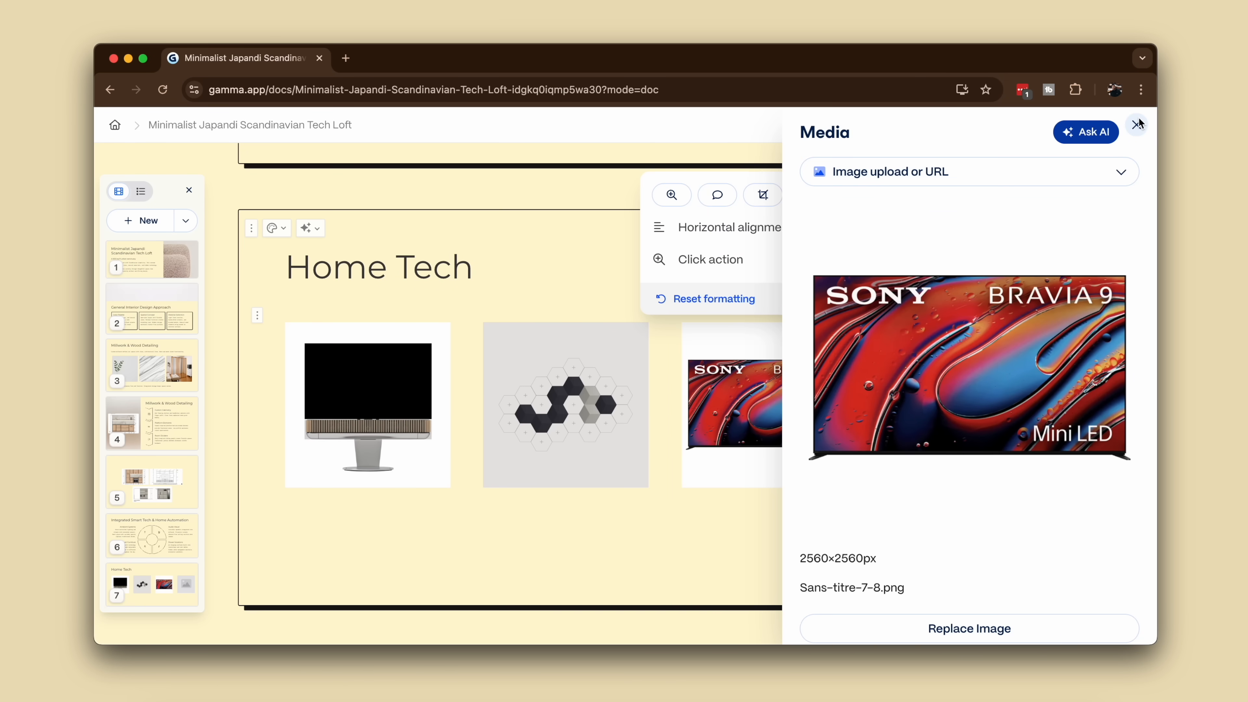
{"action": "left_click", "coordinate": [1137, 124]}
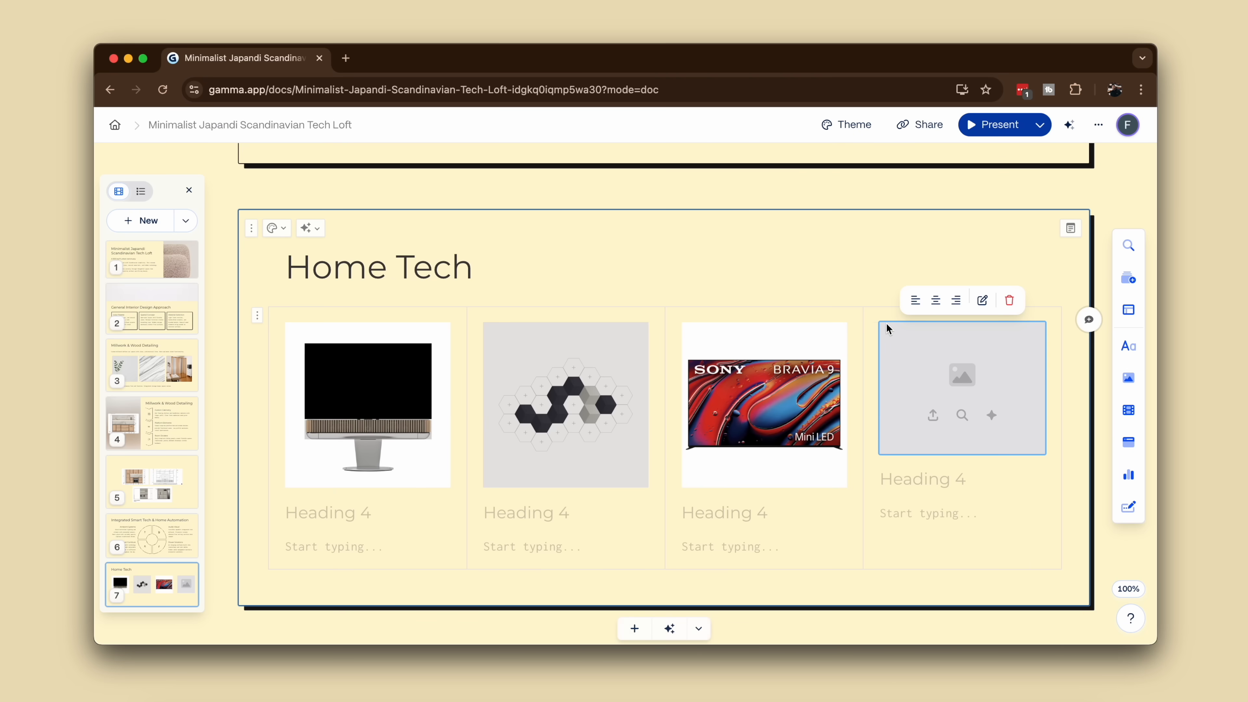
Fill the fourth slot with the wardrobe photo and close the image panel.
{"action": "left_click", "coordinate": [932, 415]}
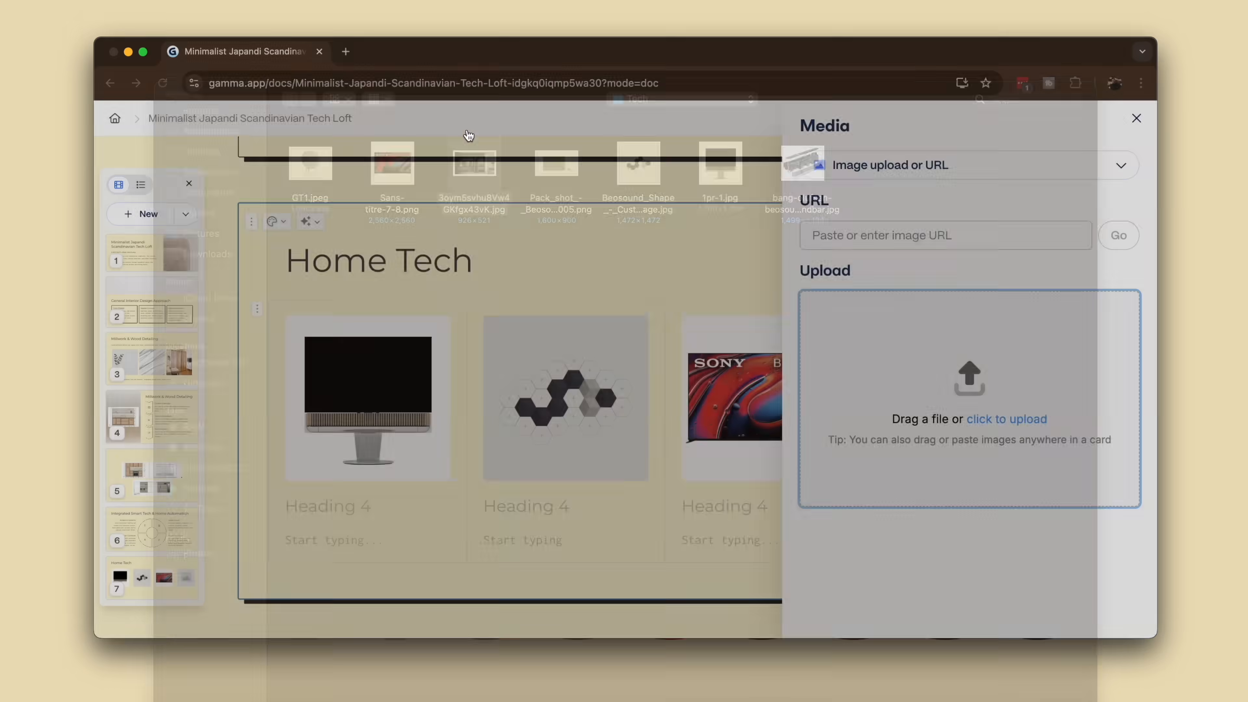
{"action": "left_click", "coordinate": [473, 163]}
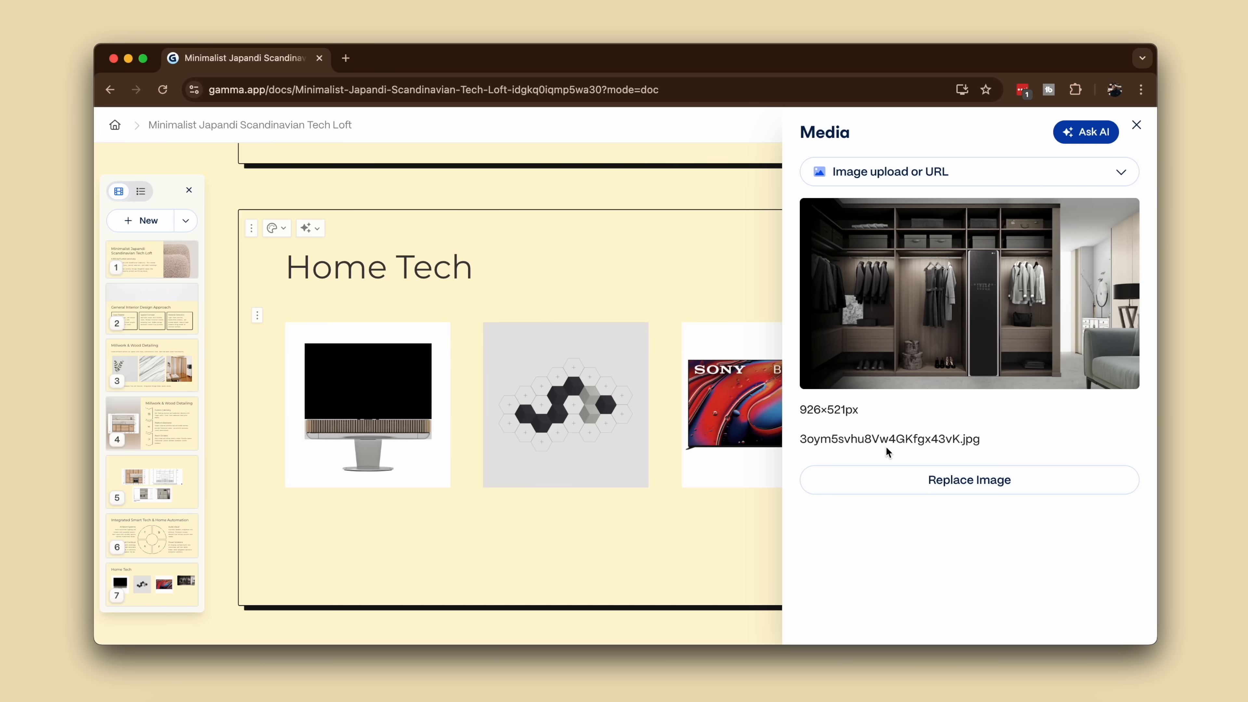
{"action": "left_click", "coordinate": [1136, 125]}
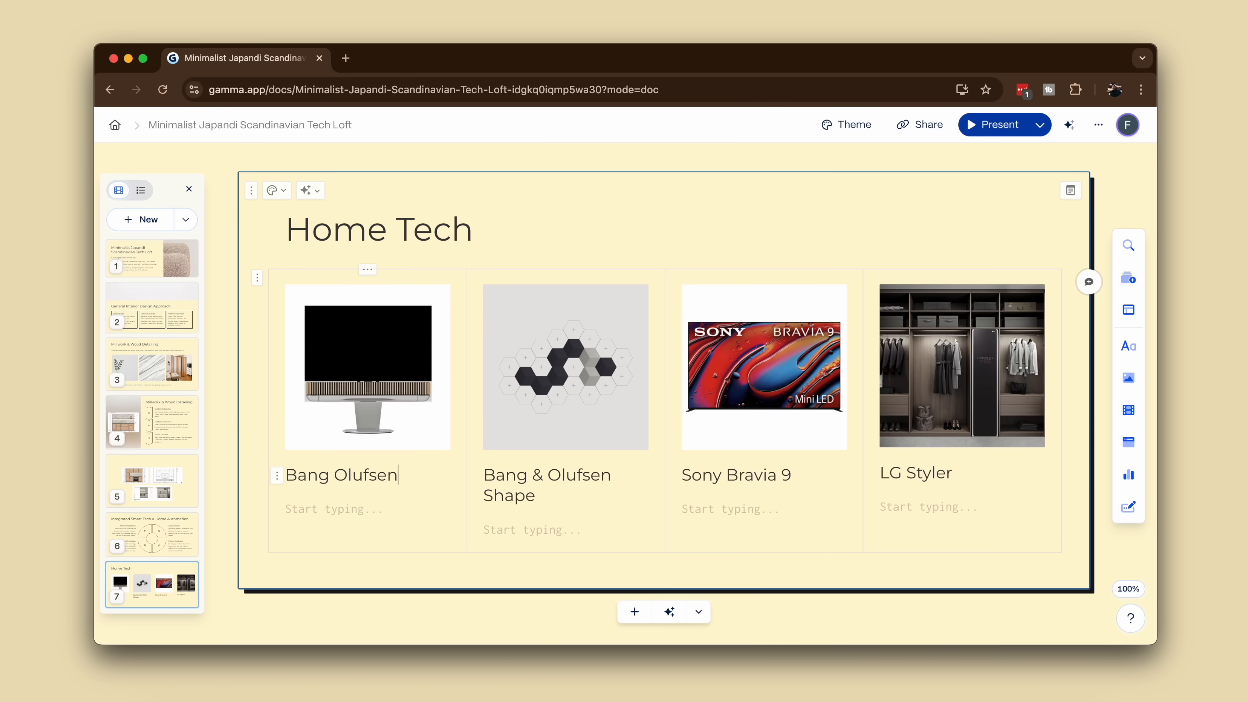
Correct the first Home Tech heading to Bang & Olufsen.
{"action": "key", "text": "Backspace"}
{"action": "type", "text": " &"}
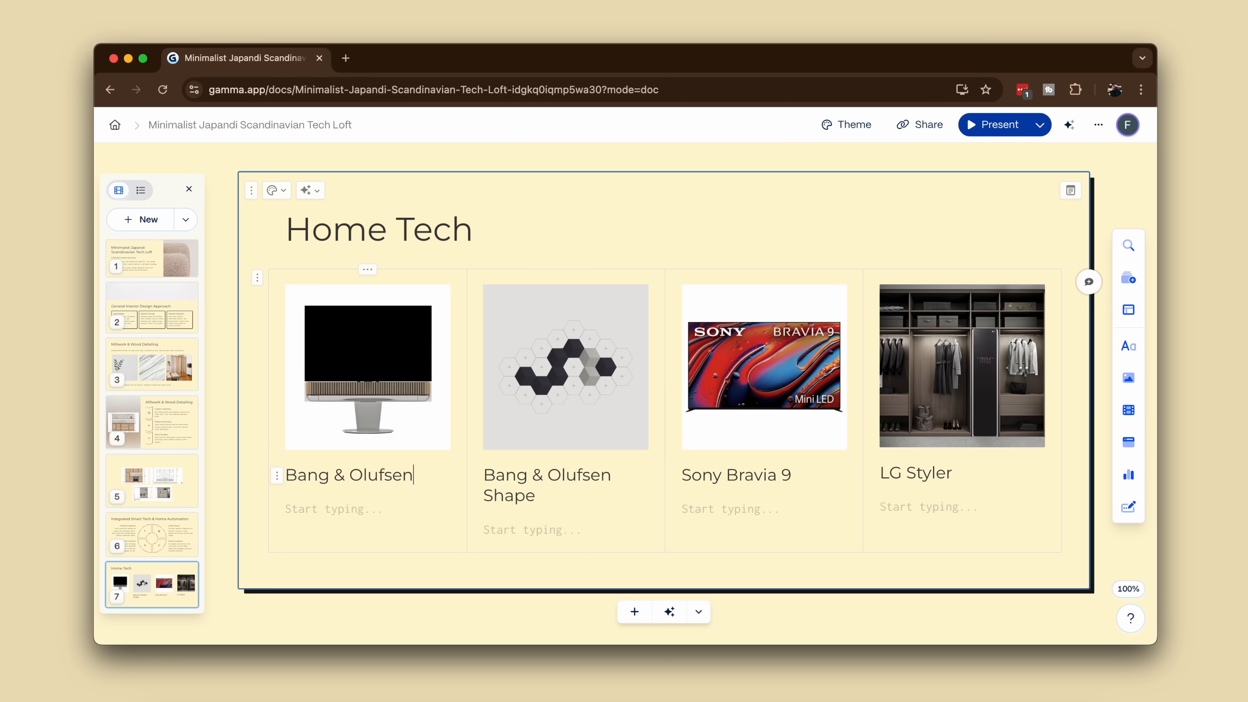
{"action": "type", "text": "Thea"}
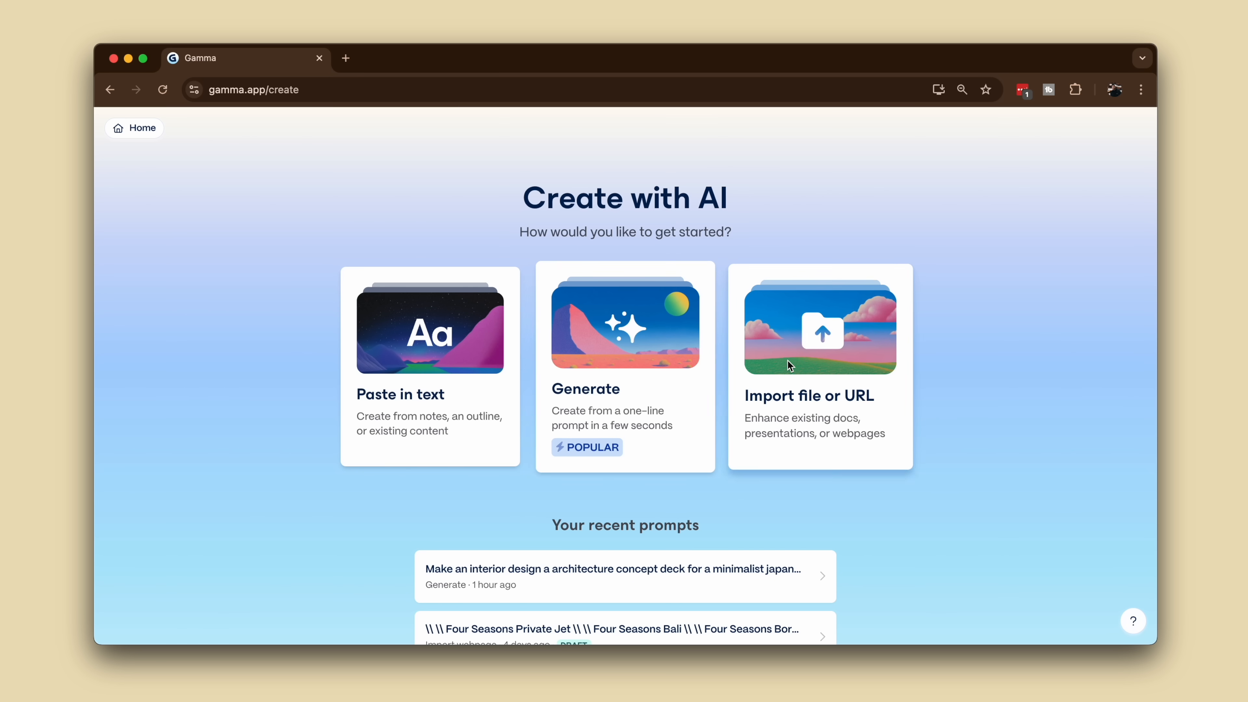
Start importing an existing file or URL from the Create with AI page.
{"action": "left_click", "coordinate": [819, 365]}
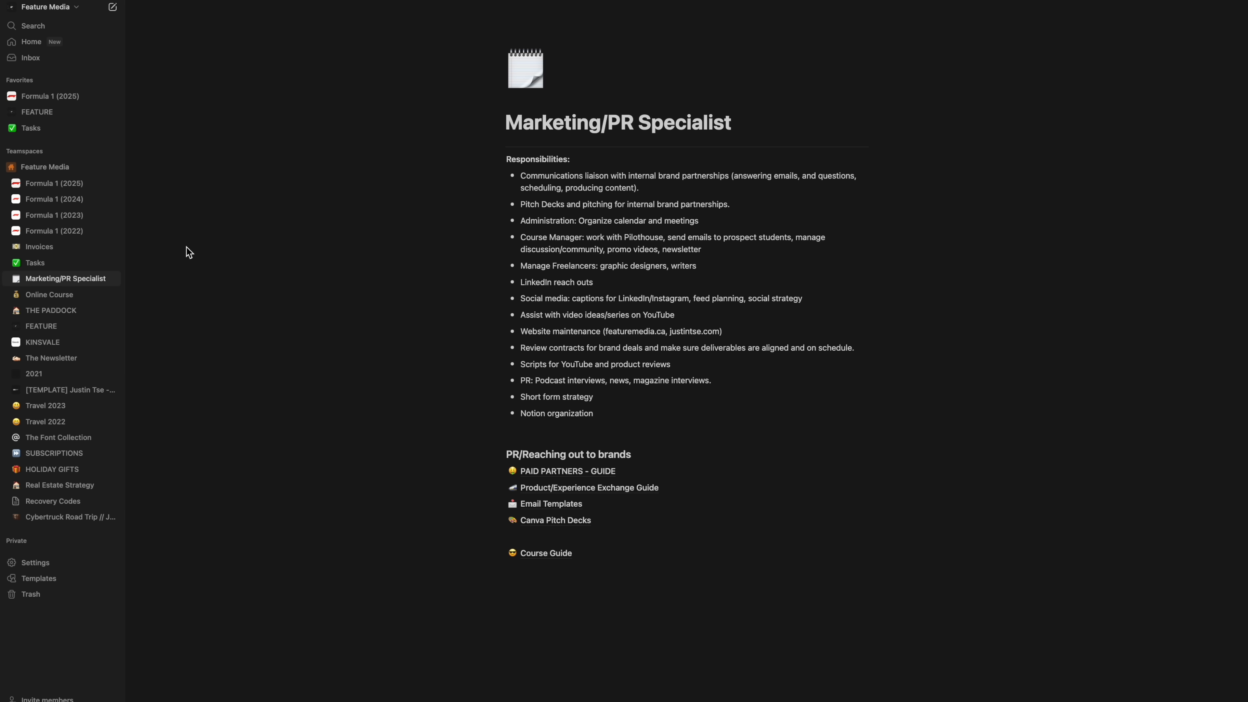
{"action": "mouse_move", "coordinate": [64, 277]}
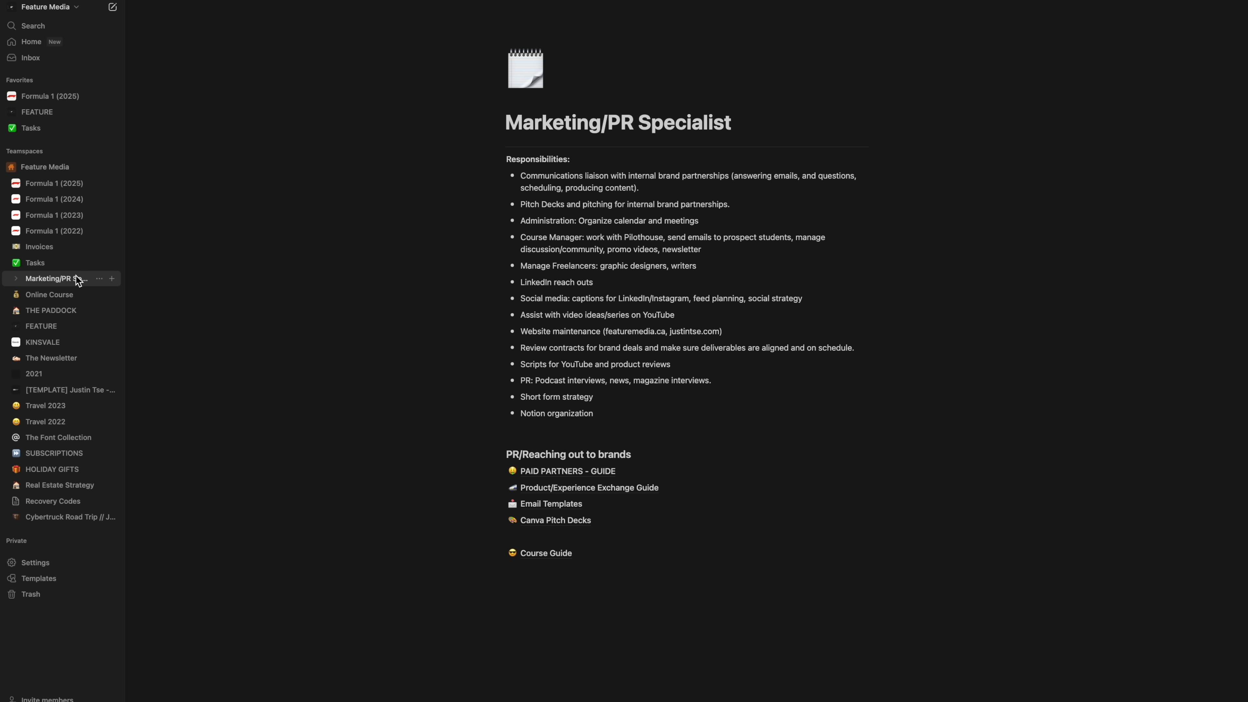
{"action": "mouse_move", "coordinate": [82, 457]}
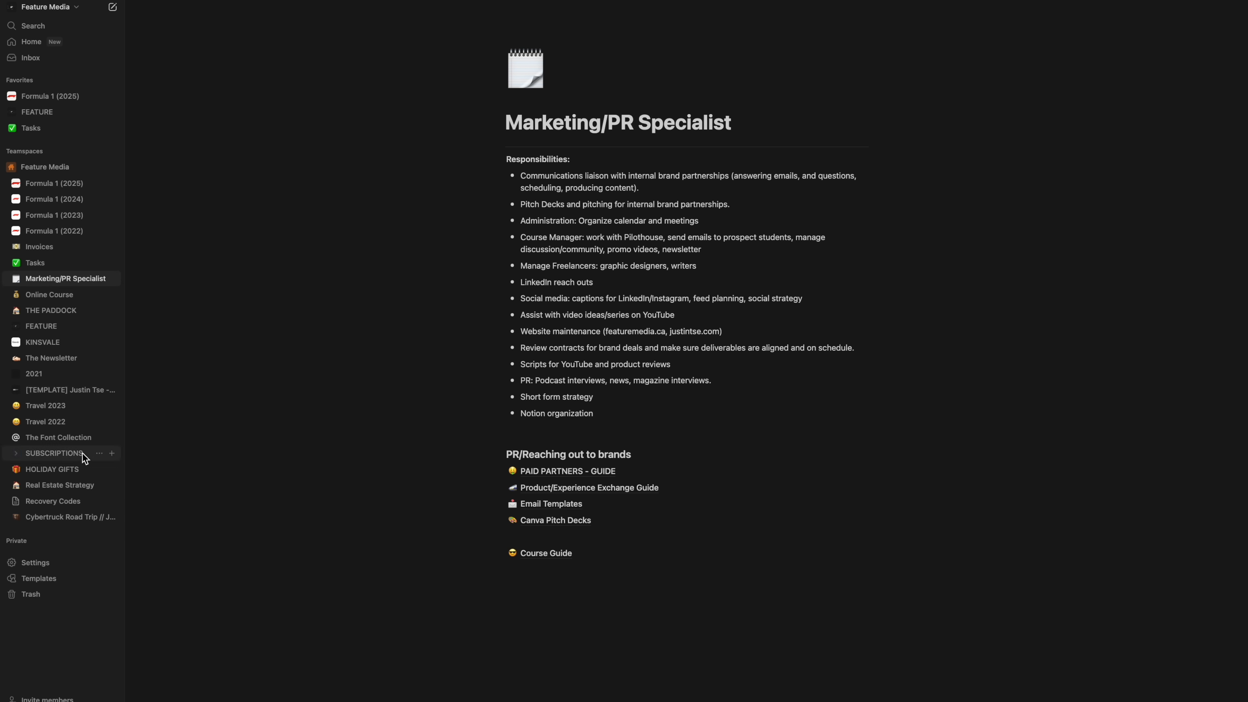
{"action": "mouse_move", "coordinate": [1088, 43]}
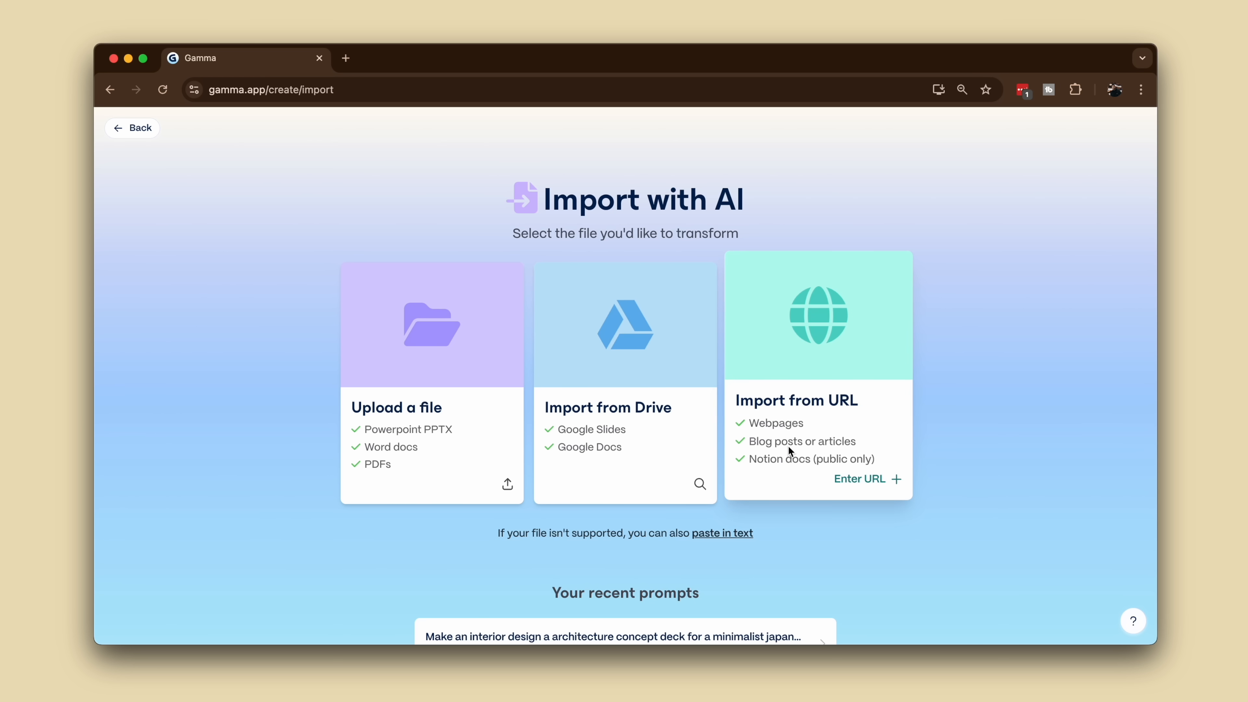
Import the Notion Marketing/PR Specialist page from its URL.
{"action": "left_click", "coordinate": [861, 478]}
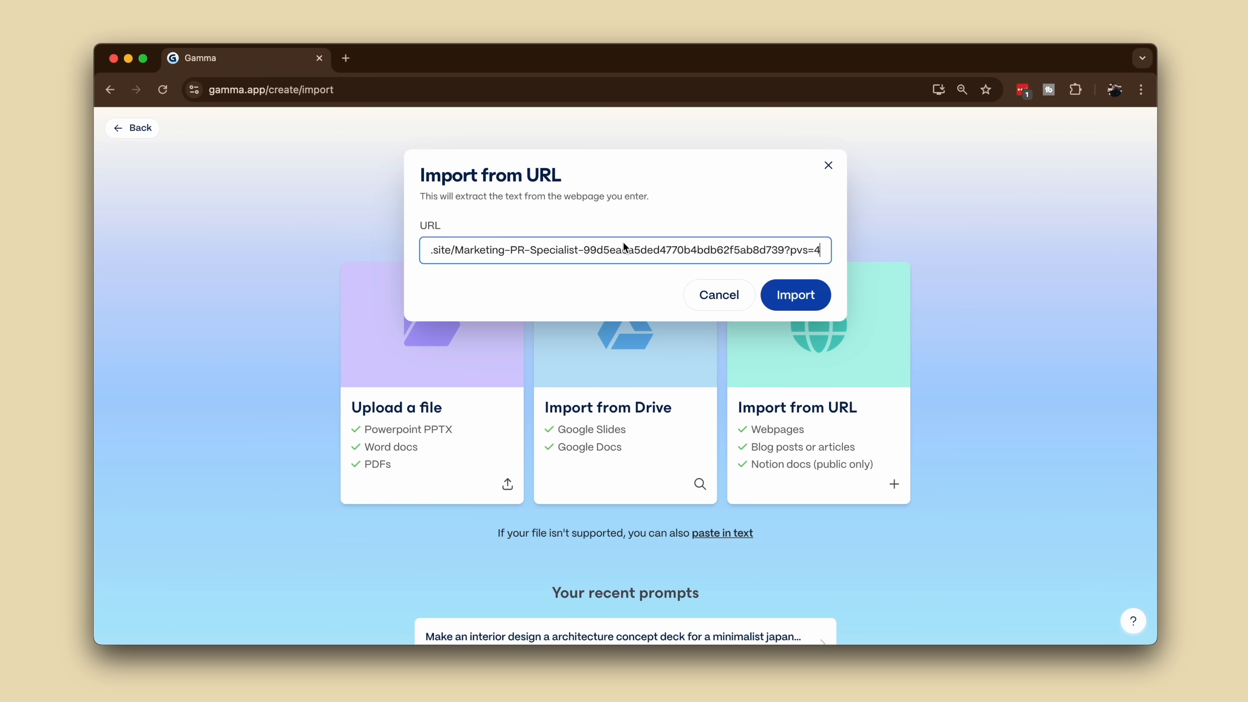
{"action": "left_click", "coordinate": [795, 294]}
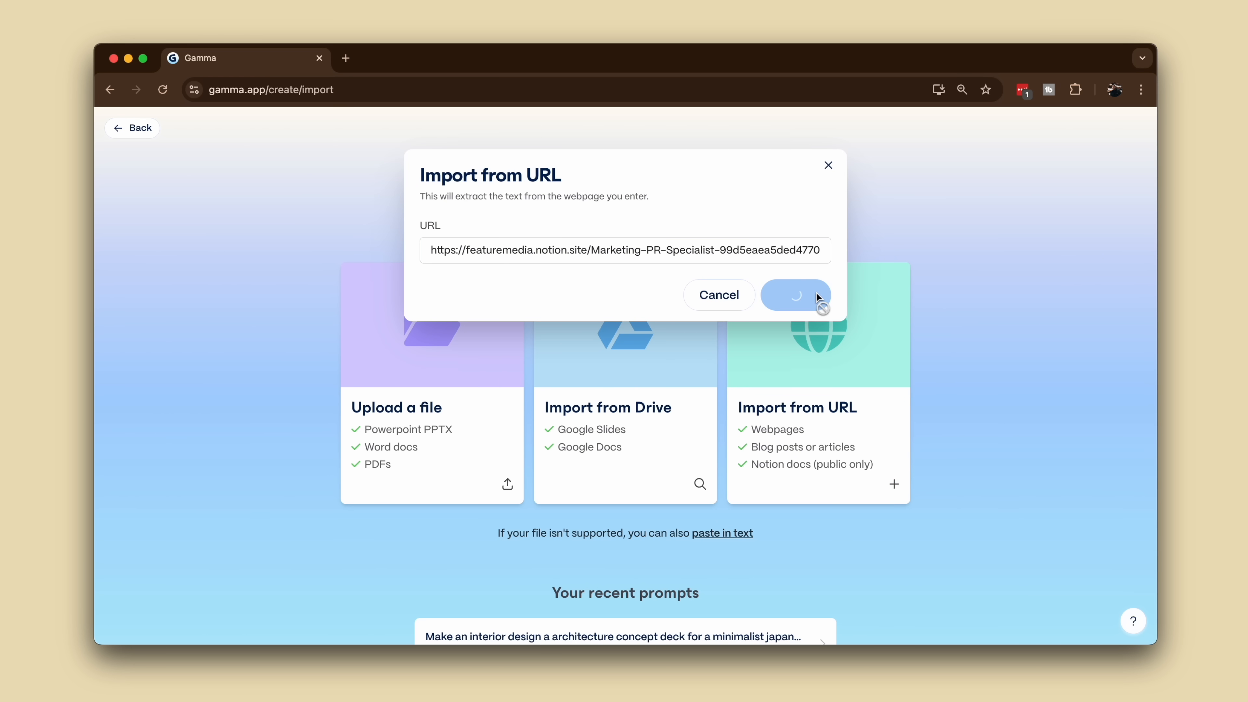
{"action": "left_click", "coordinate": [794, 295]}
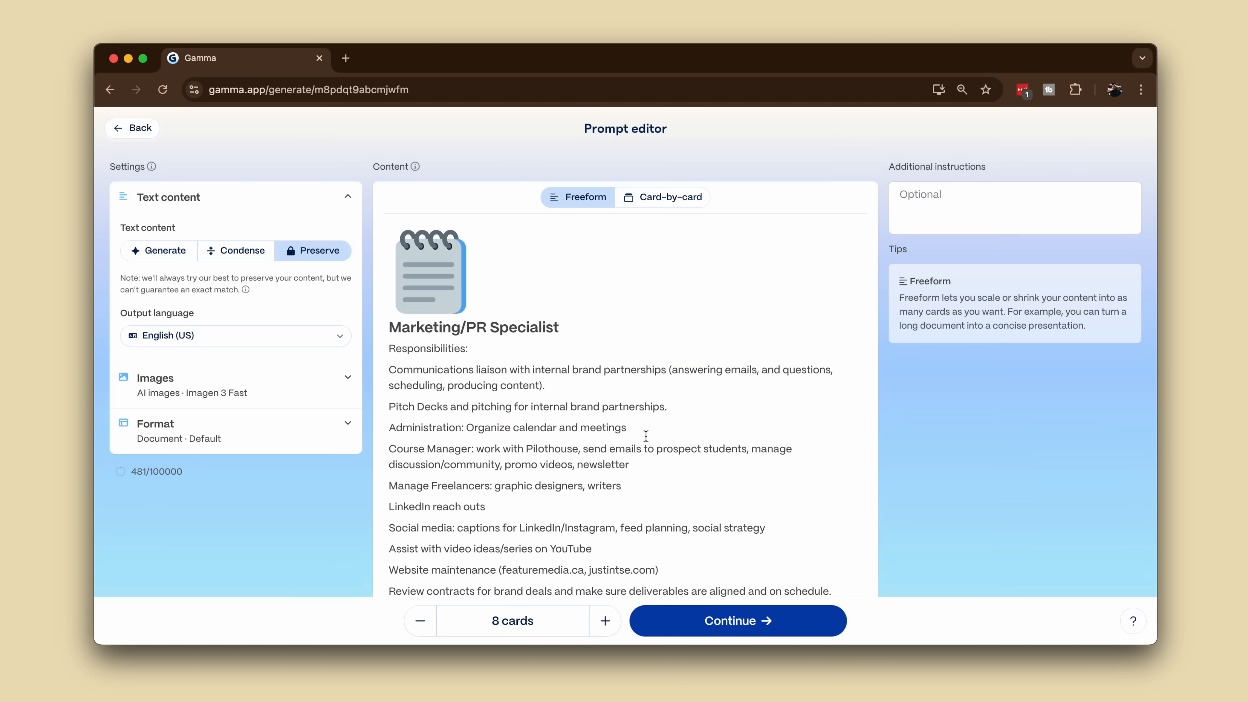
{"action": "mouse_move", "coordinate": [682, 213]}
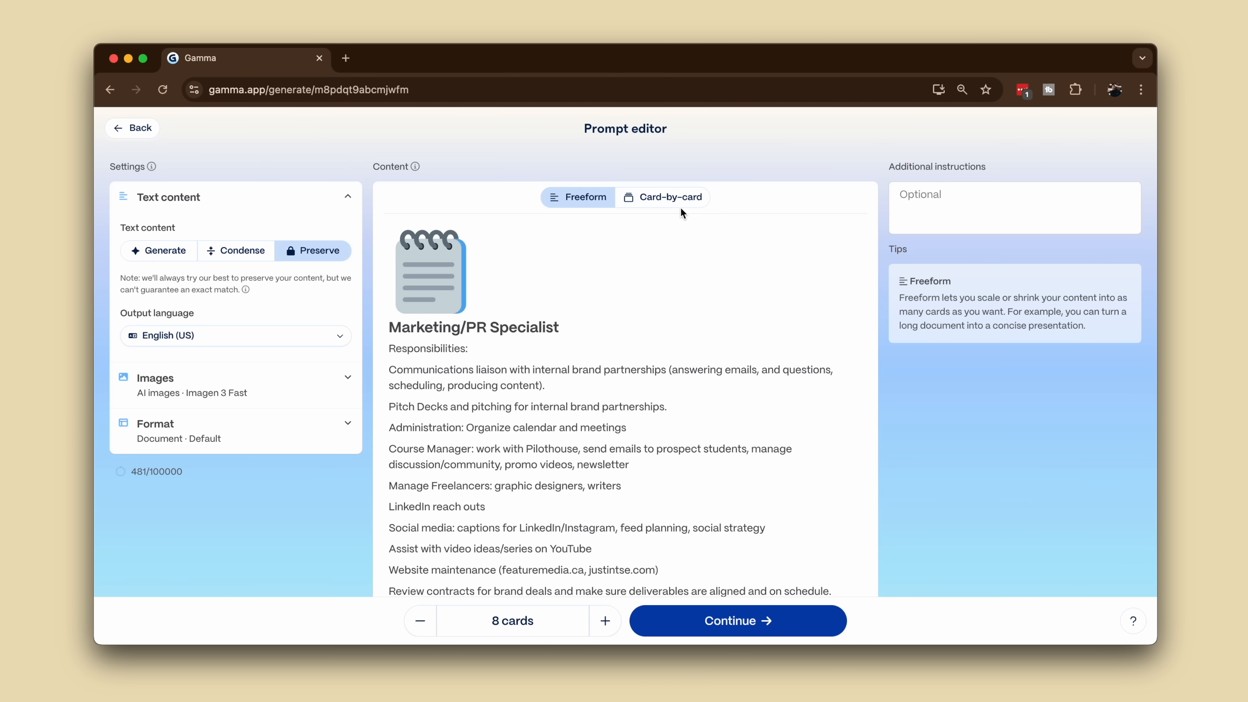
Split the imported content card by card automatically and continue to theme selection.
{"action": "left_click", "coordinate": [663, 197]}
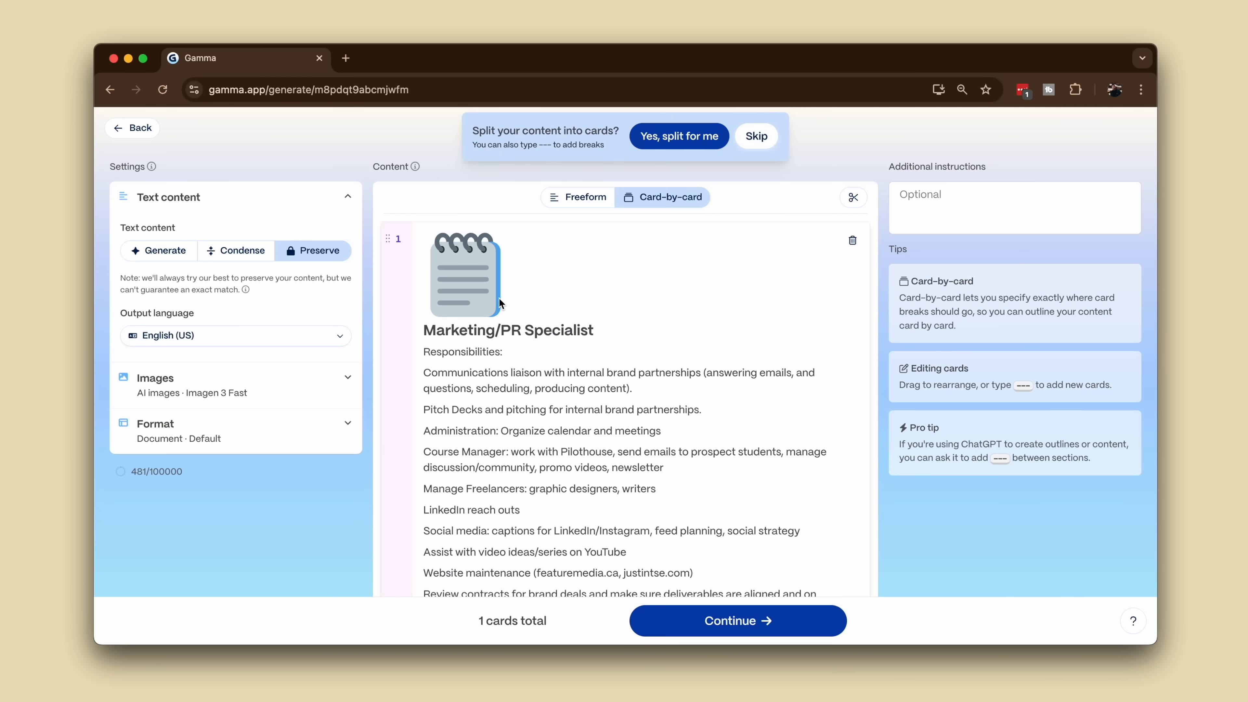
{"action": "left_click", "coordinate": [678, 136]}
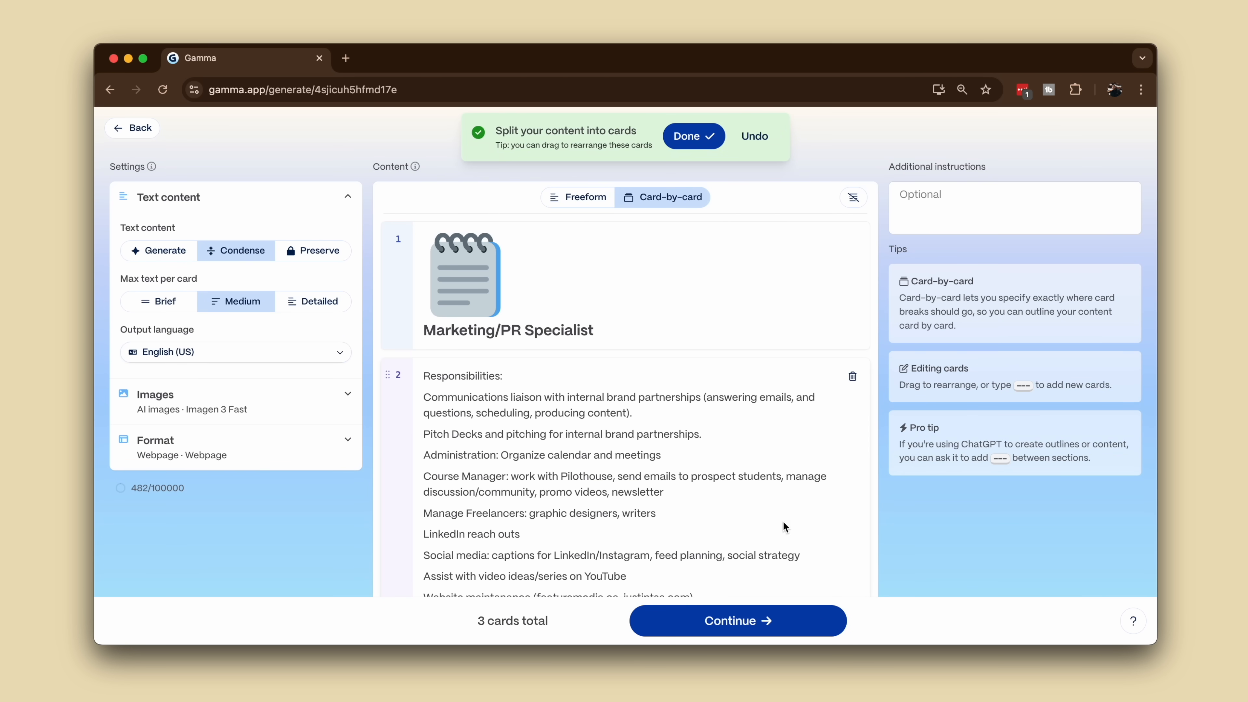
{"action": "left_click", "coordinate": [736, 620]}
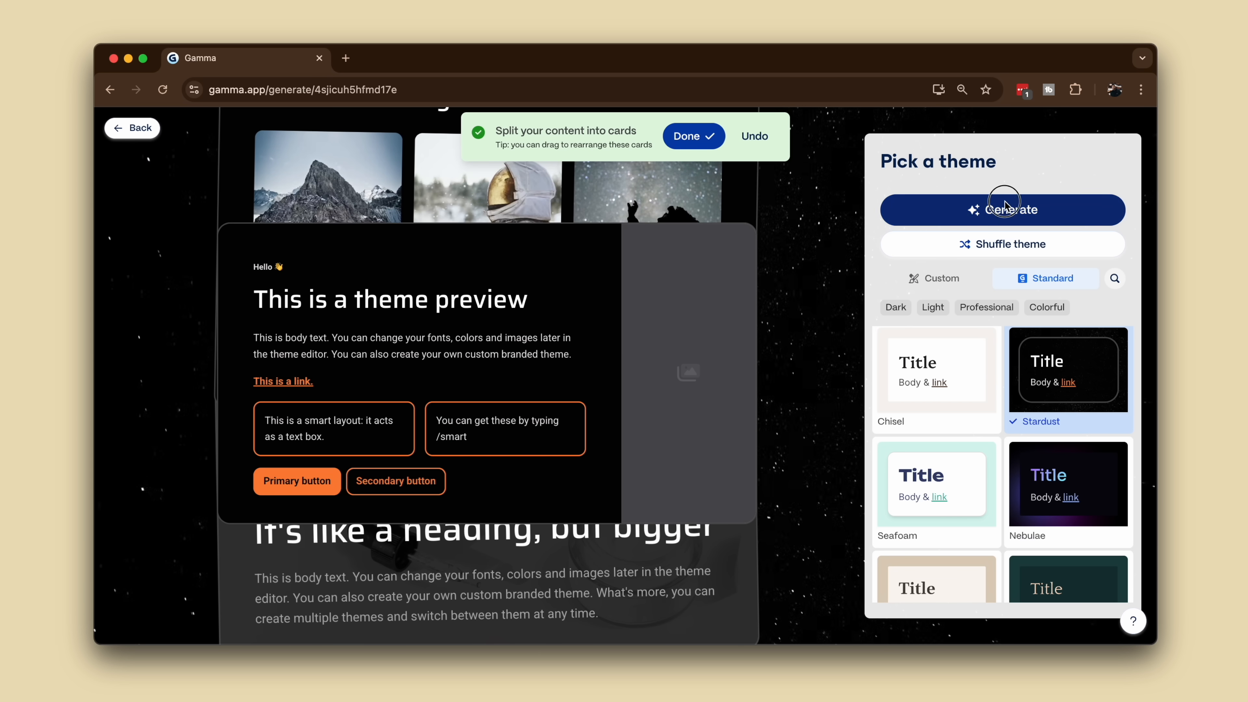
Generate the Marketing/PR Specialist deck in the Stardust theme.
{"action": "left_click", "coordinate": [1001, 209]}
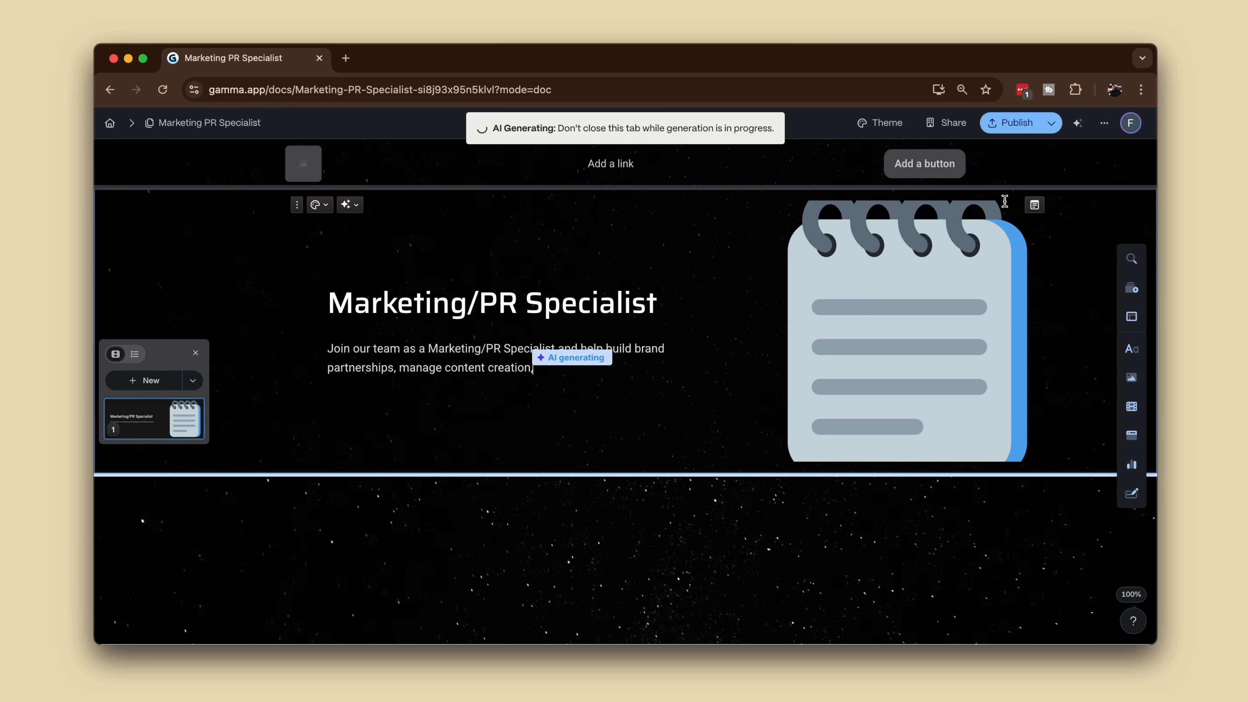